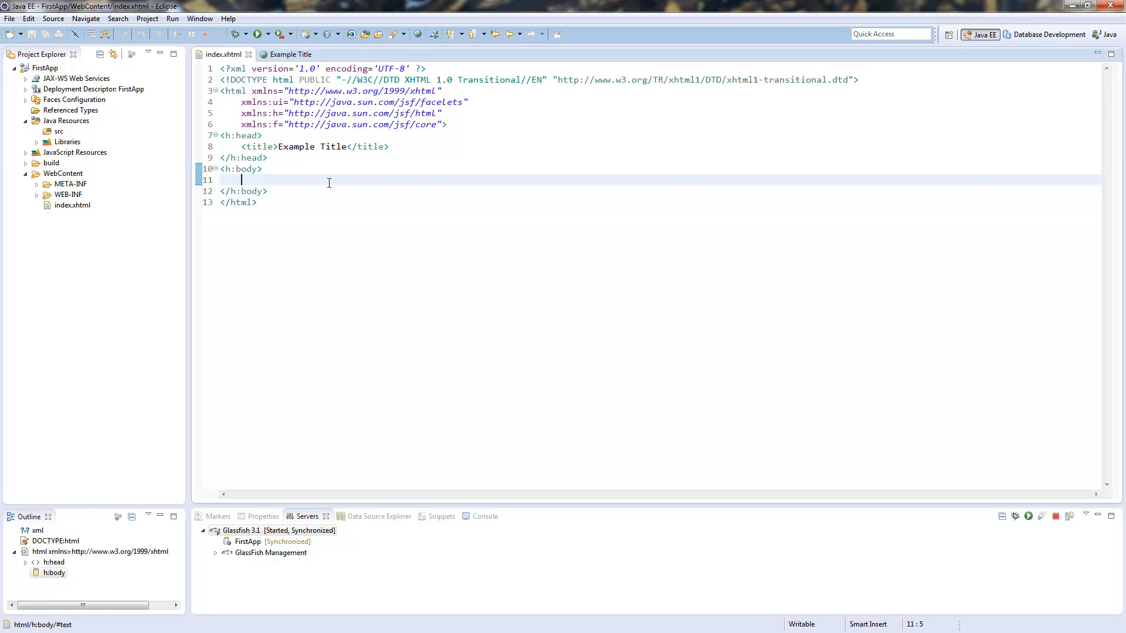
mouse_move(405, 173)
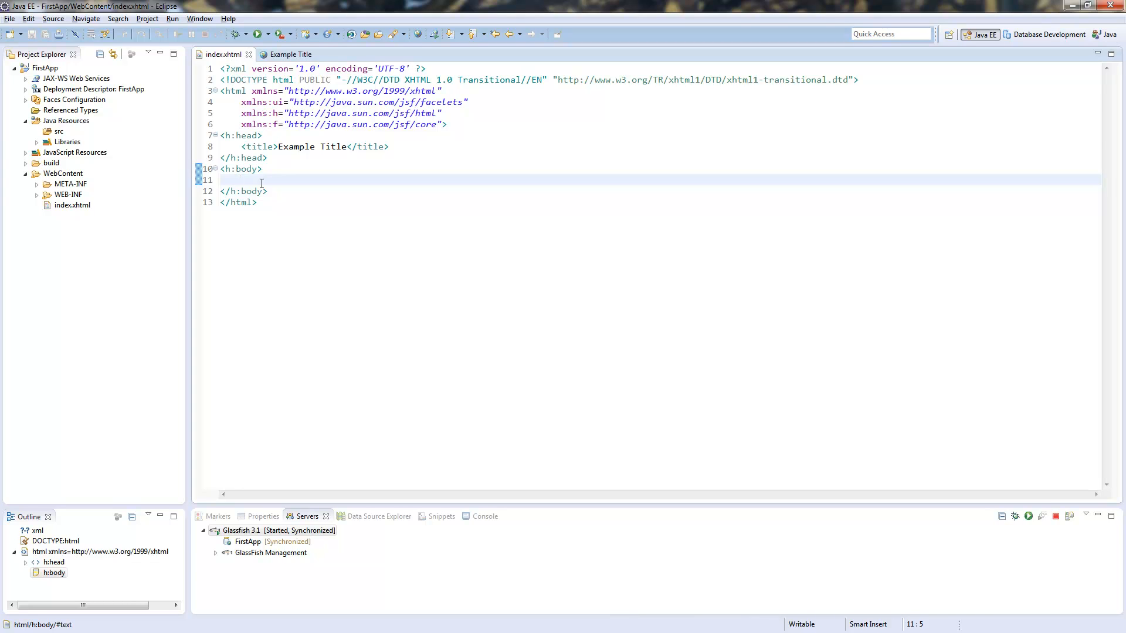
Step: Add an h:form containing output labels 'String:', 'Int:' and 'Double:'
text(<h:)
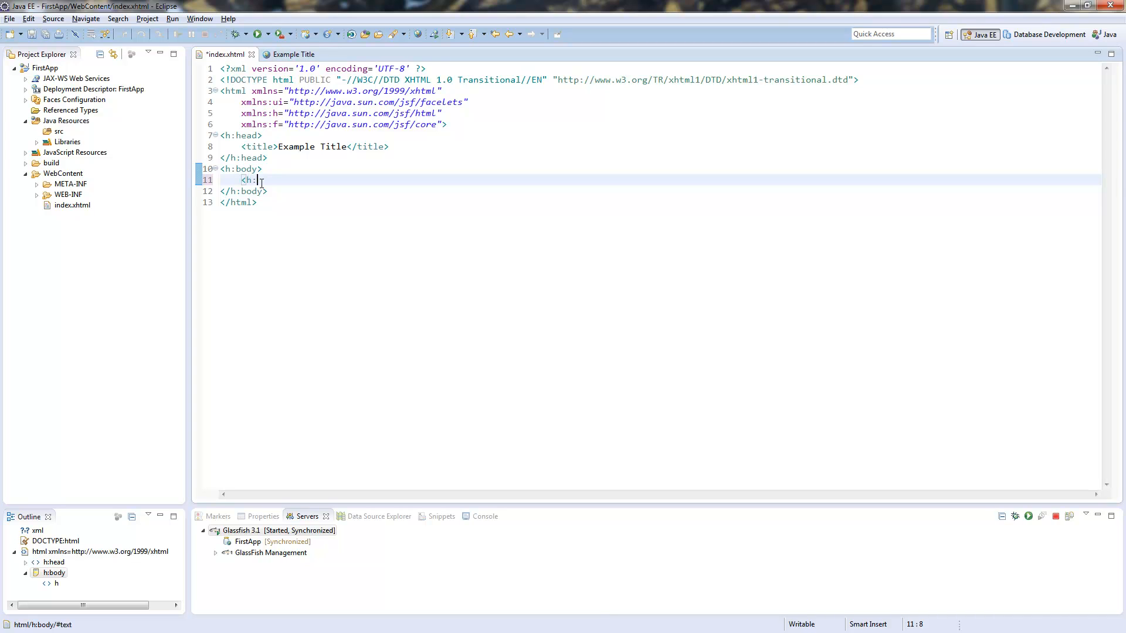
text(form>)
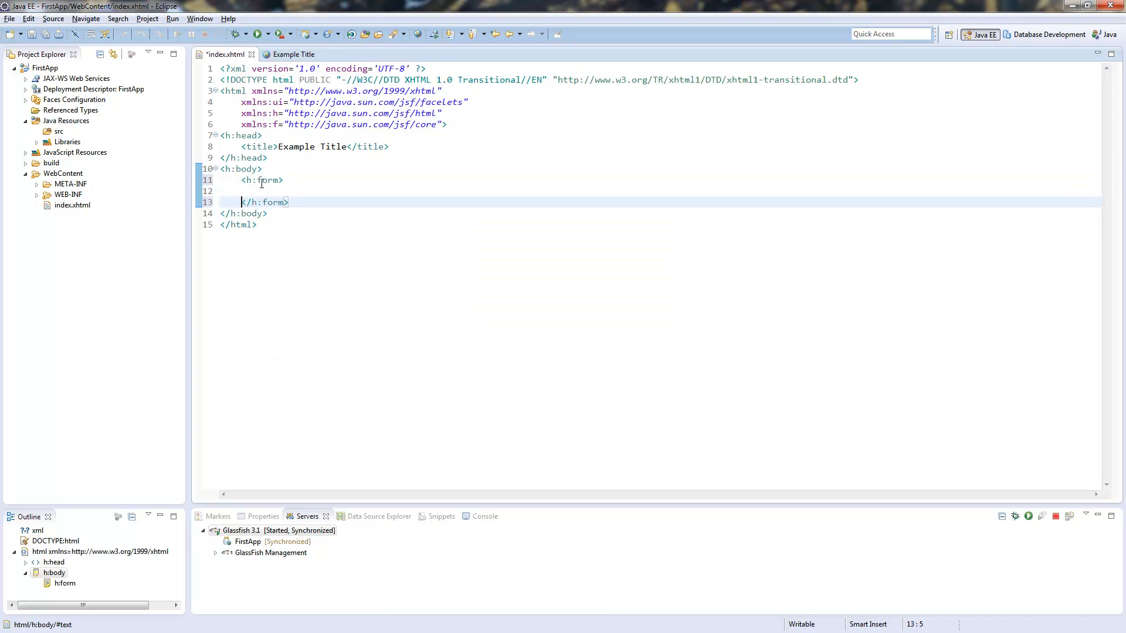
text(<h:)
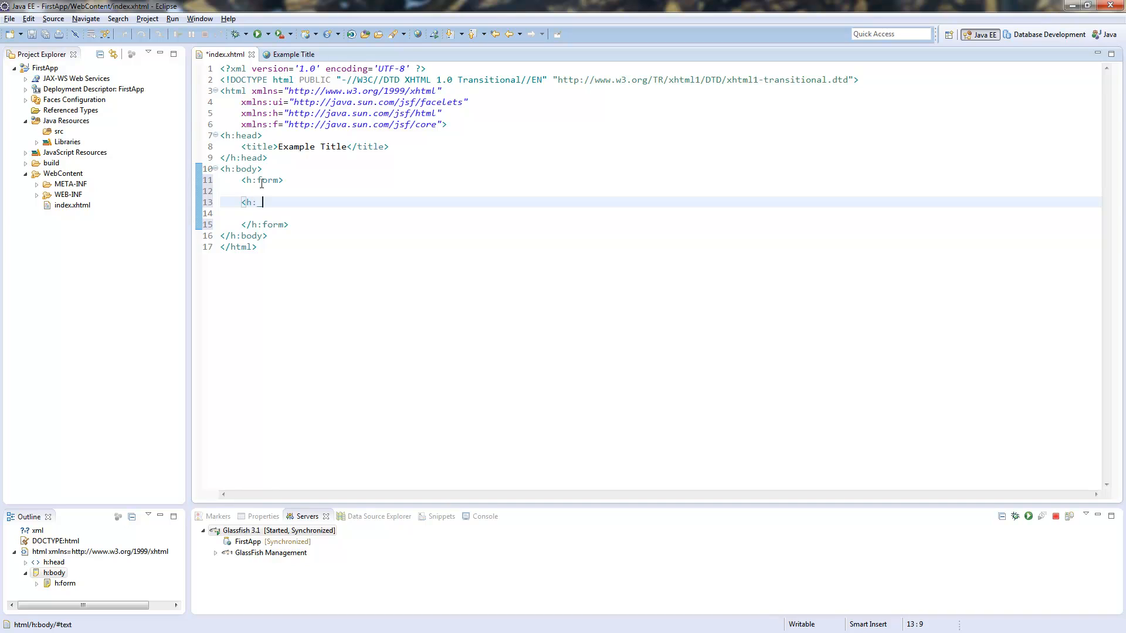
key(Ctrl+Space)
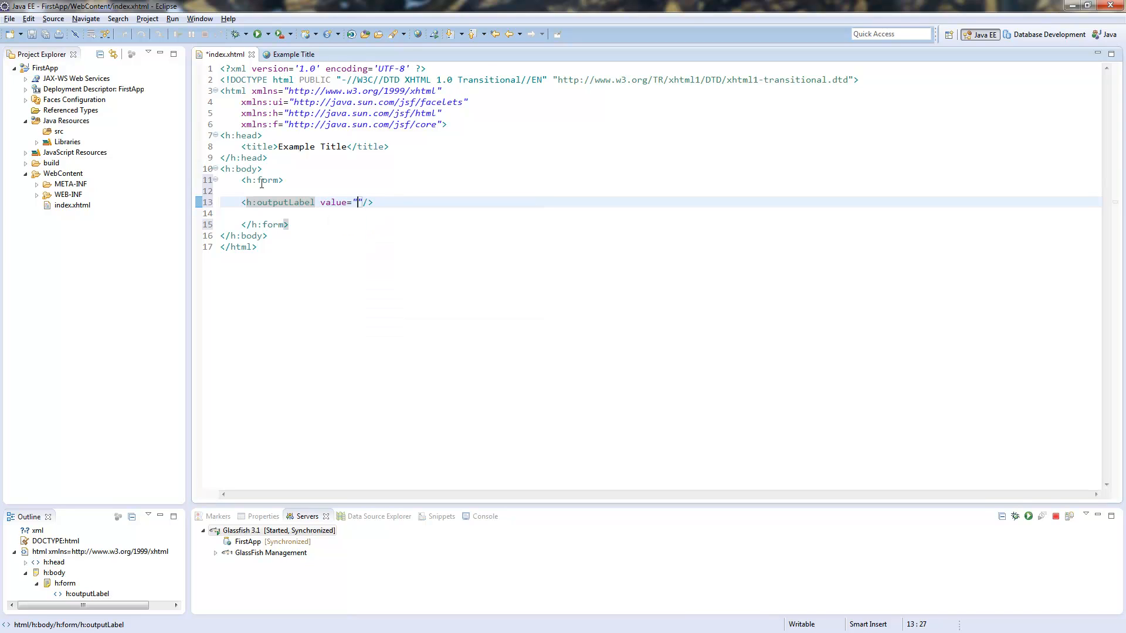
text(String:)
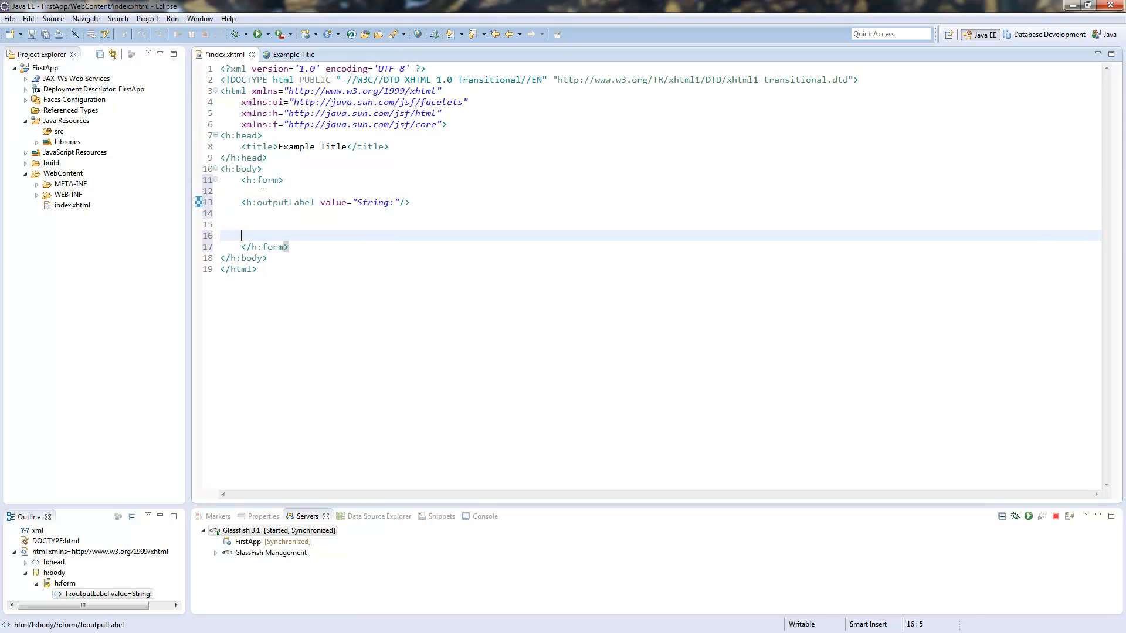
text(<h:outputLabel value="String:"/>)
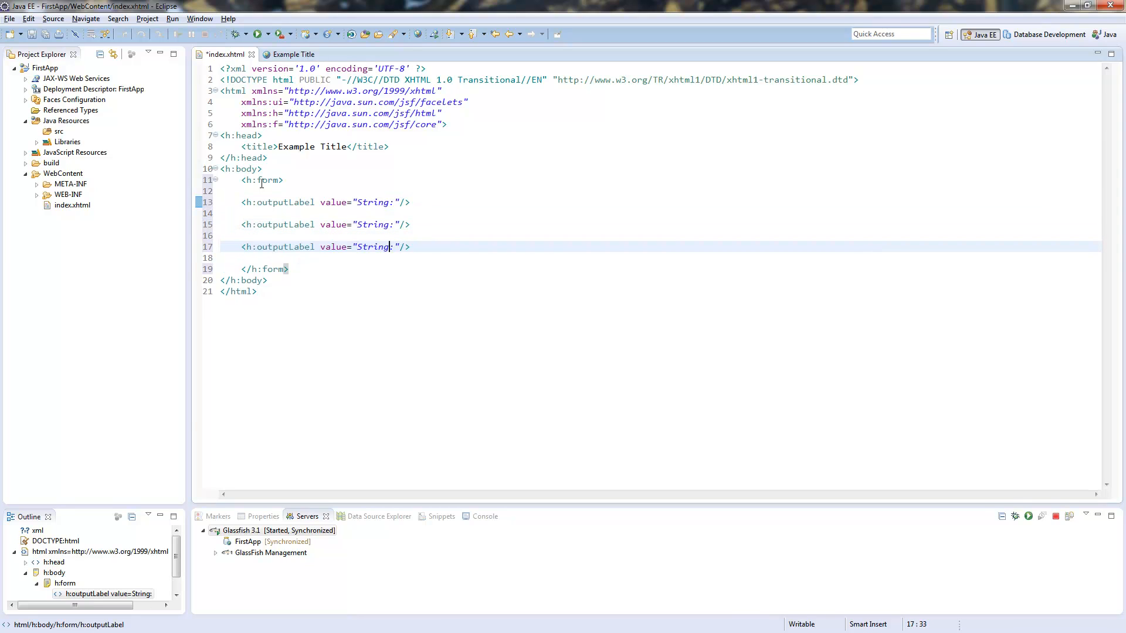
text(Double)
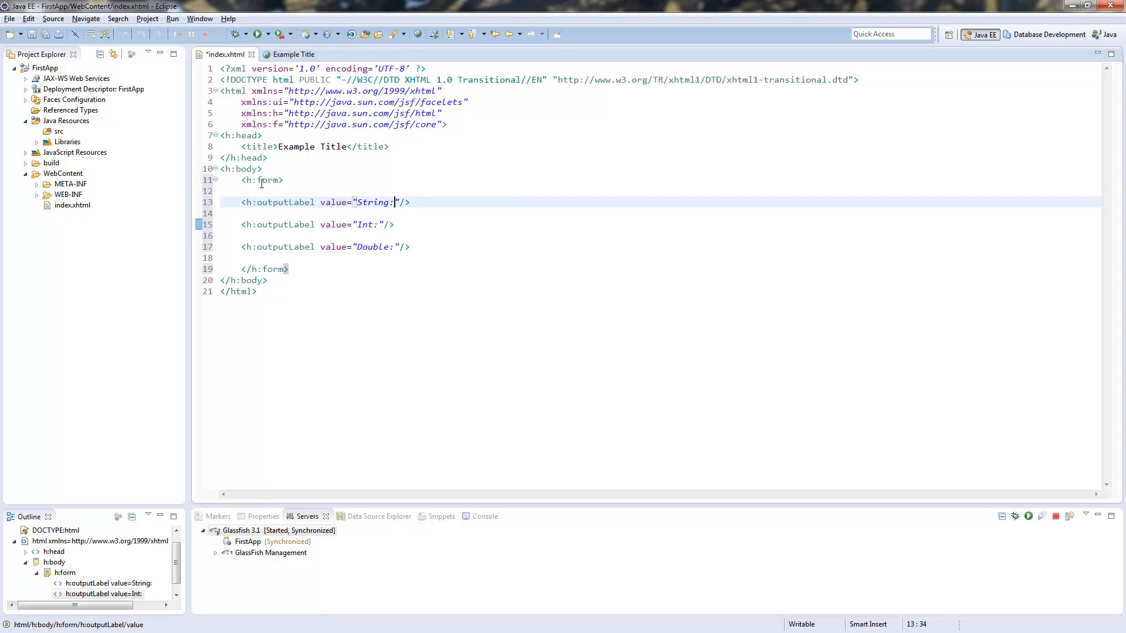
Step: Add an h:inputText with id="string" and an empty value attribute under String:
text(<h:inputText >)
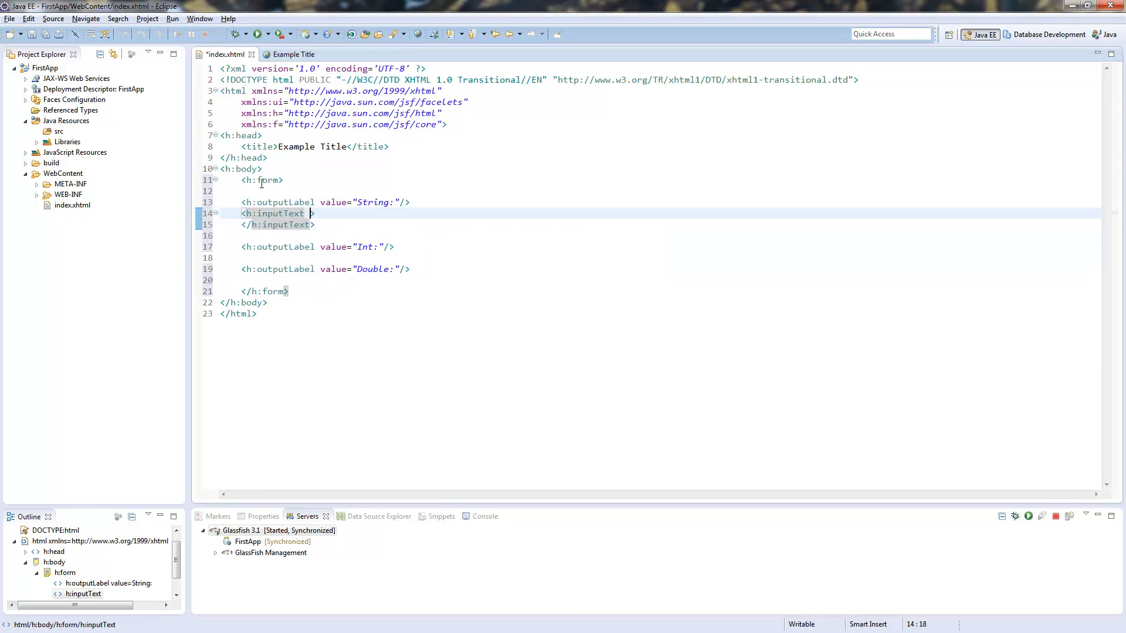
text(id)
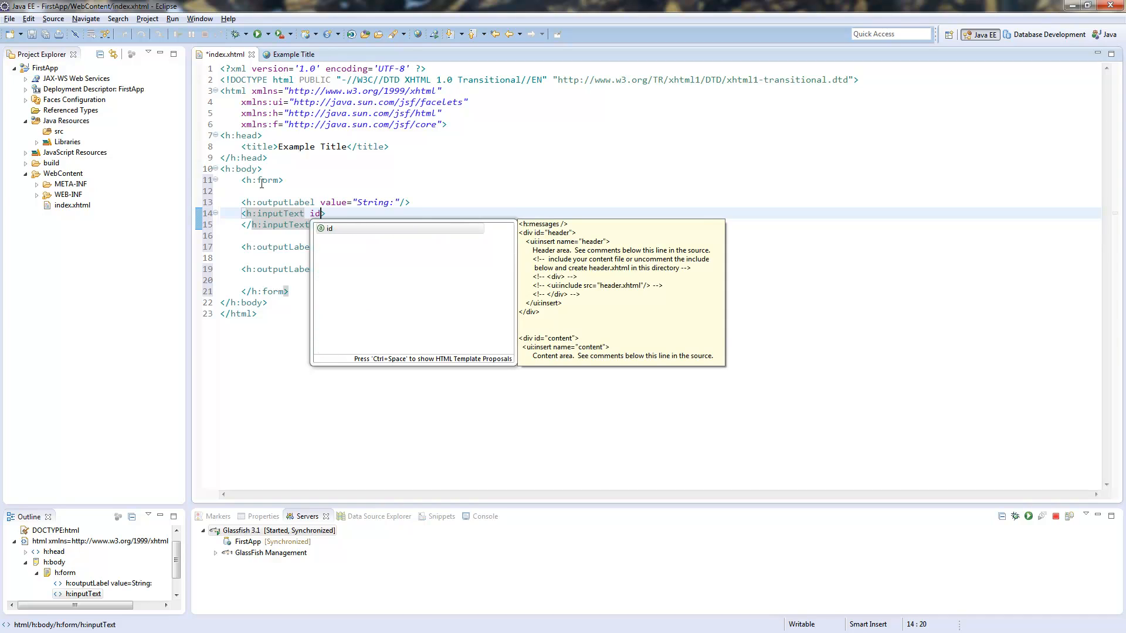
text(=")
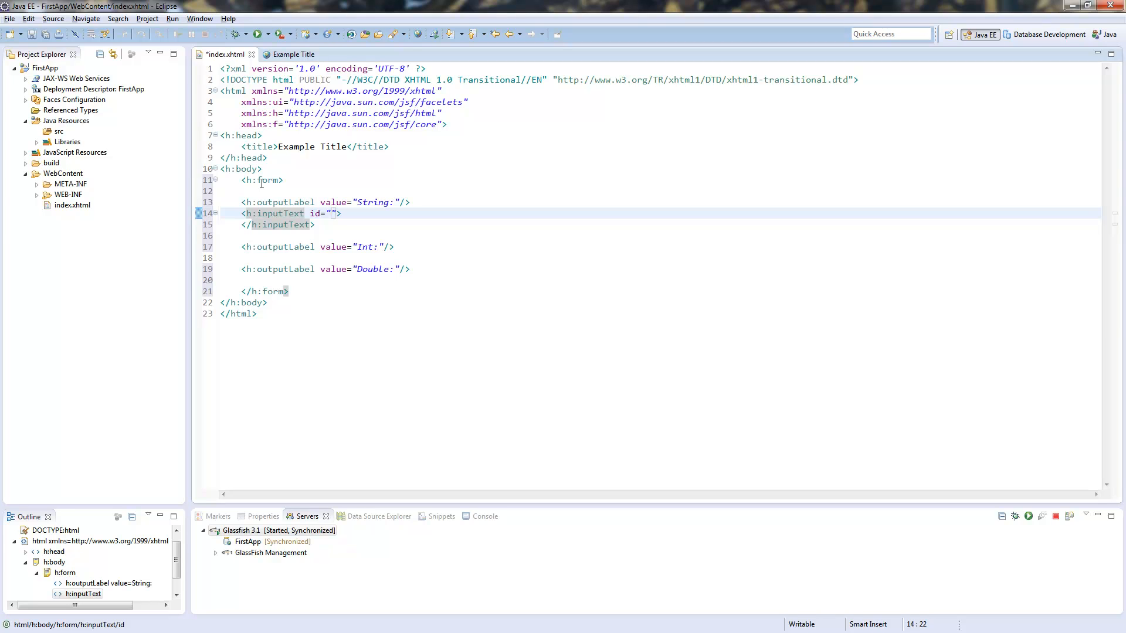
text(st)
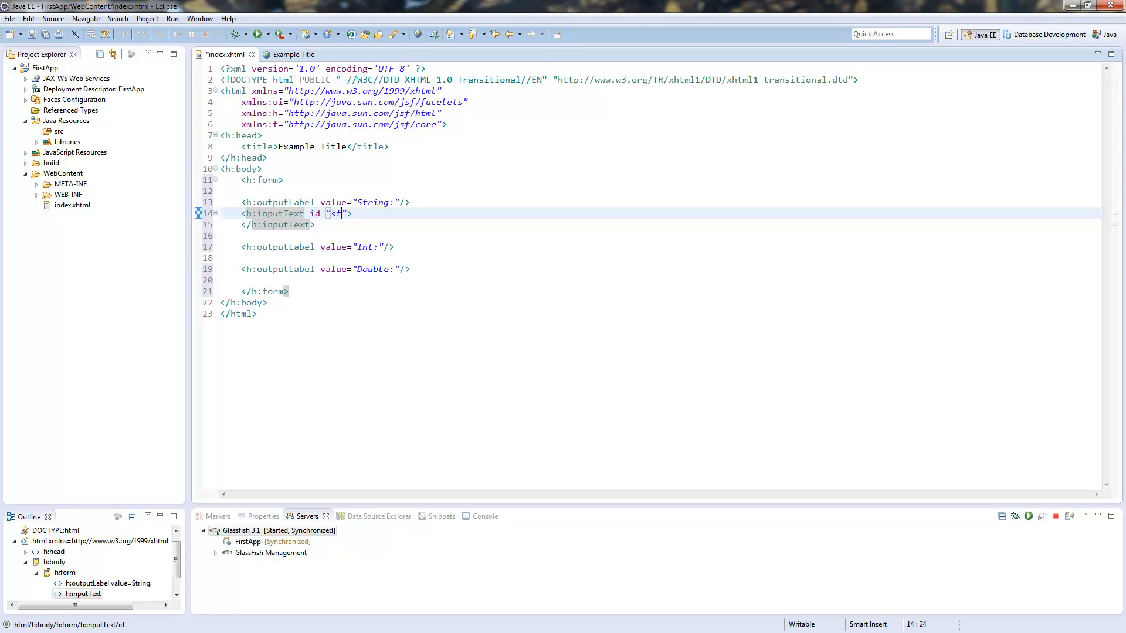
text(ring)
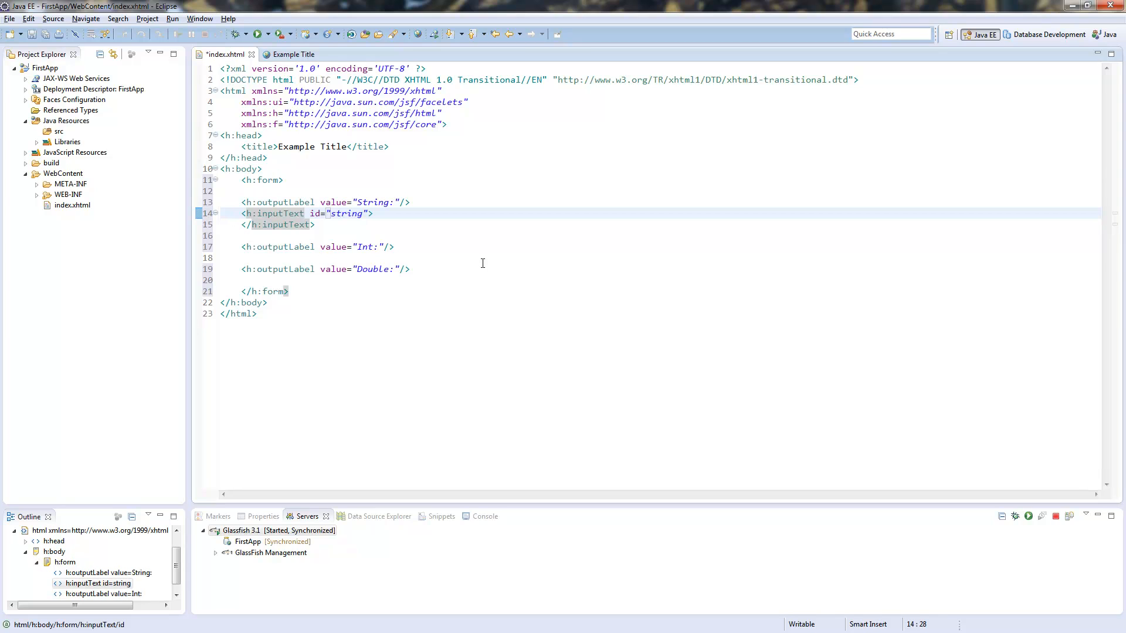
text(" ")
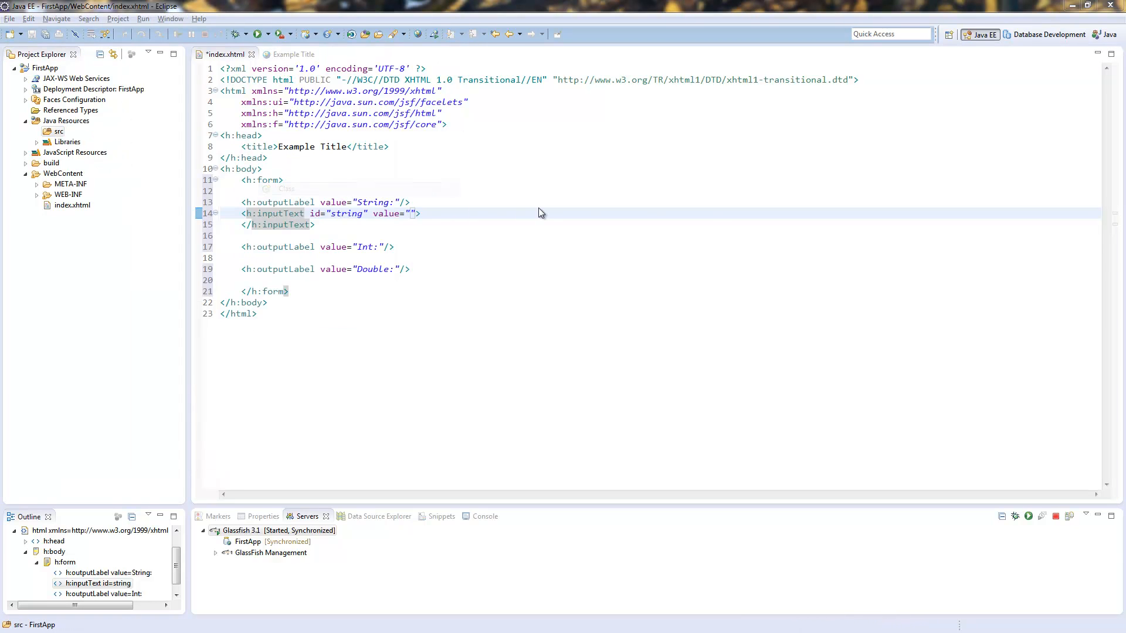
text(DataBena)
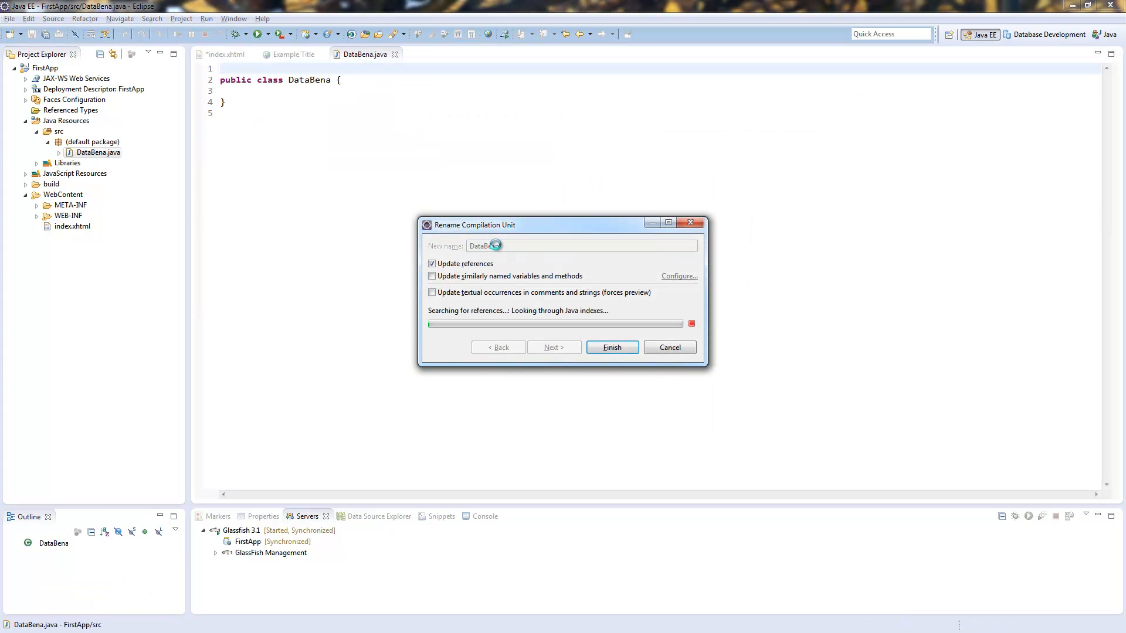
click(612, 347)
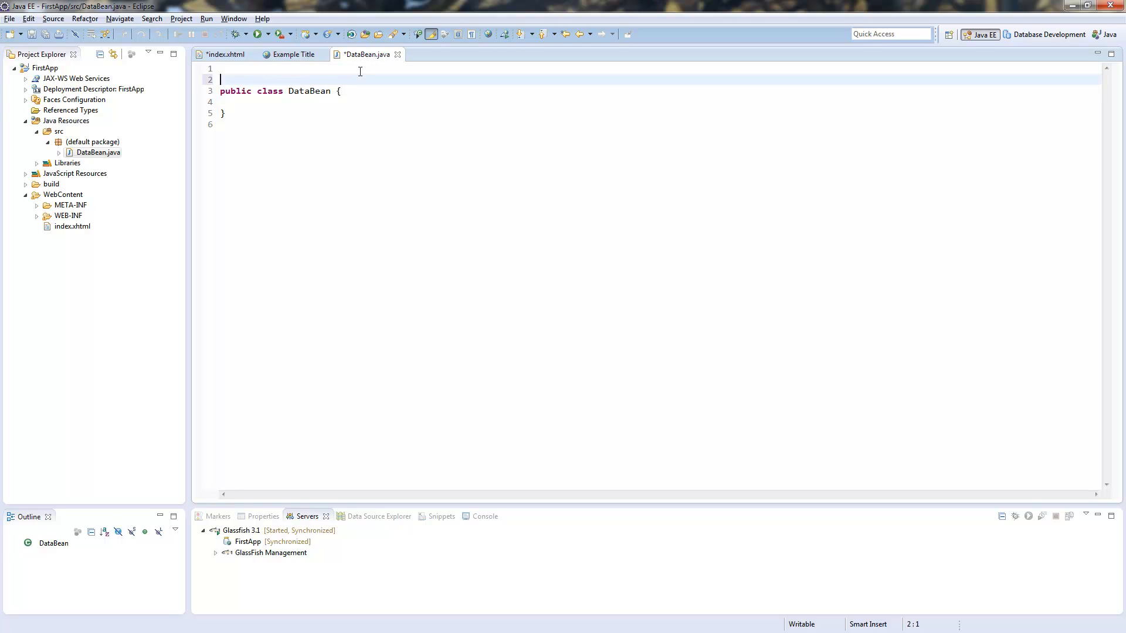
text(@ManagedBean)
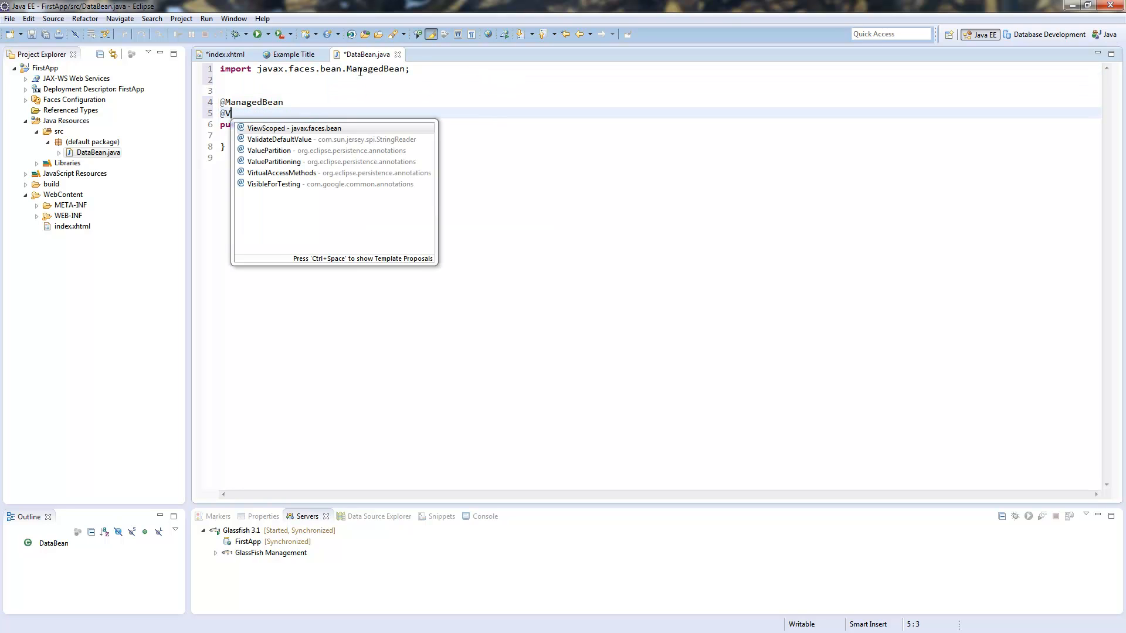
click(265, 127)
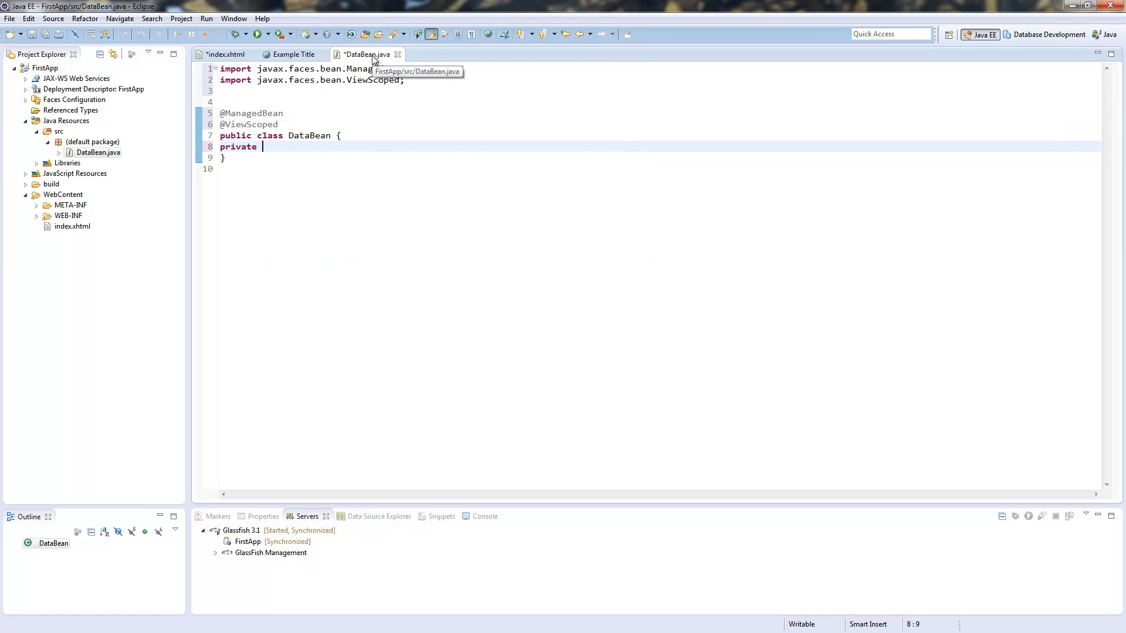
Step: Declare private String inputString, int inputInt and double inputDouble fields
text(String inputString)
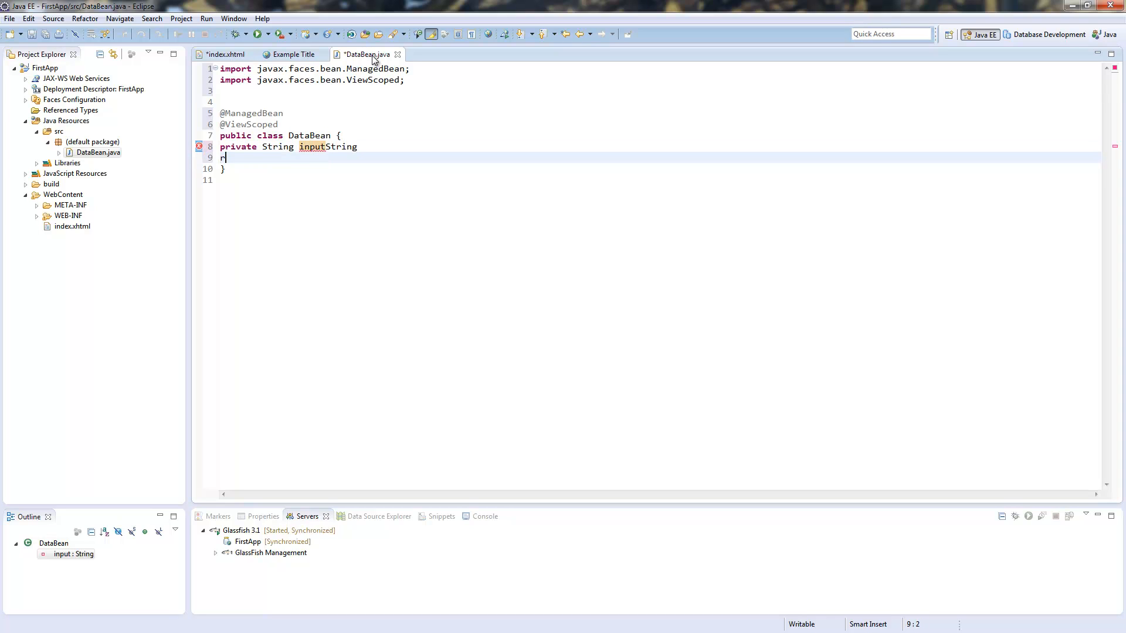
text(private int)
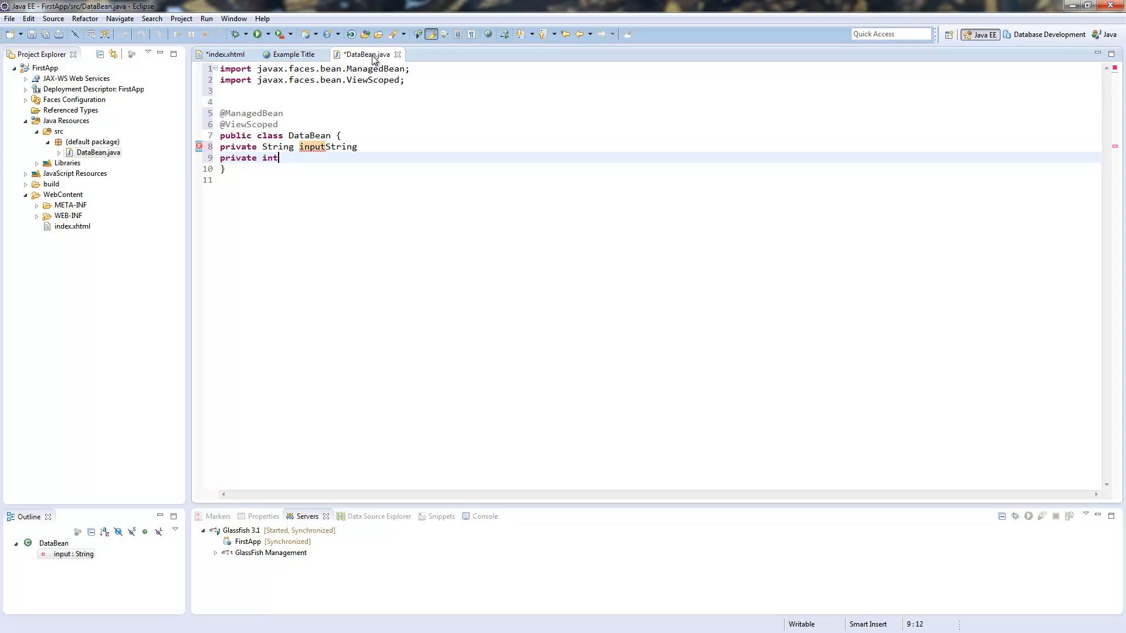
text(inputInt;)
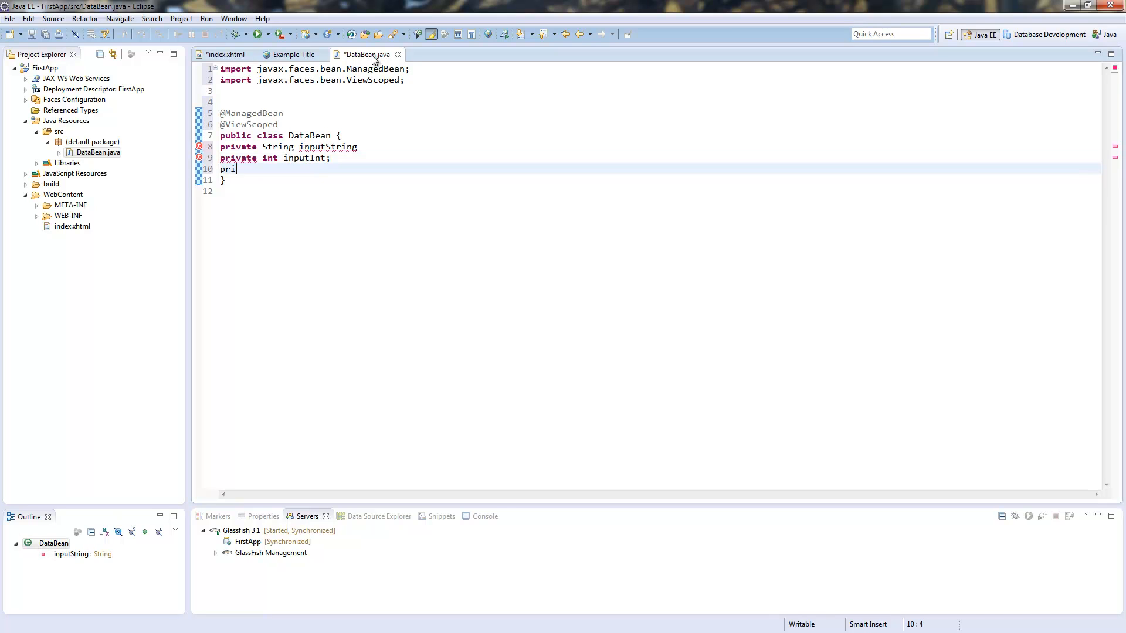
text(vate double inp)
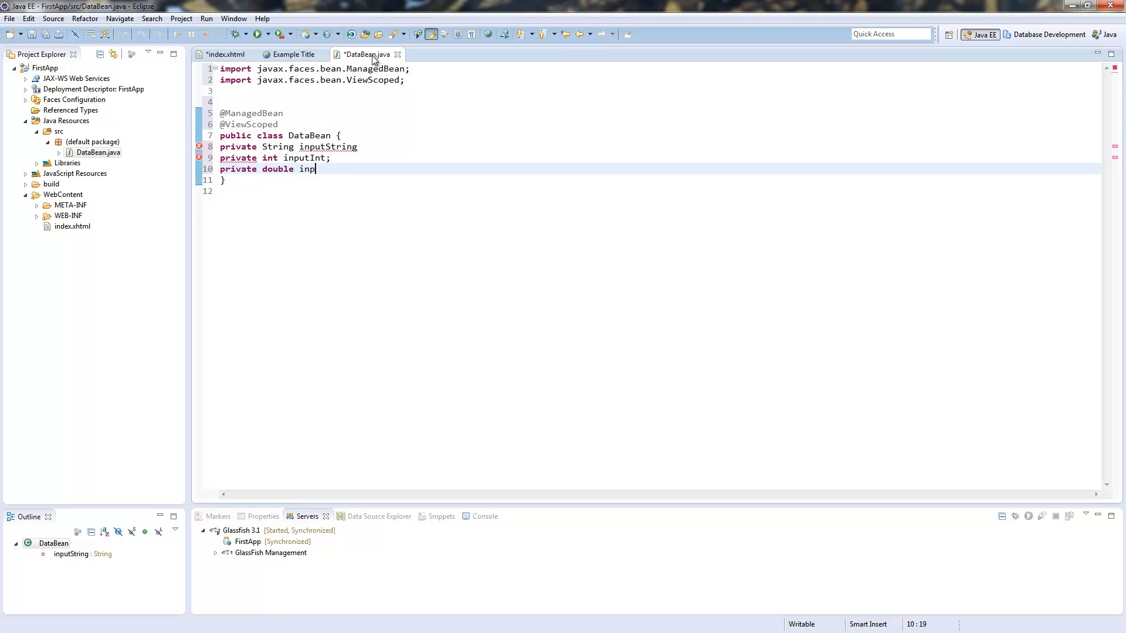
text(utDouble;)
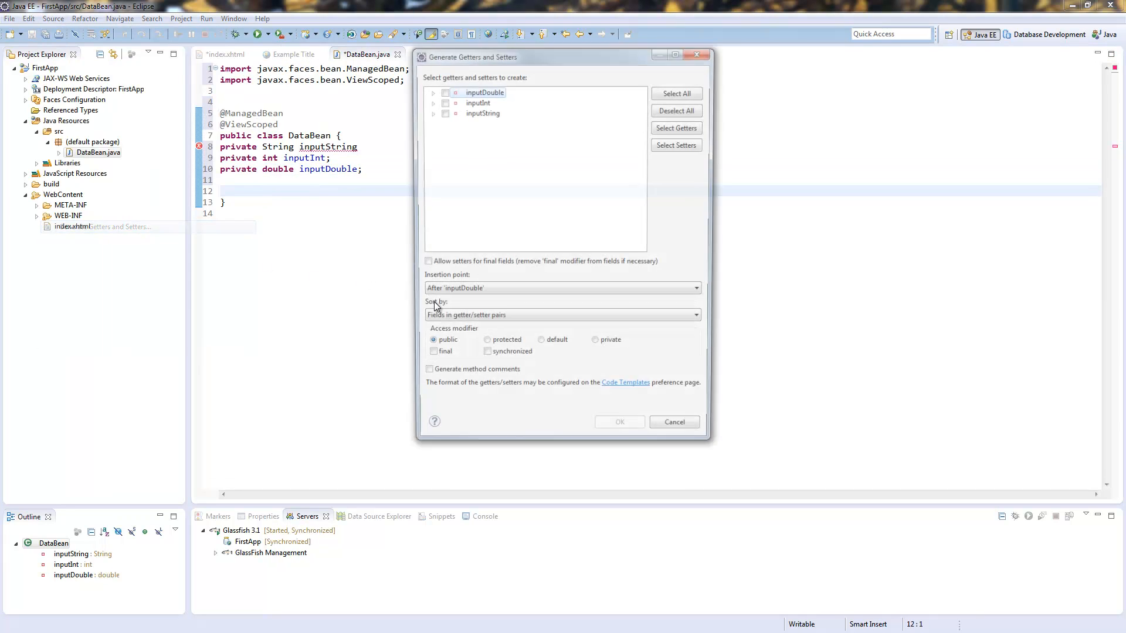
Step: Generate getters and setters for inputString, inputInt and inputDouble
click(676, 90)
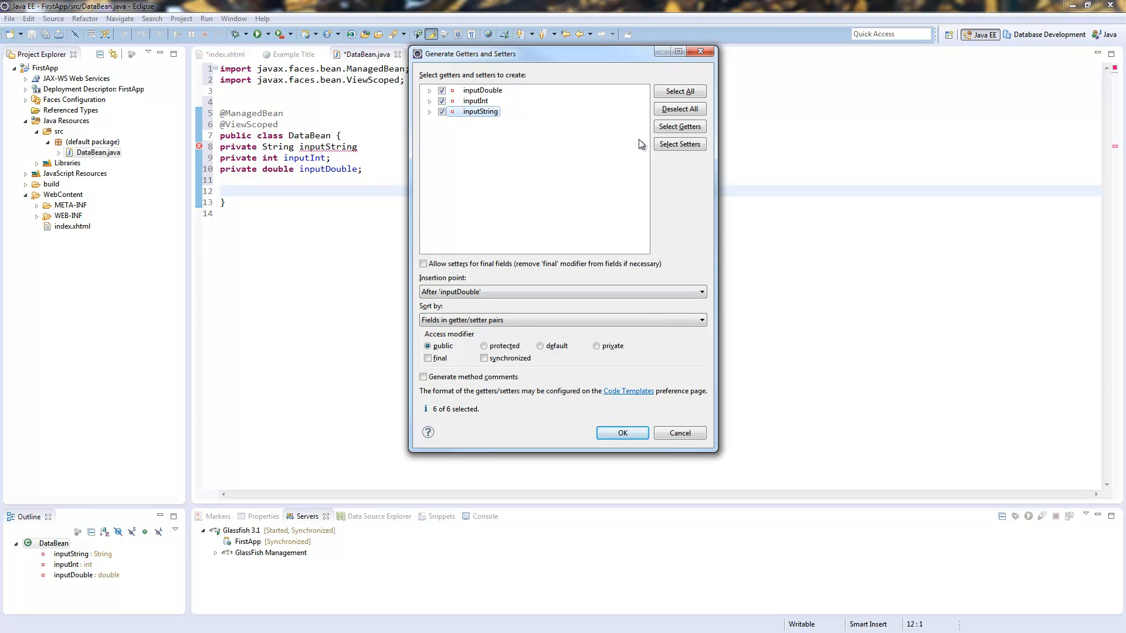
click(622, 433)
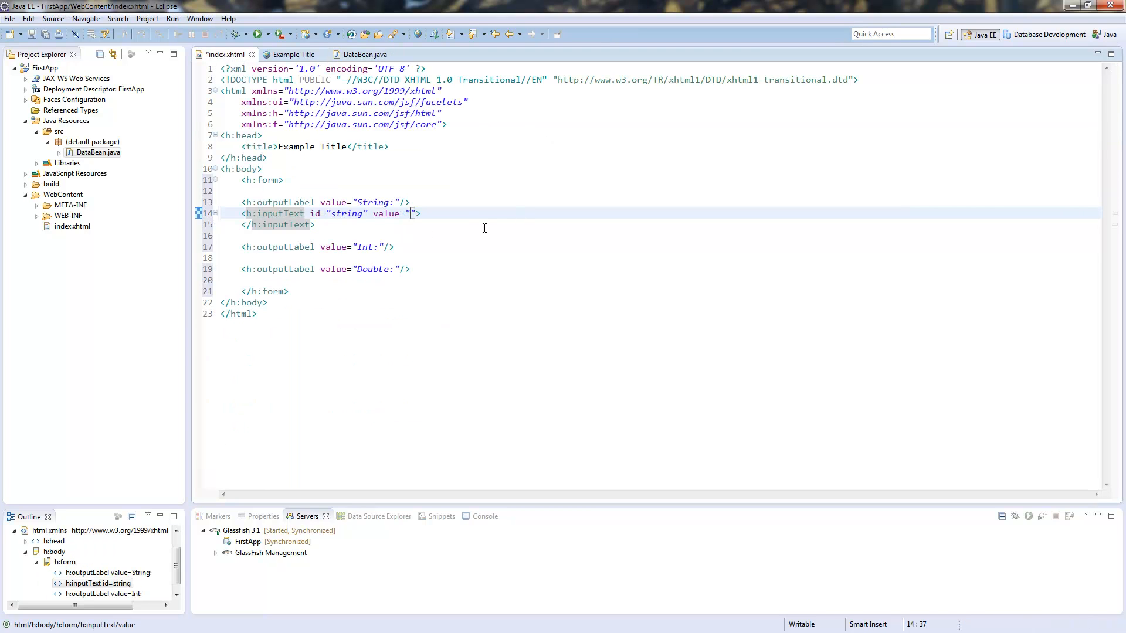
Step: Bind inputs string, int and double to dataBean.inputString, inputInt and inputDouble, then run
text(#{})
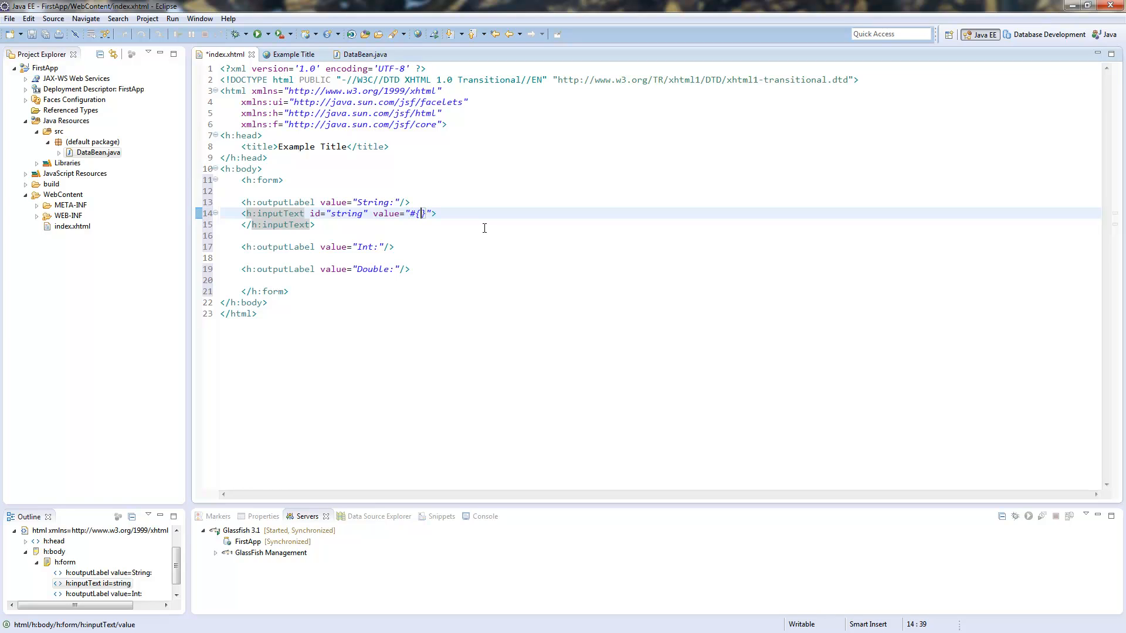
text(dataBean.st)
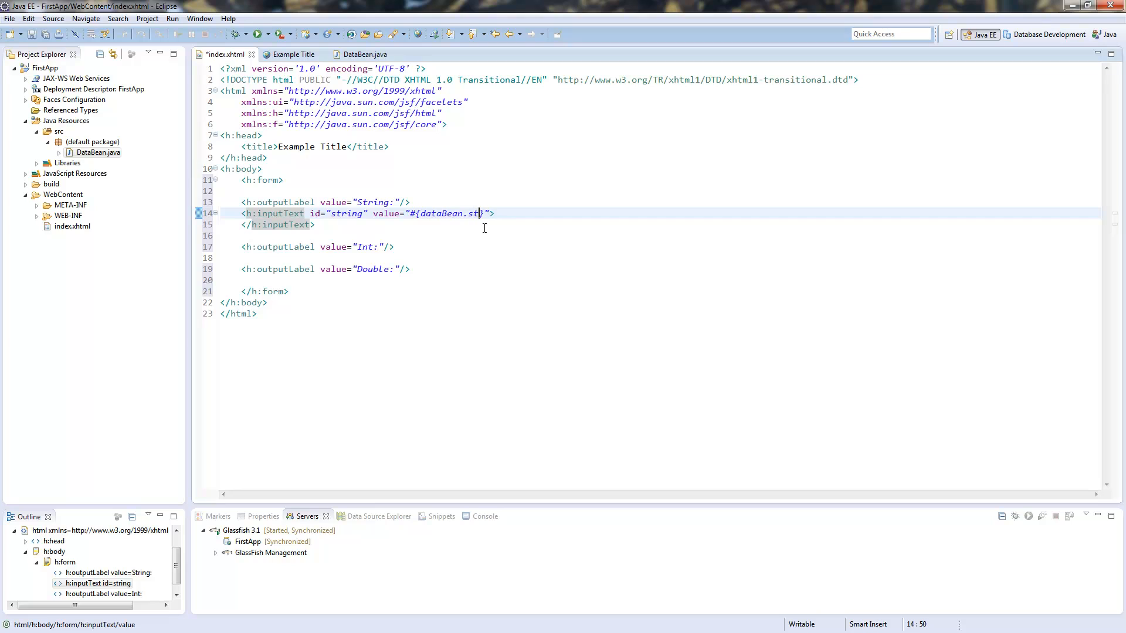
text(inputString)
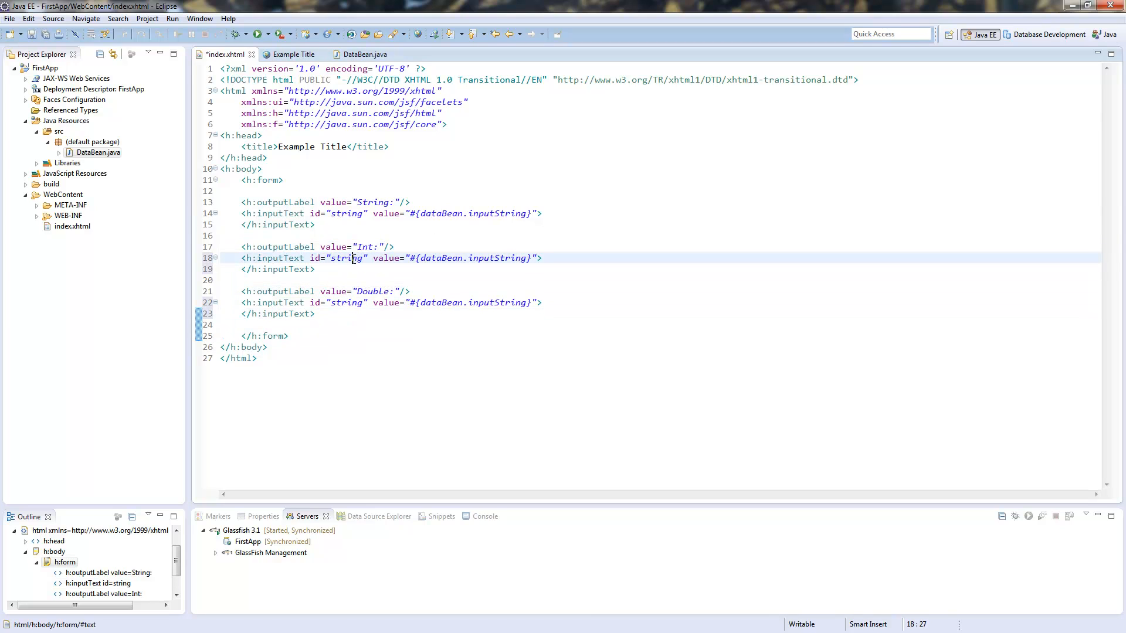
text(int)
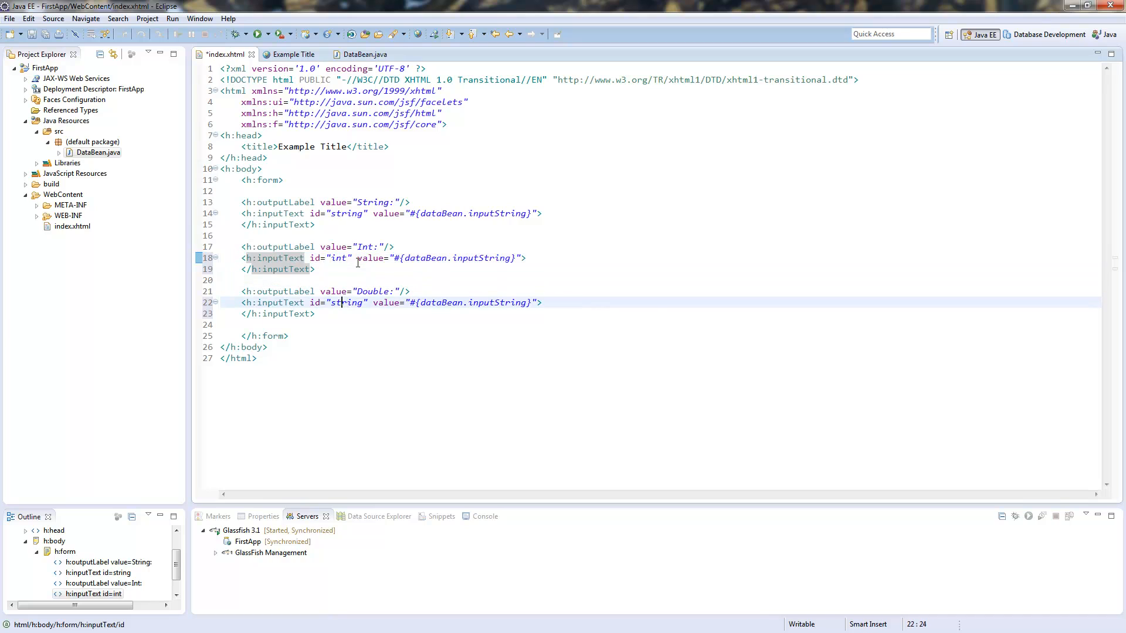
text(double)
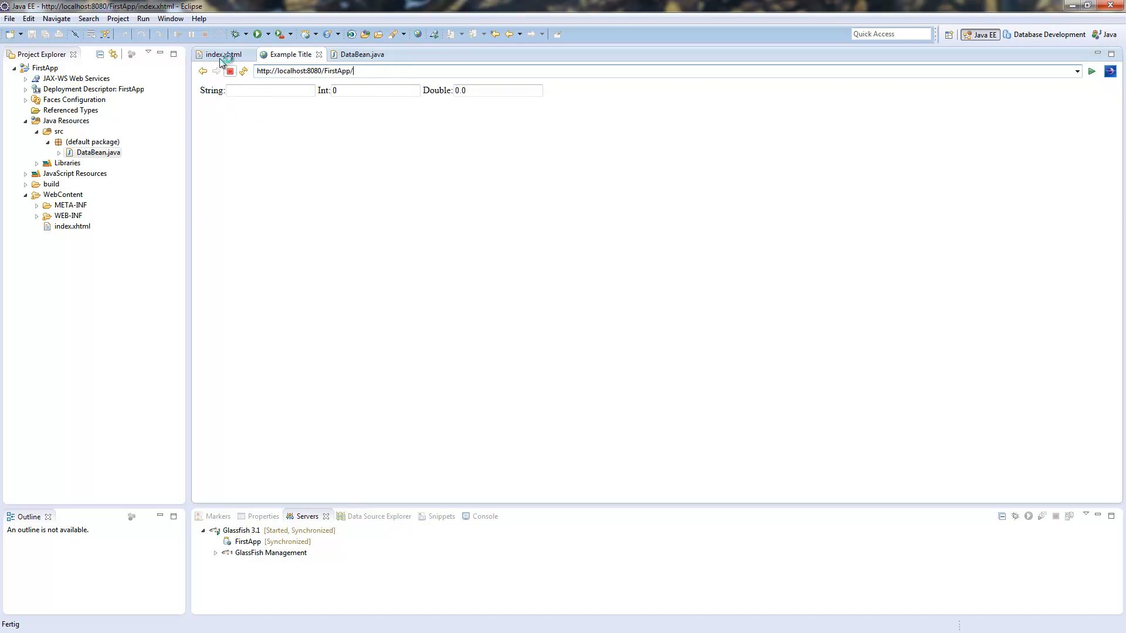
Step: Check the running FirstApp form with String, Int (0) and Double (0.0) fields
click(223, 54)
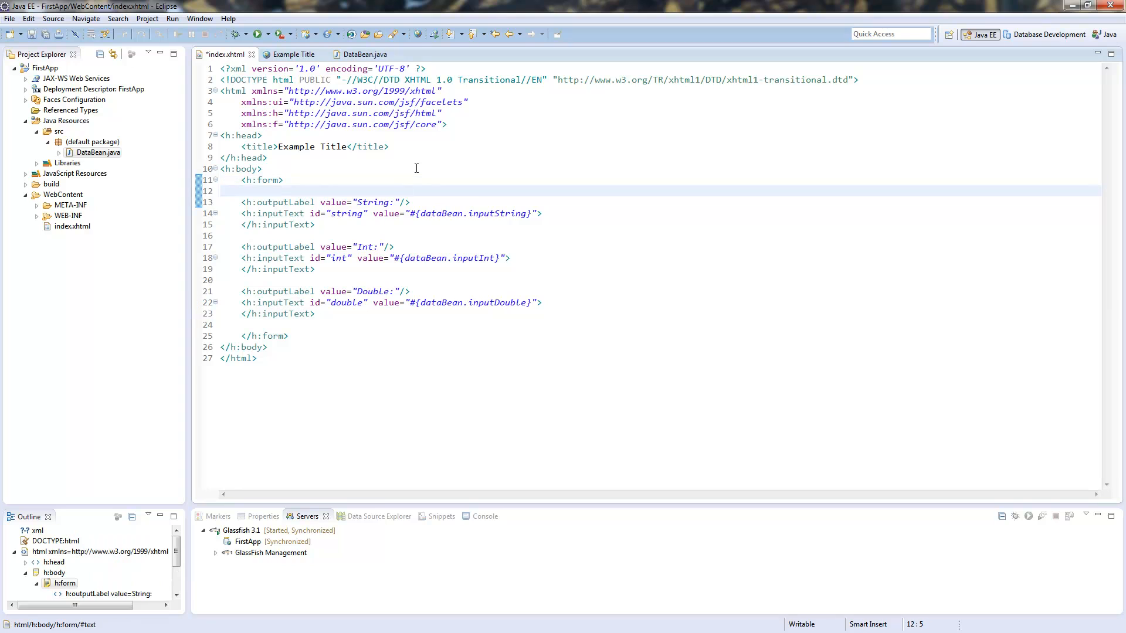
text(h:)
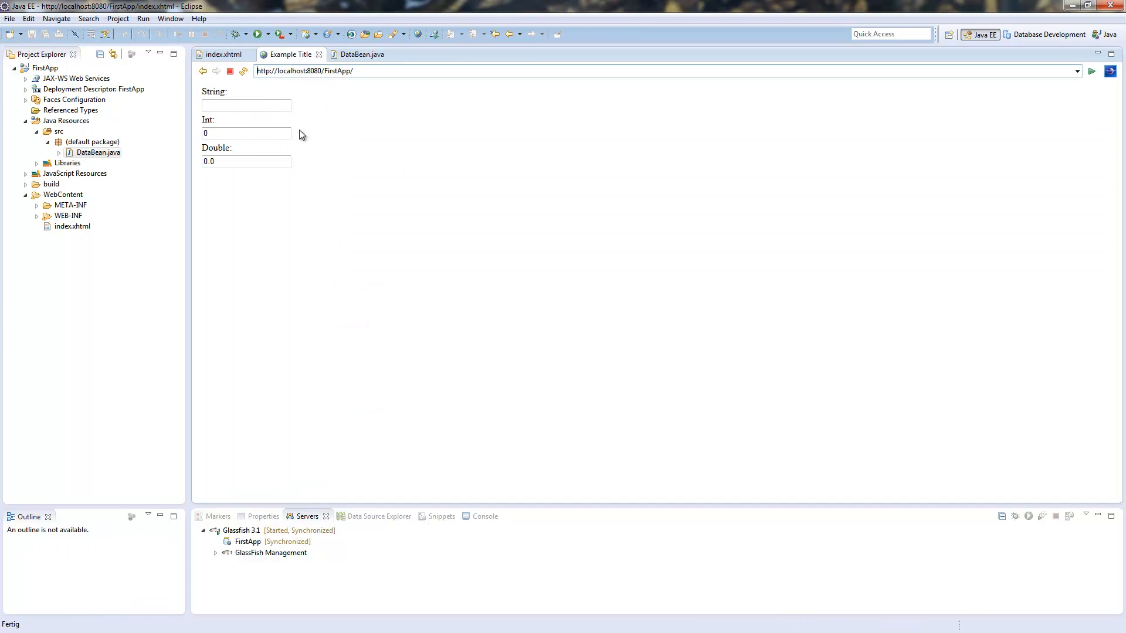
click(246, 161)
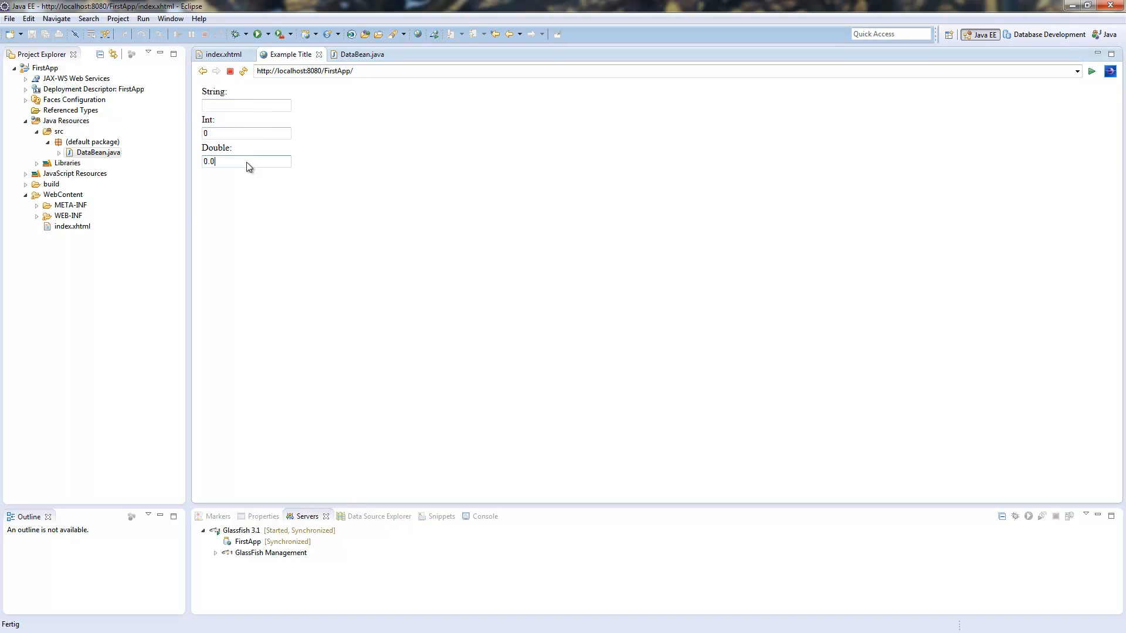
Step: Add <h:commandButton value="Submit"/> after the Double input and refresh the page
click(217, 54)
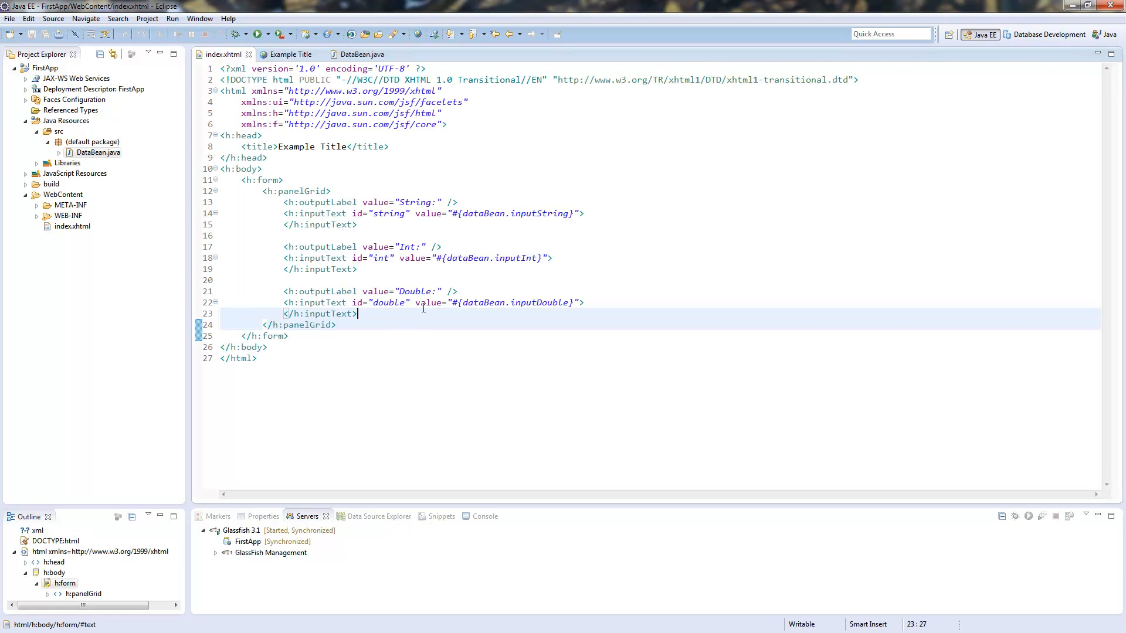
text(<h:commandButton />)
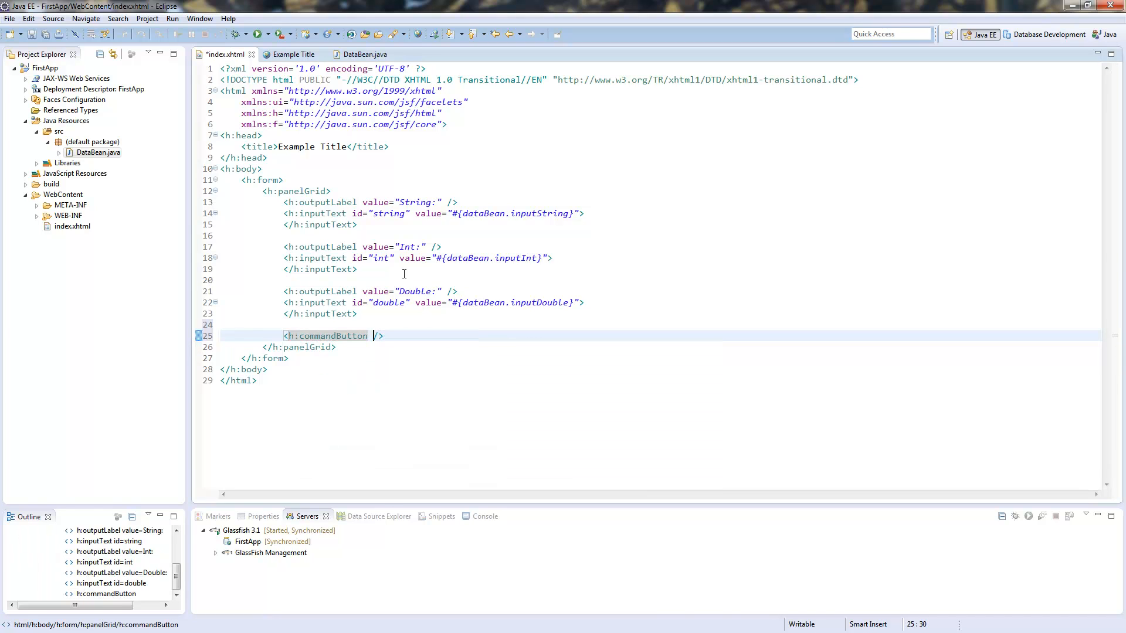
text(value="Sub)
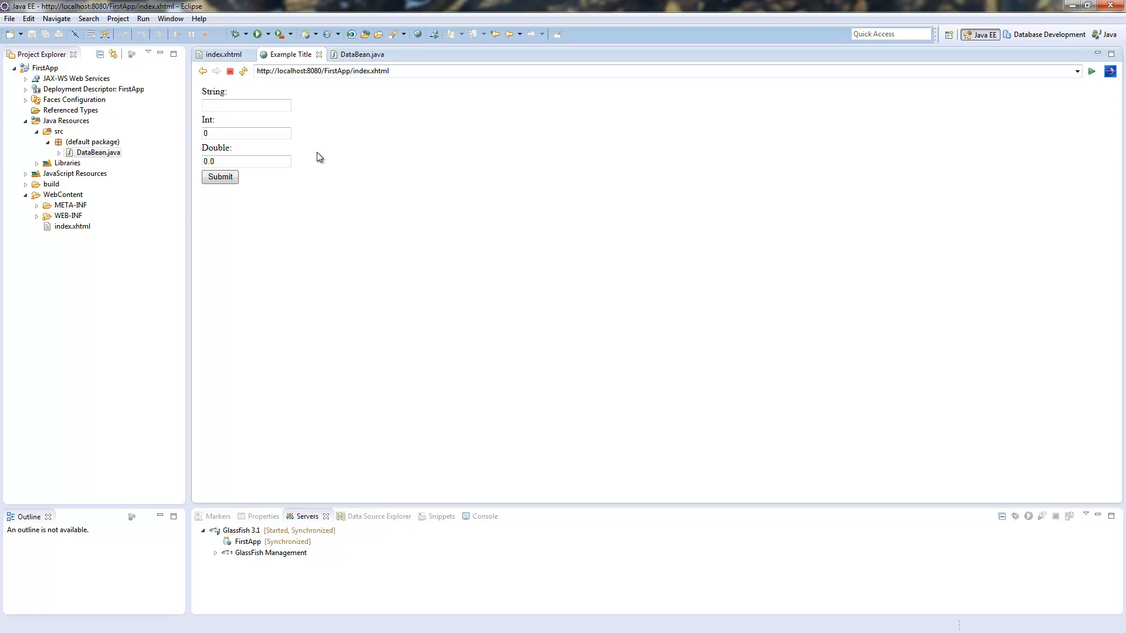
mouse_move(356, 157)
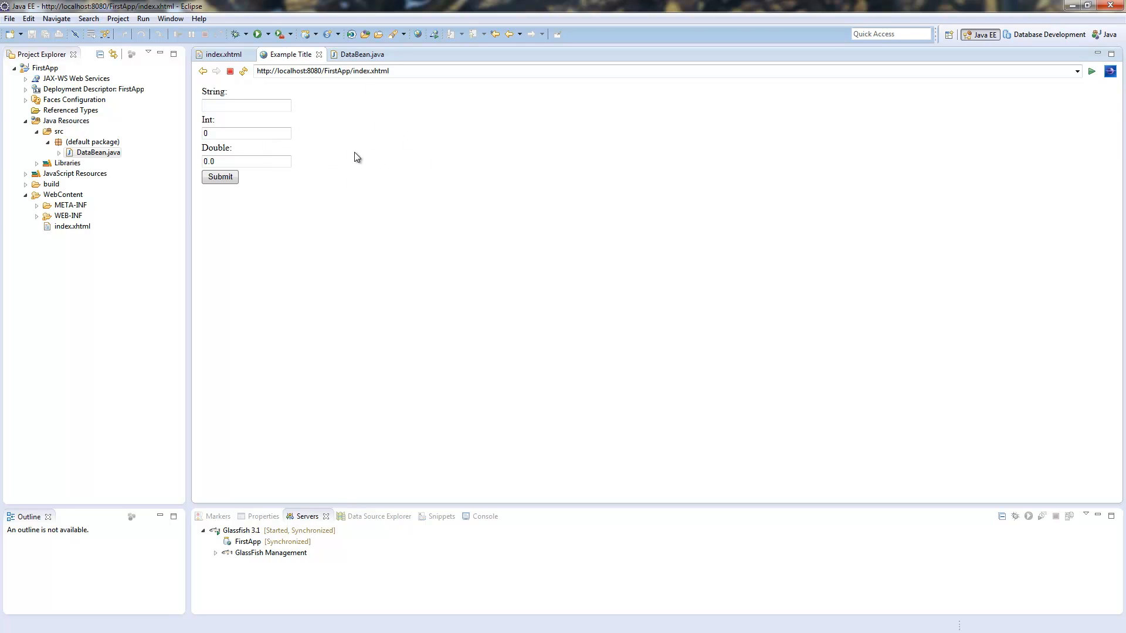
mouse_move(510, 109)
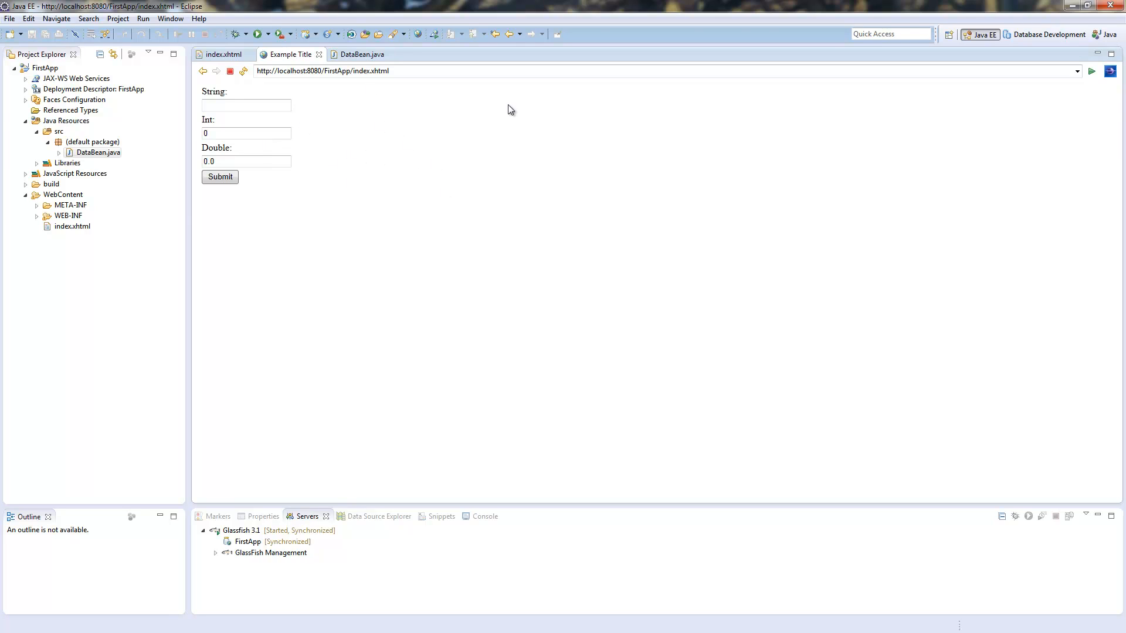
mouse_move(369, 85)
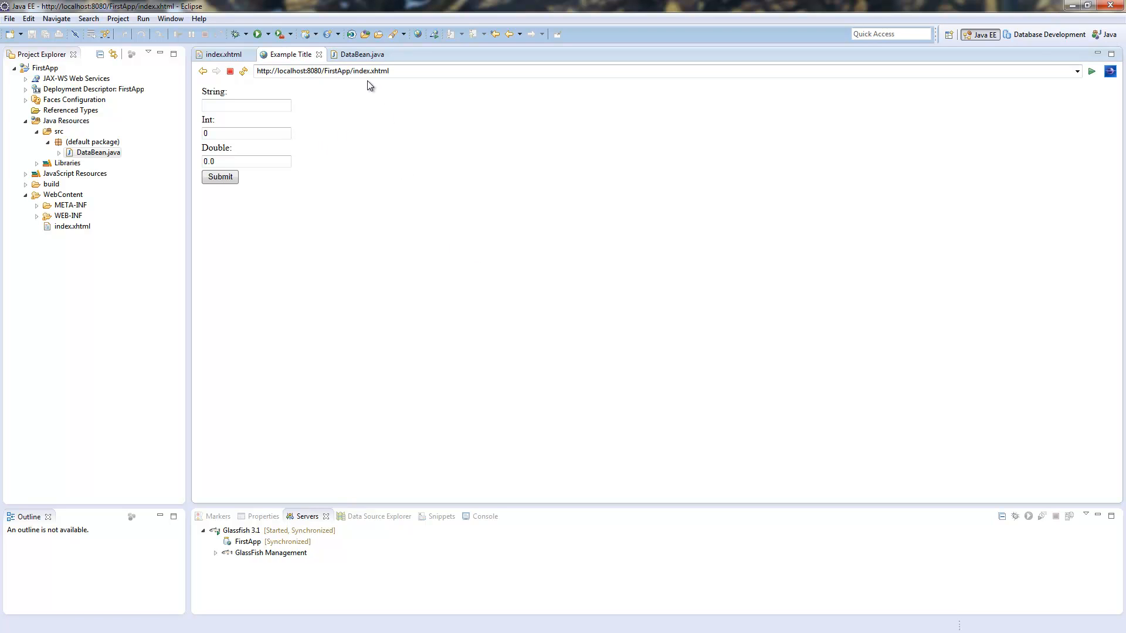
mouse_move(324, 155)
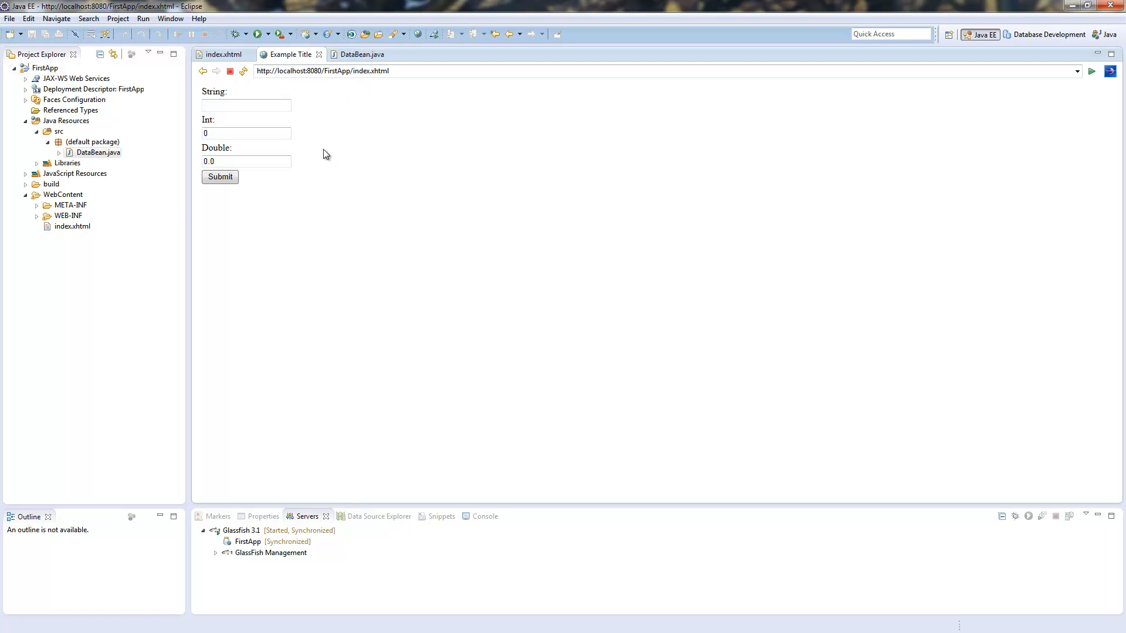
click(220, 54)
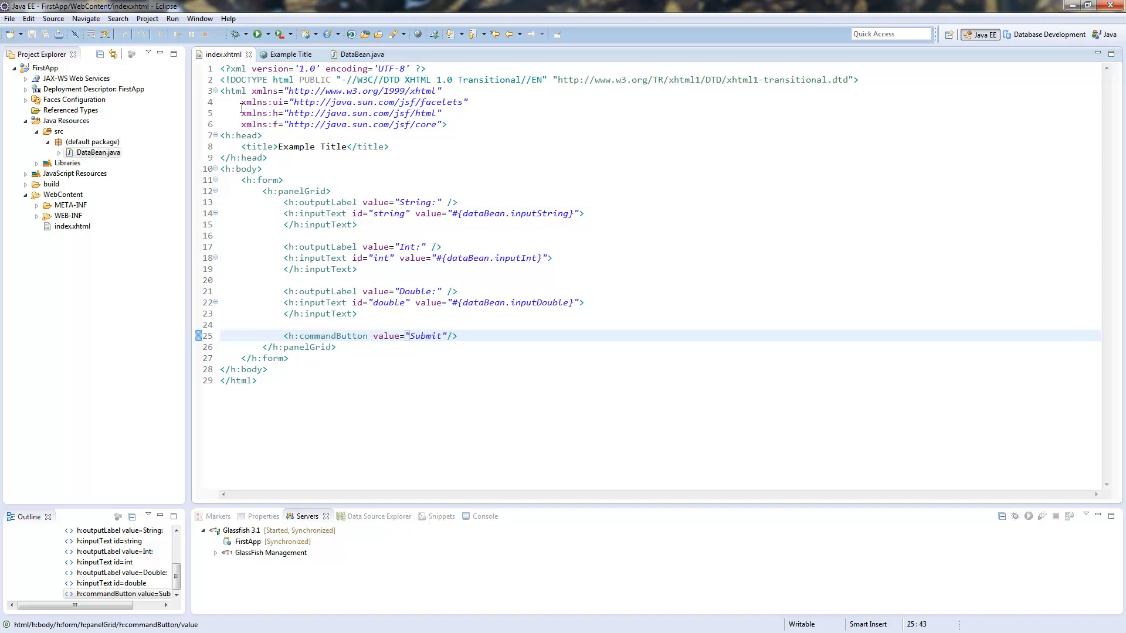
mouse_move(359, 56)
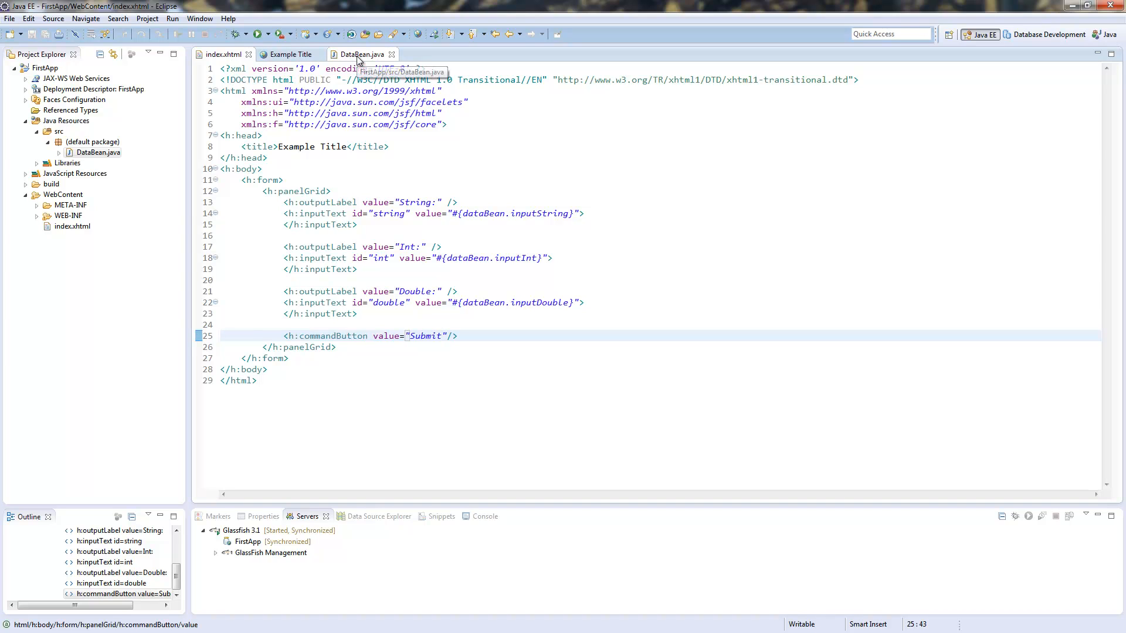
click(358, 54)
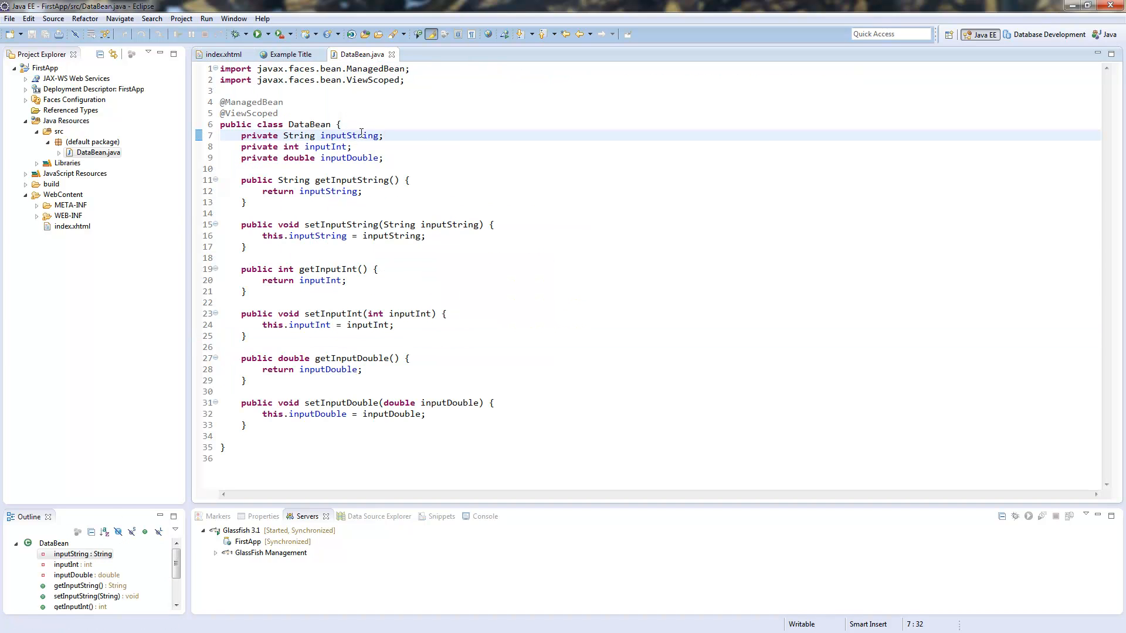
key(Enter)
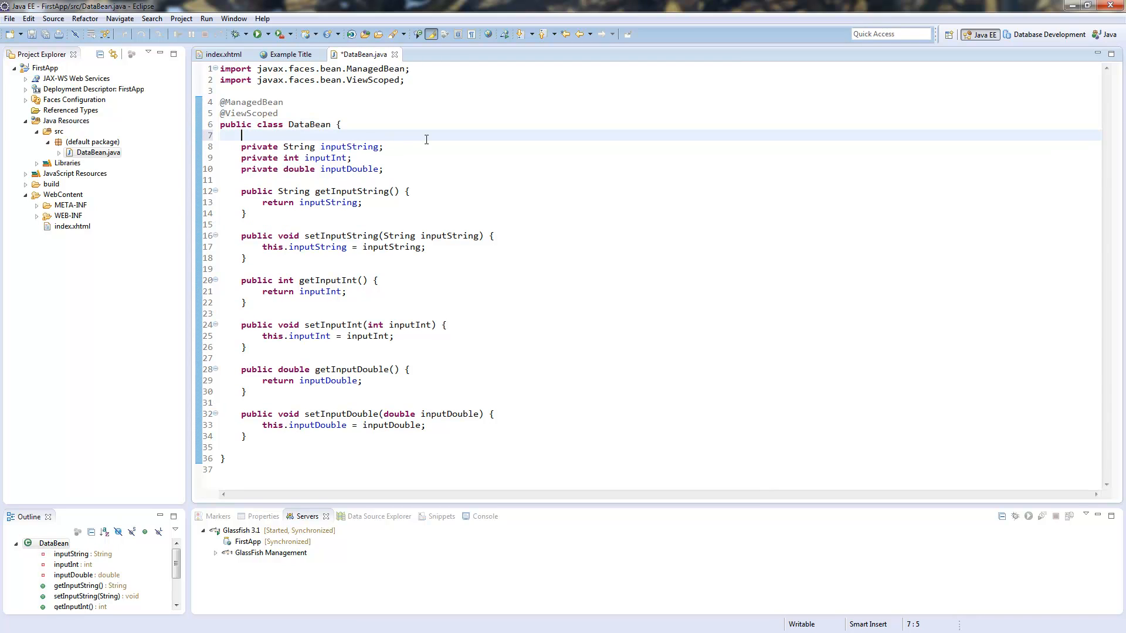
text(@)
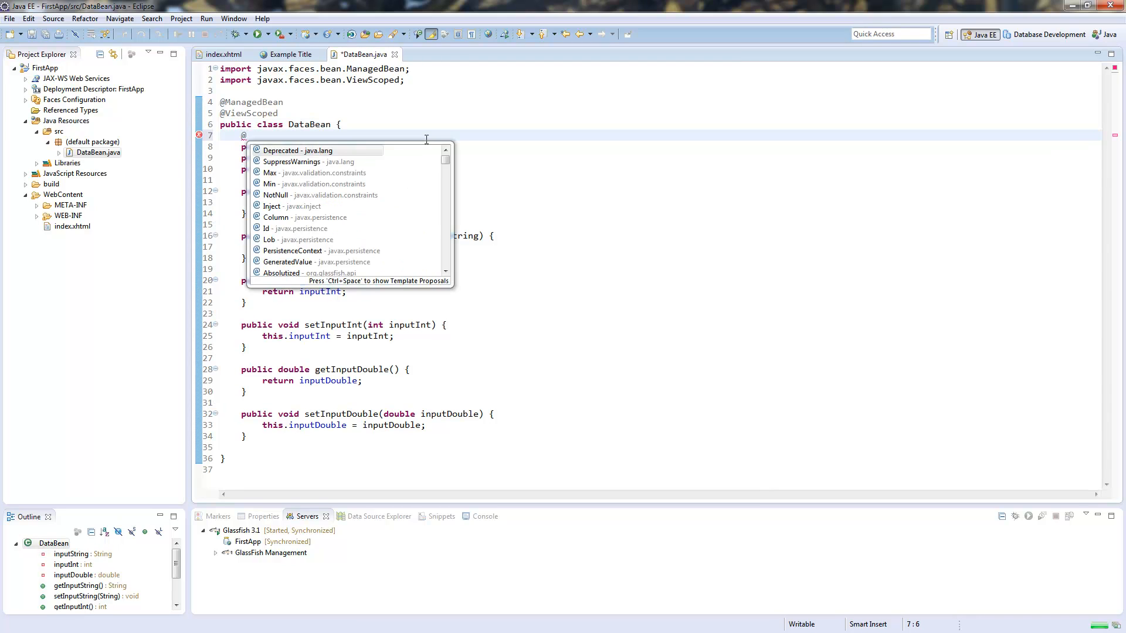
text(N)
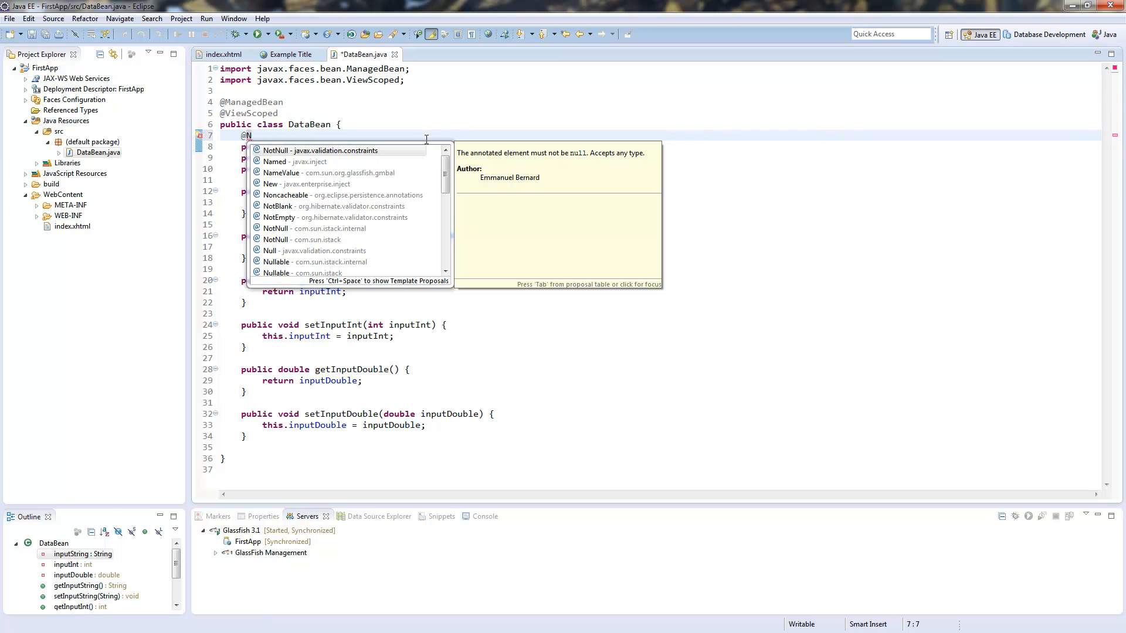
mouse_move(413, 115)
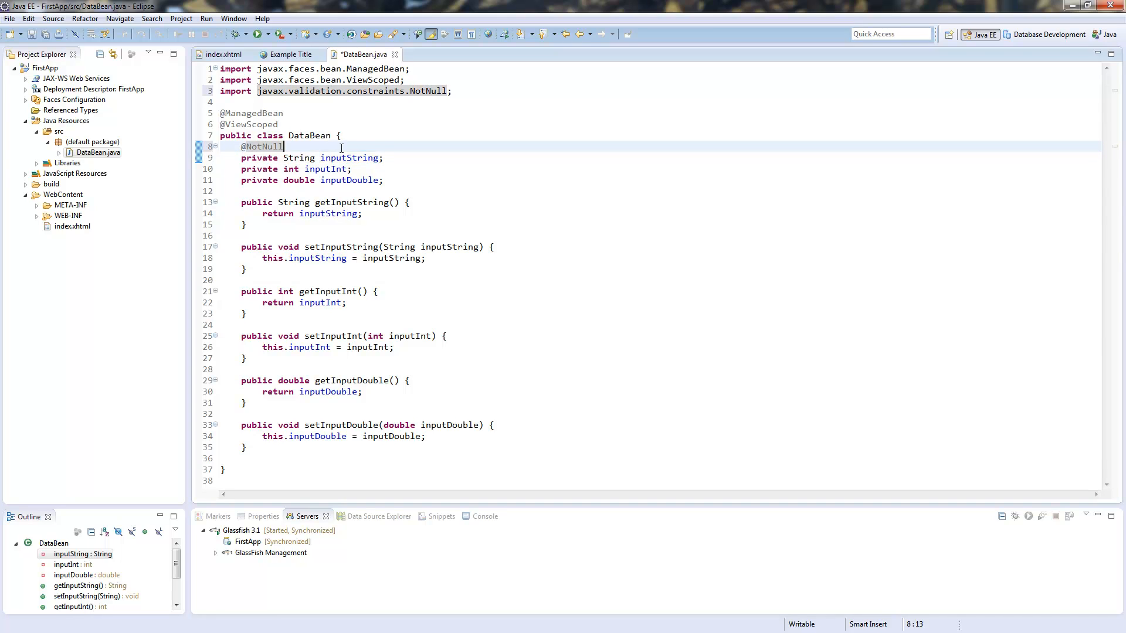
text((message="Bad String)
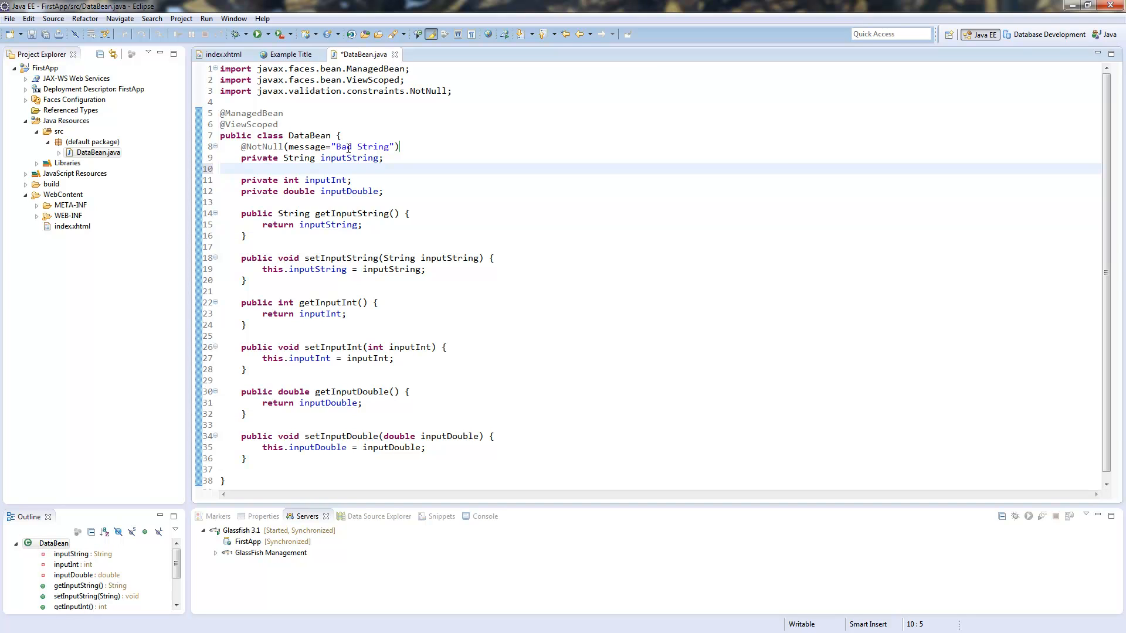
text(@Max()
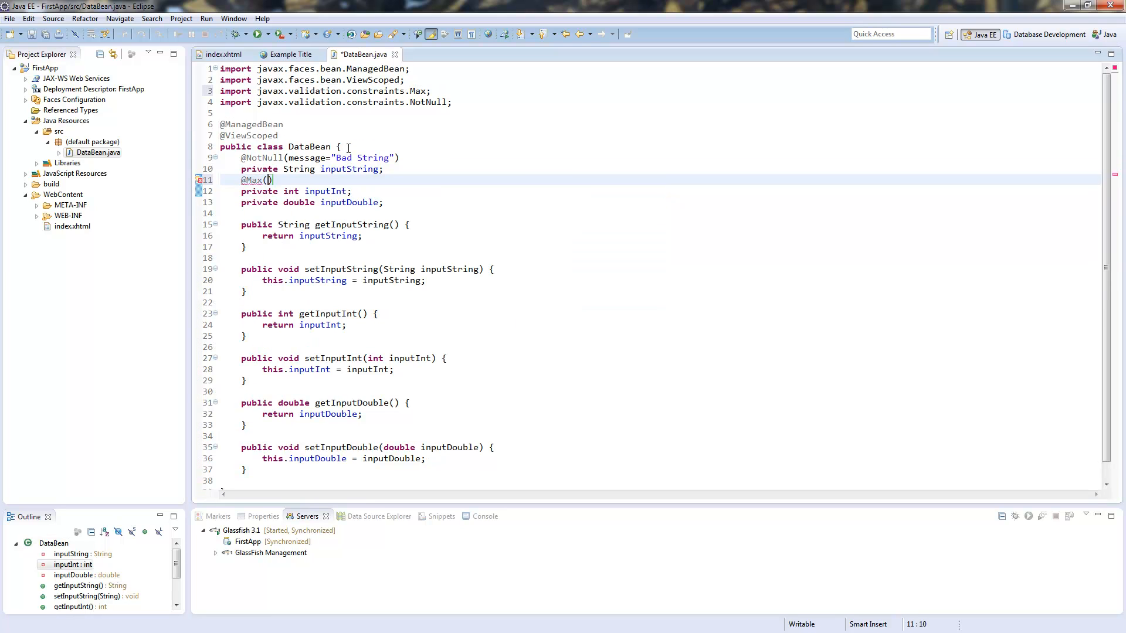
text(value)
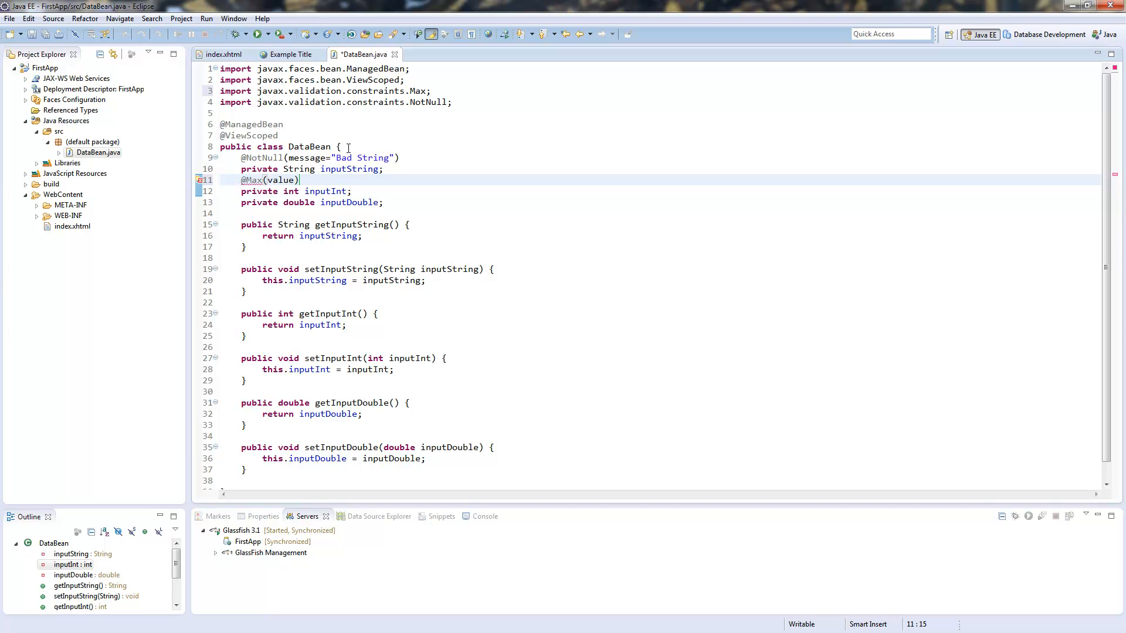
text(=)
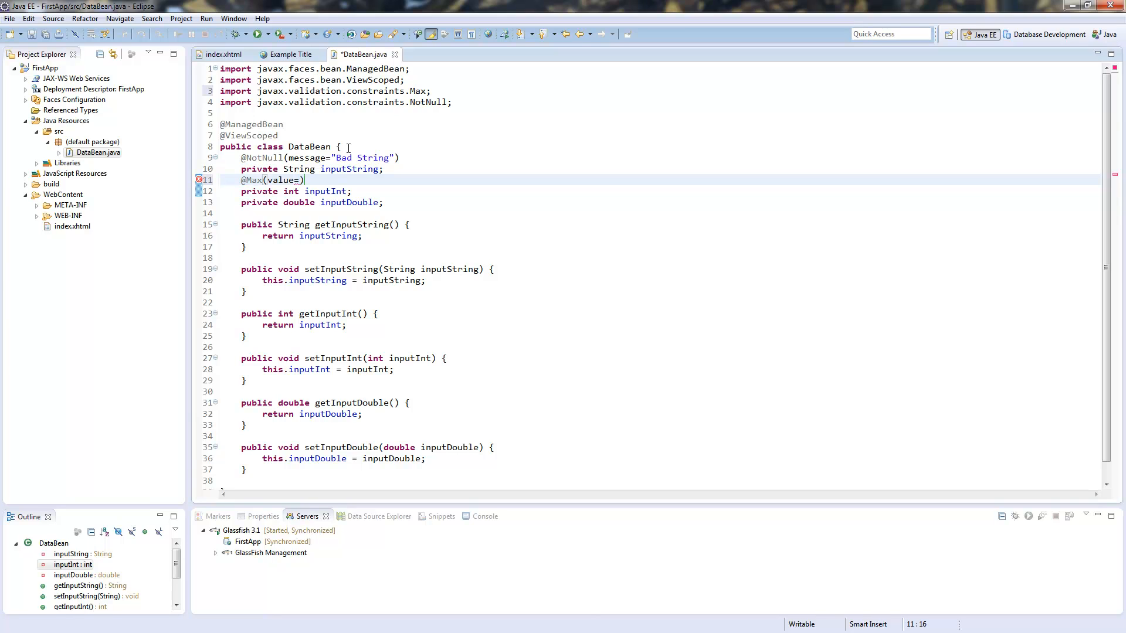
text(100, message=)
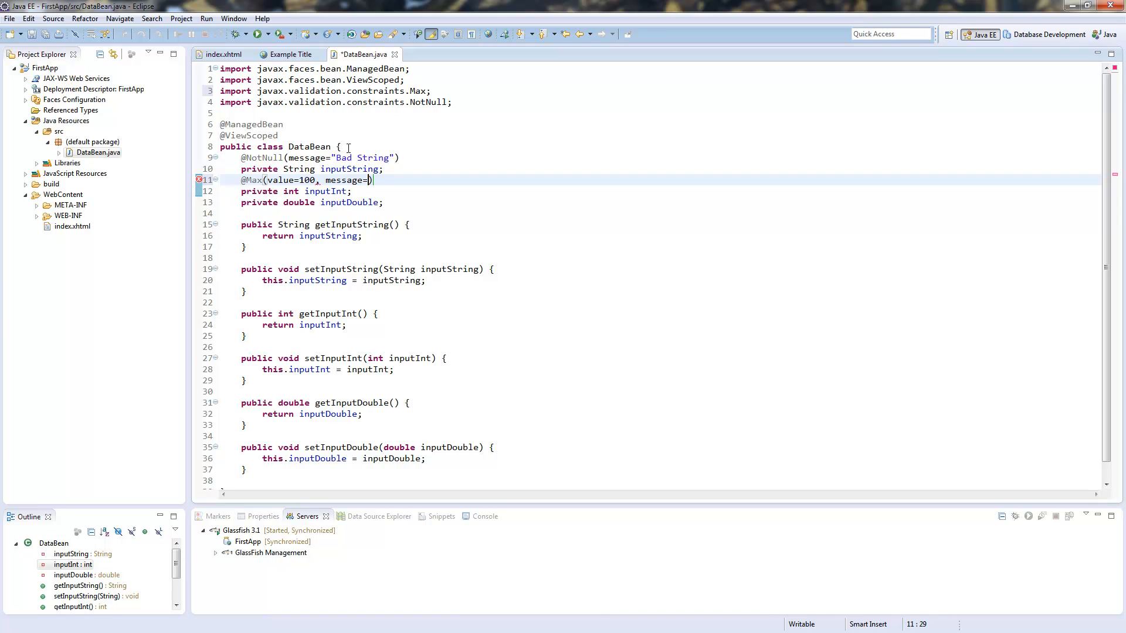
text("Bad Int")
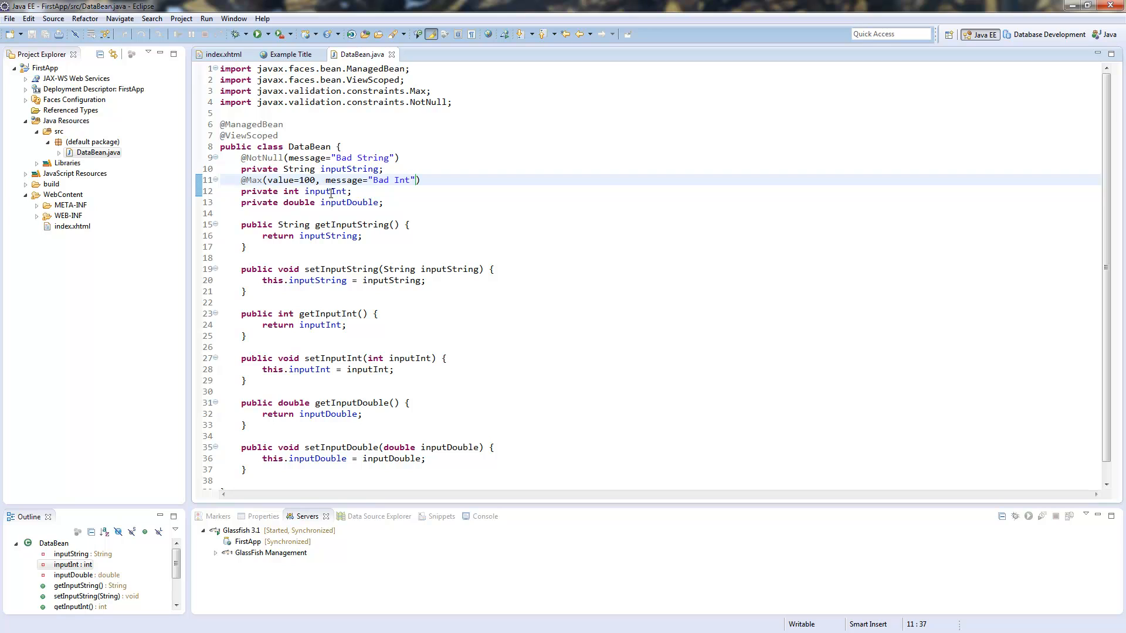
double_click(325, 192)
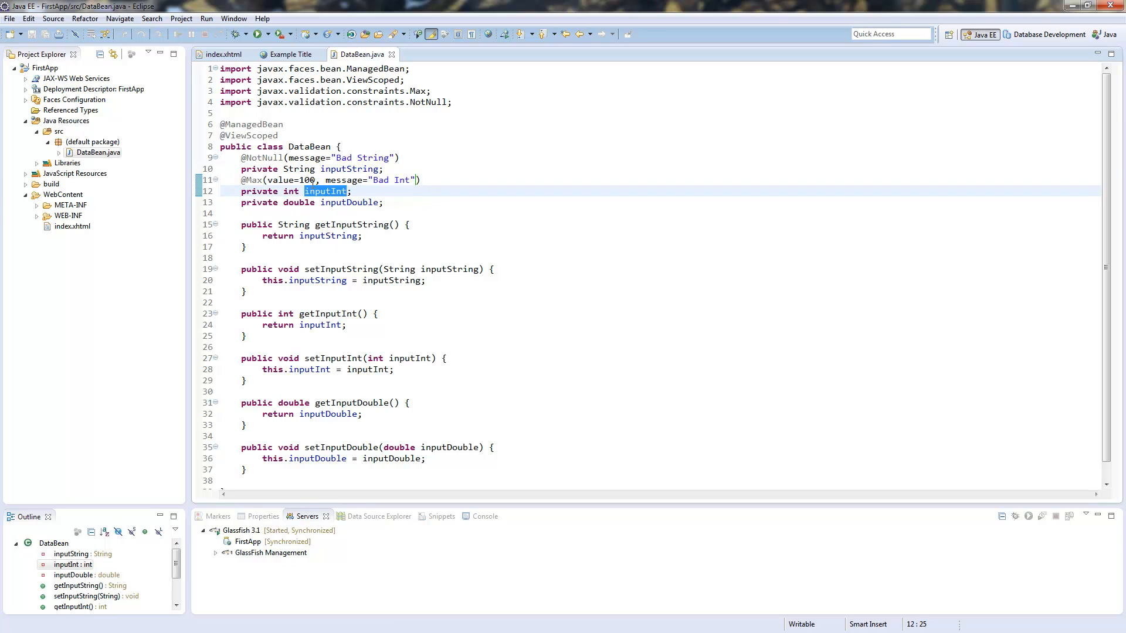
click(309, 180)
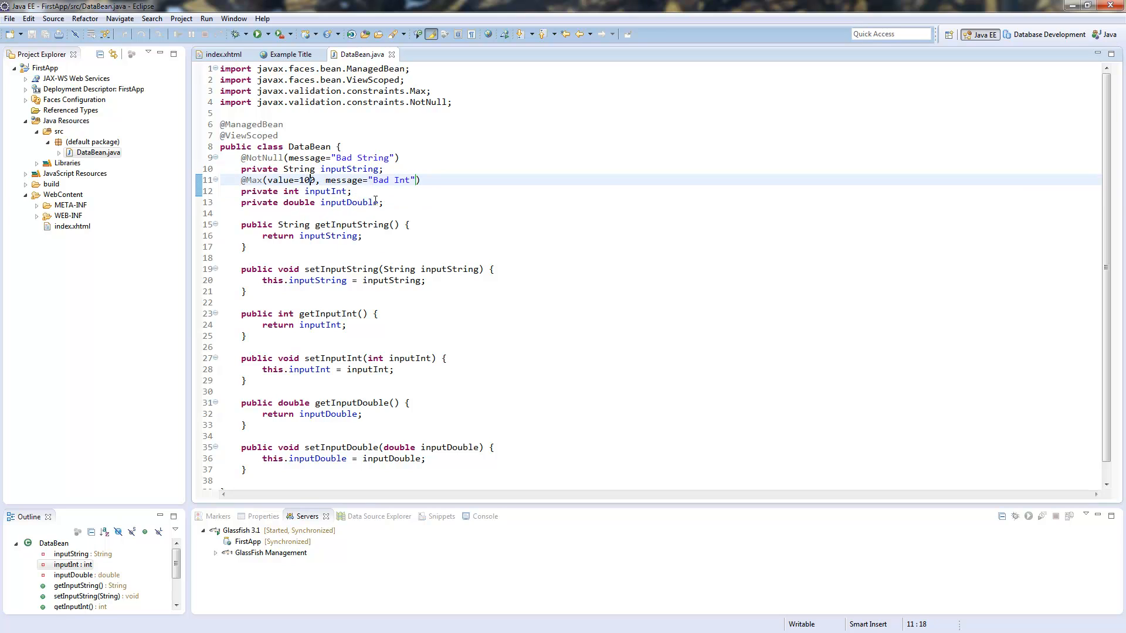
text(@Min)
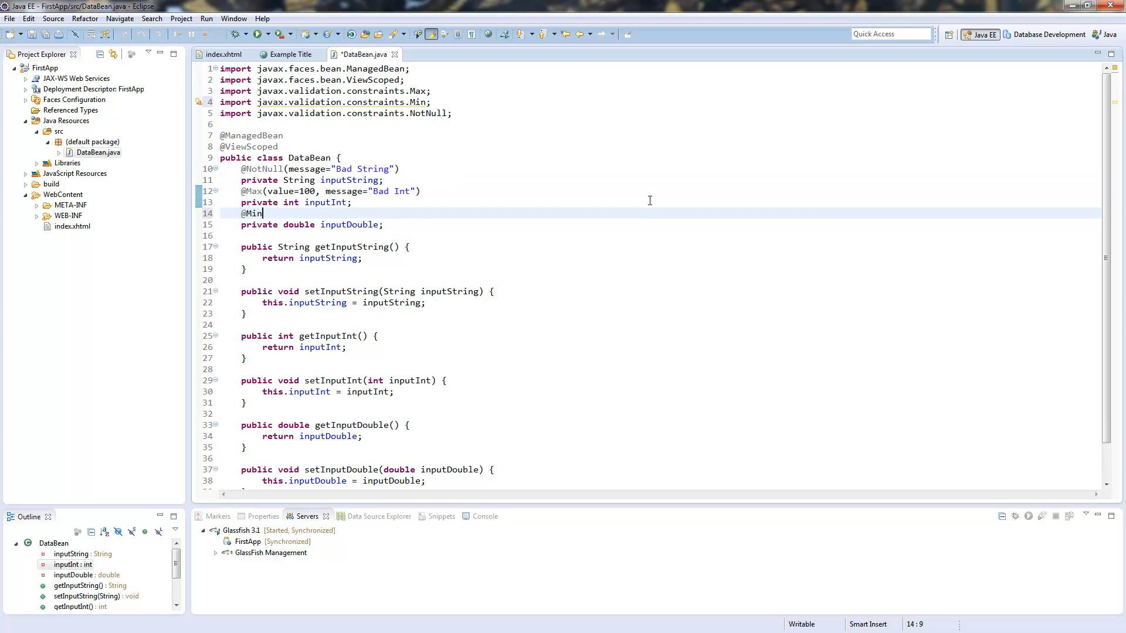
text(()
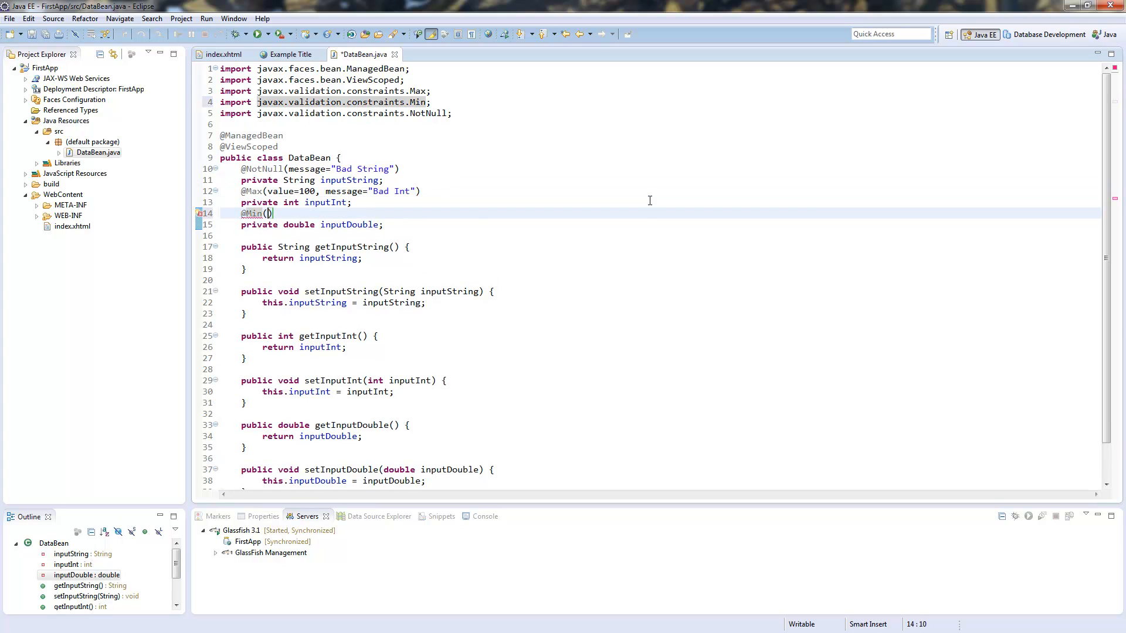
text(value)
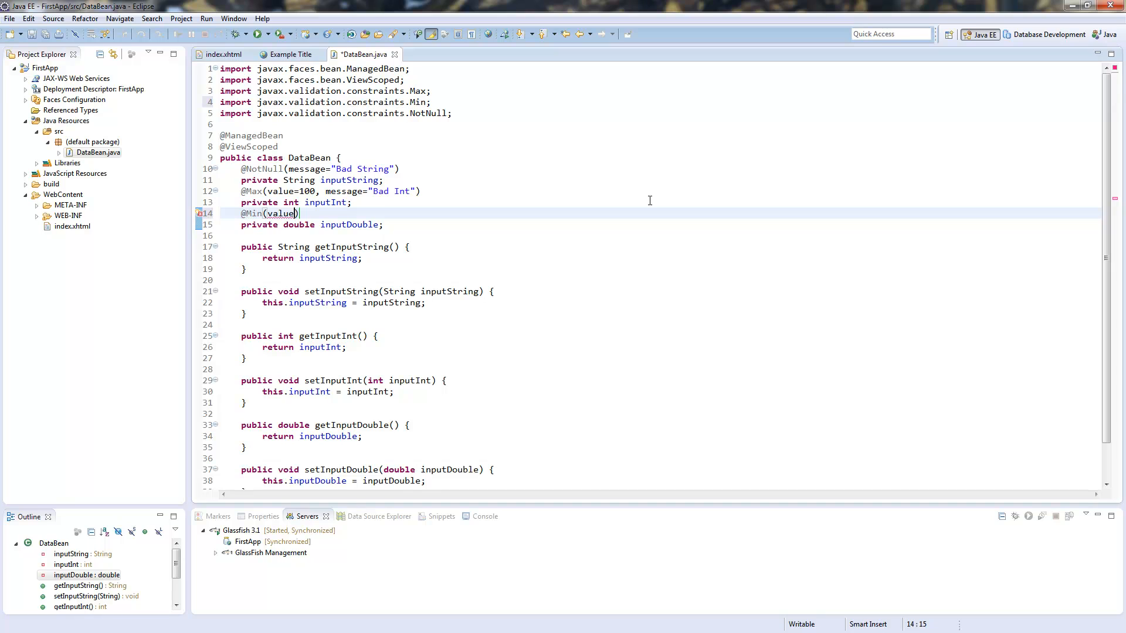
text(=10))
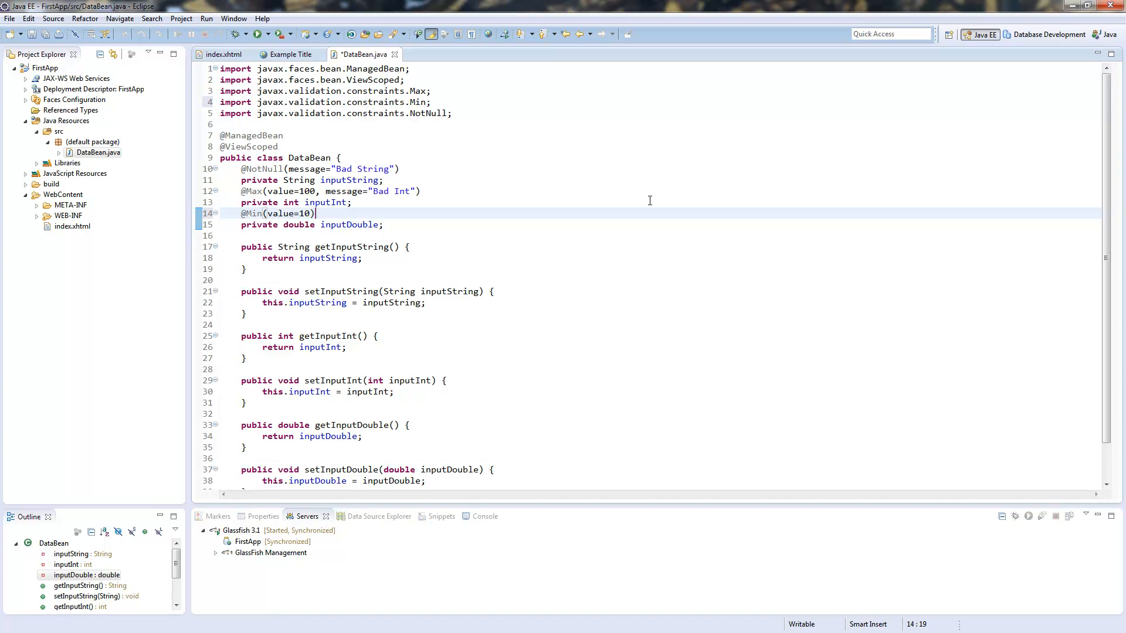
text(, message")
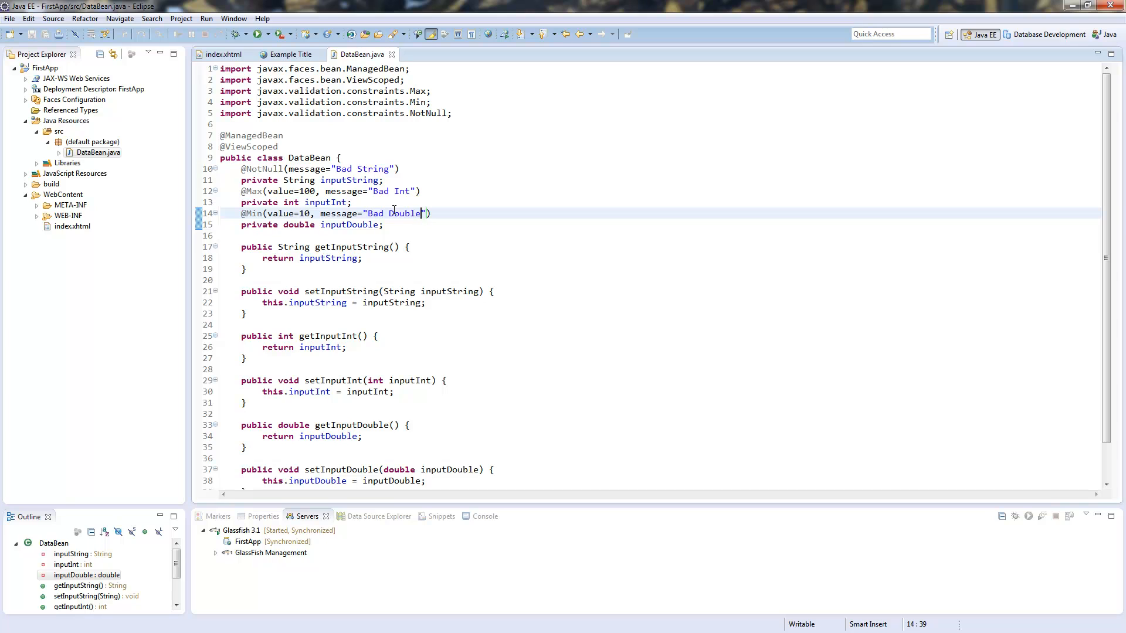
click(291, 54)
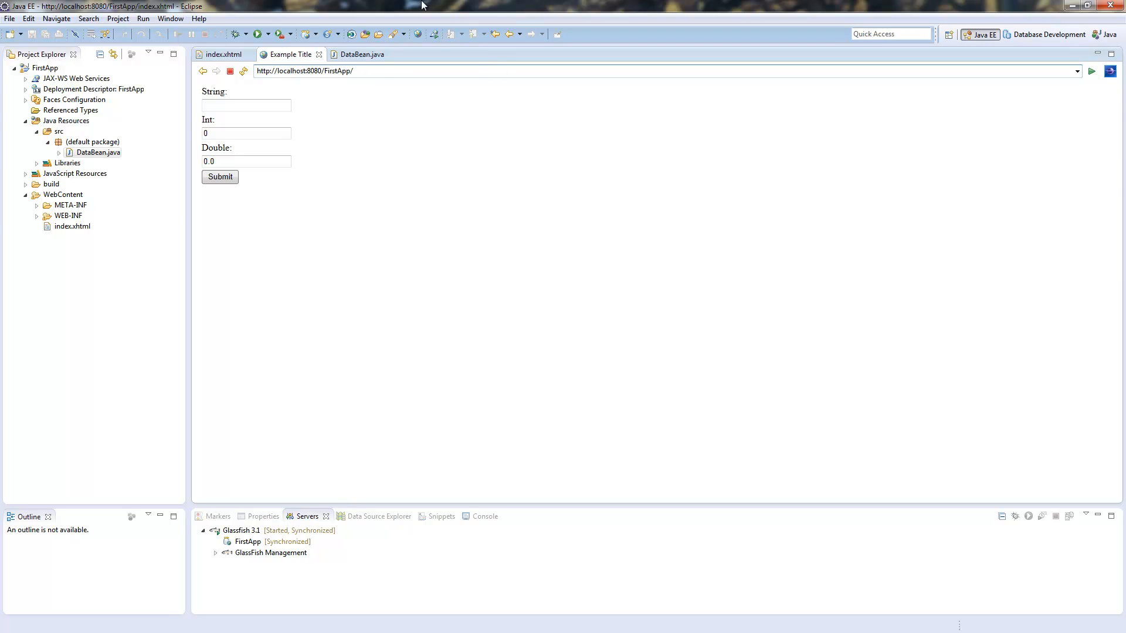
click(219, 176)
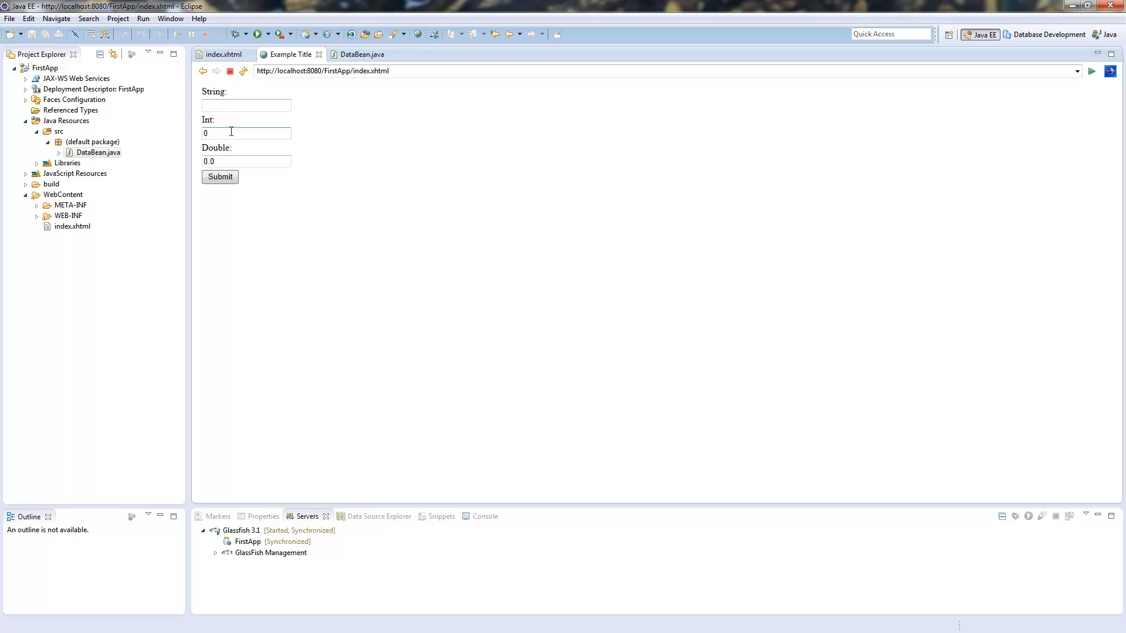
mouse_move(290, 102)
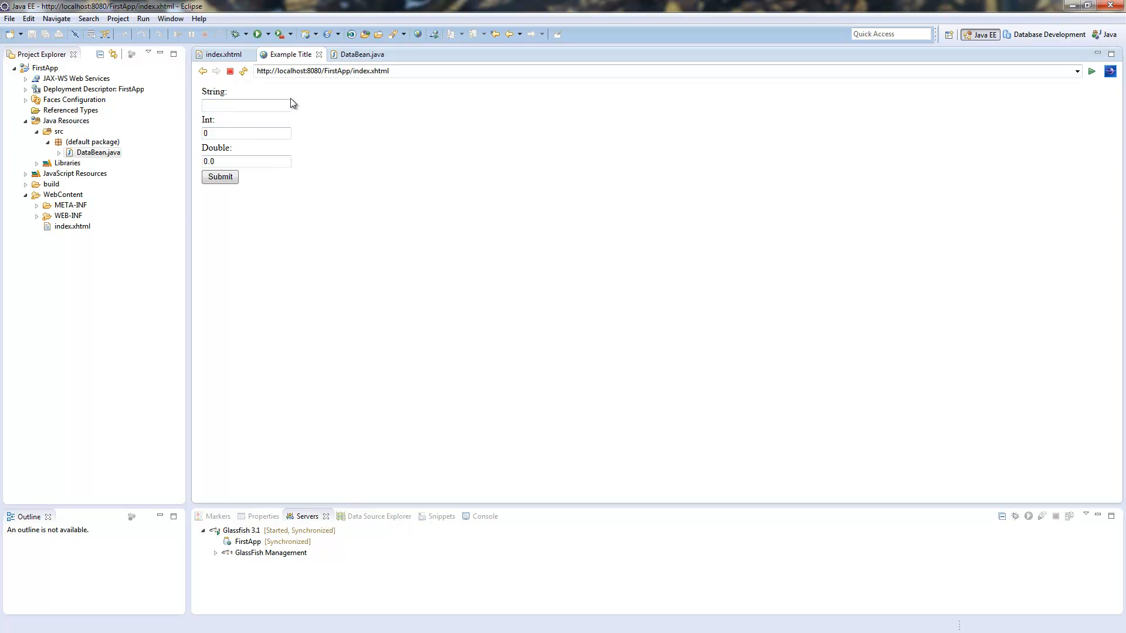
Step: Add <h:message for="string"> below the Submit button and save
click(221, 54)
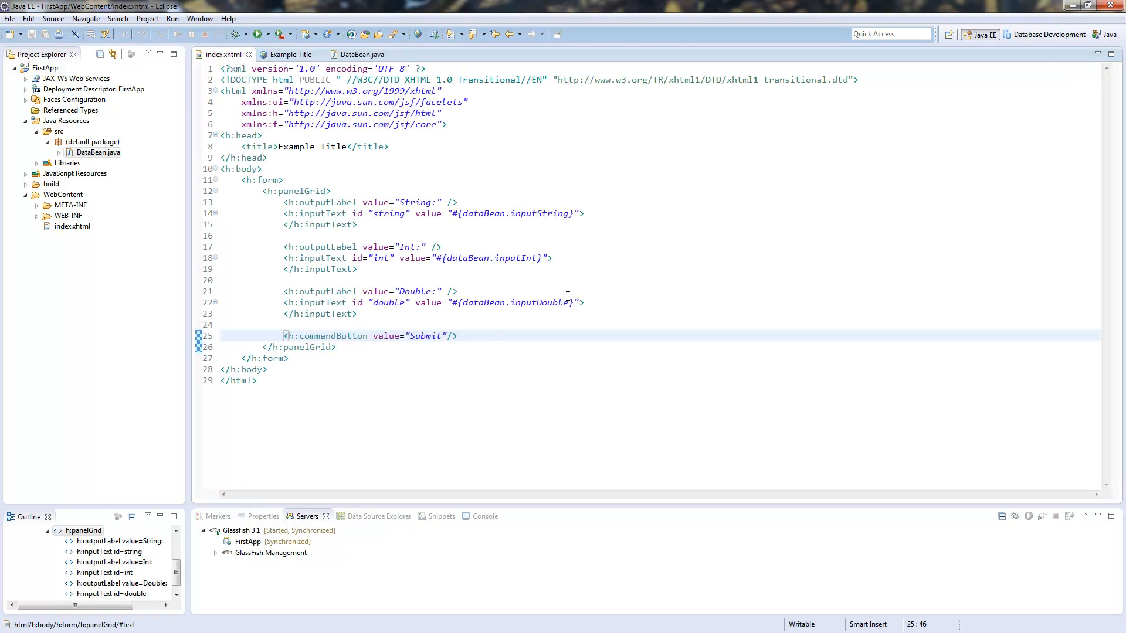
text(<h)
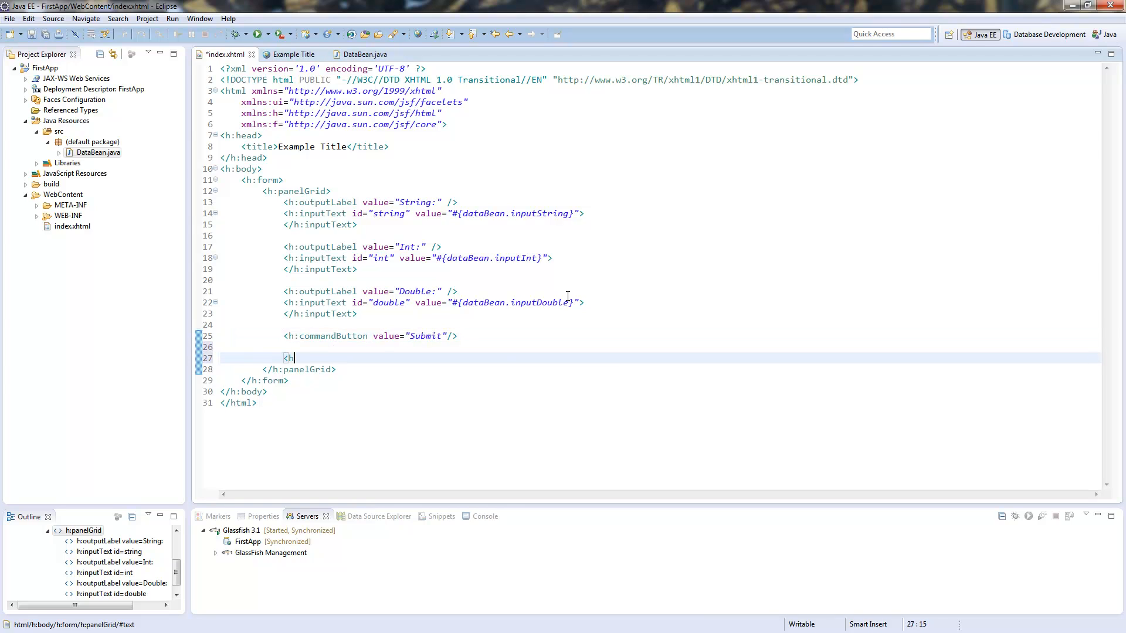
text(message for=""></h:message>)
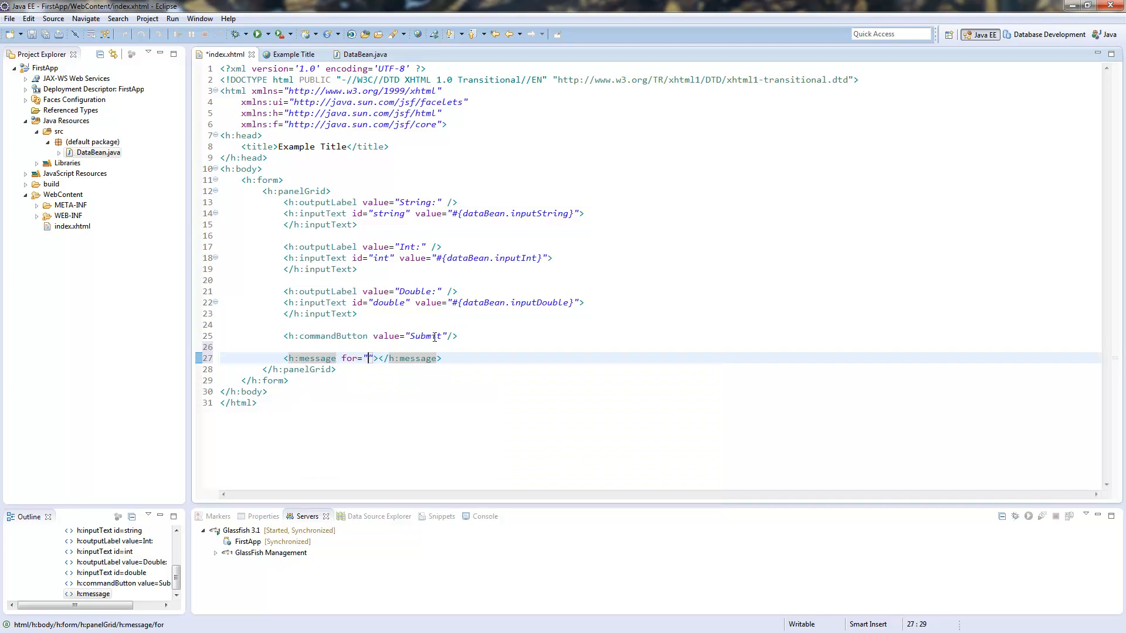
double_click(388, 213)
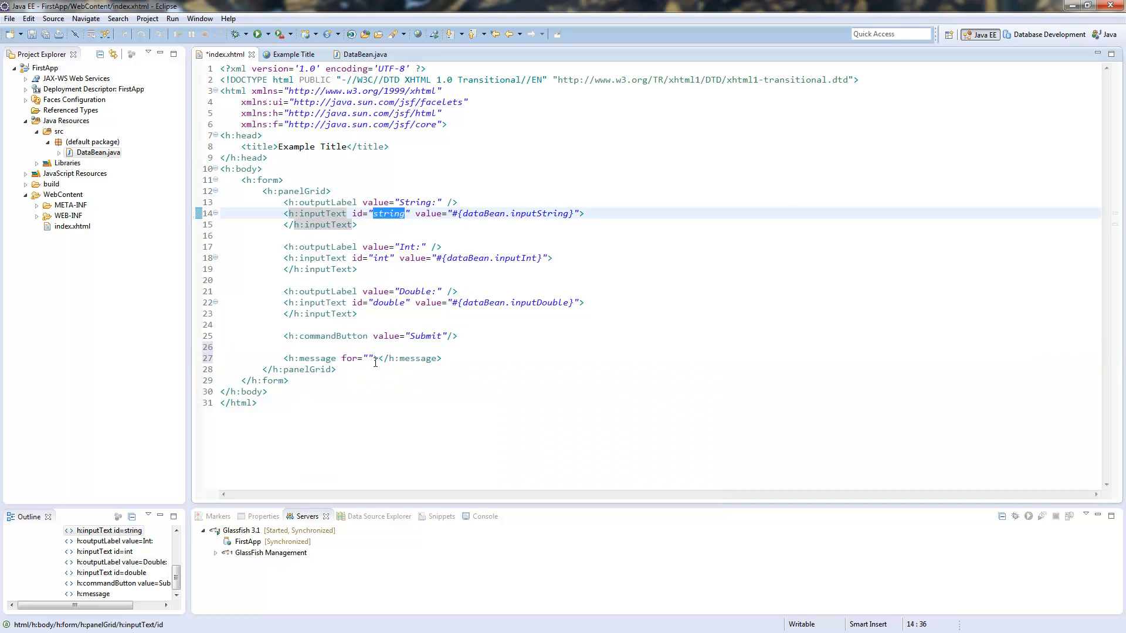
text(string)
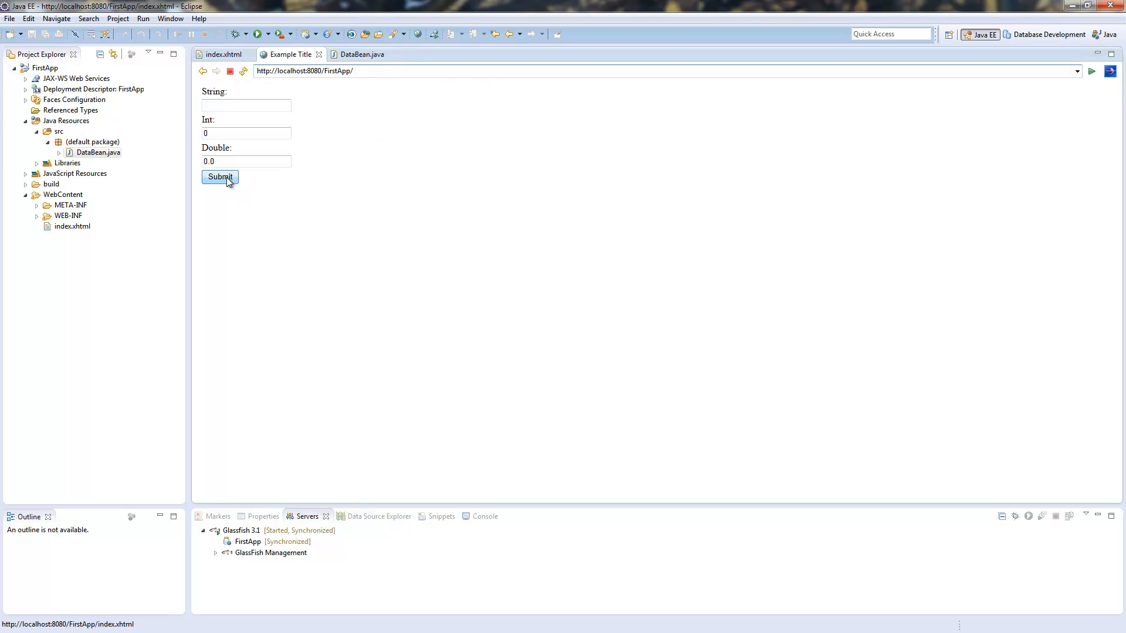
Step: Submit the form, replace the Double value with 10.0, and focus the empty String field
click(220, 177)
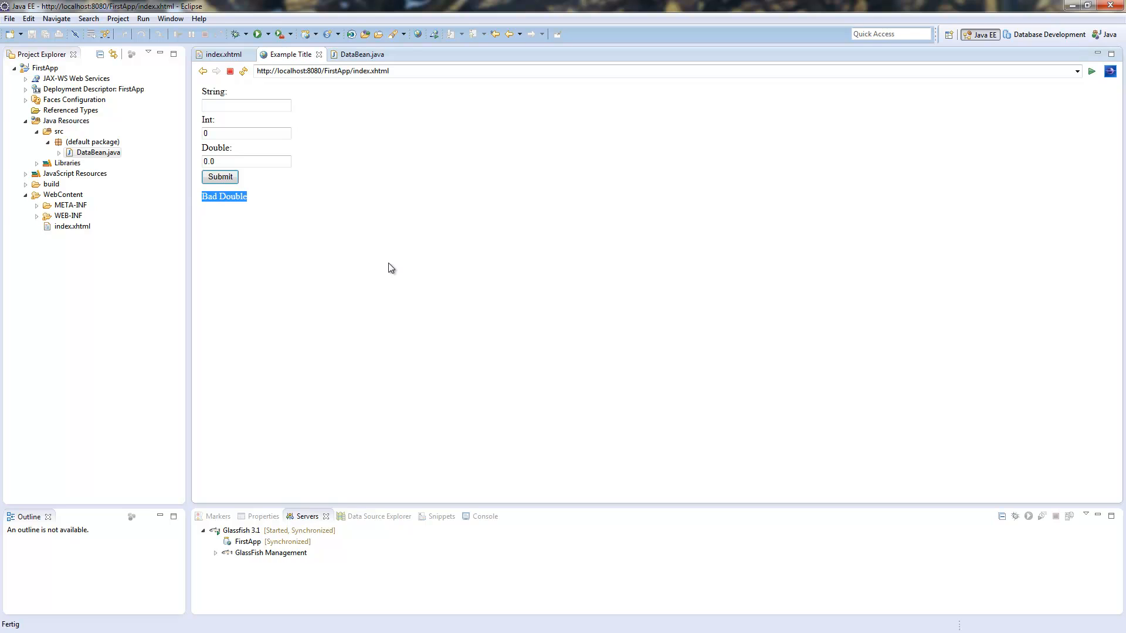
click(246, 161)
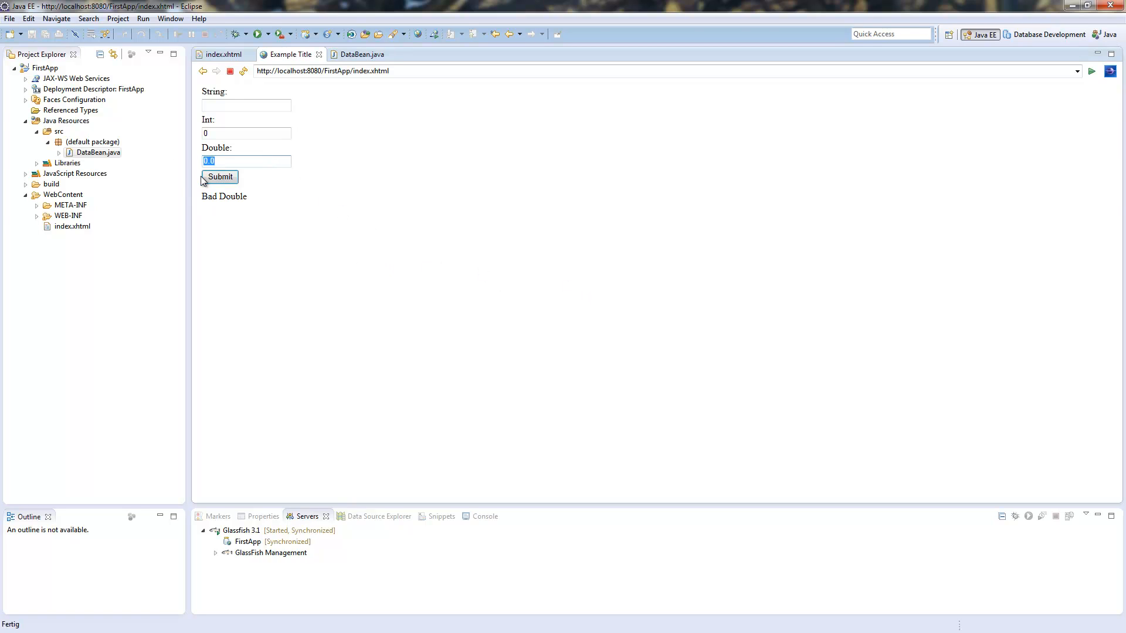
mouse_move(303, 220)
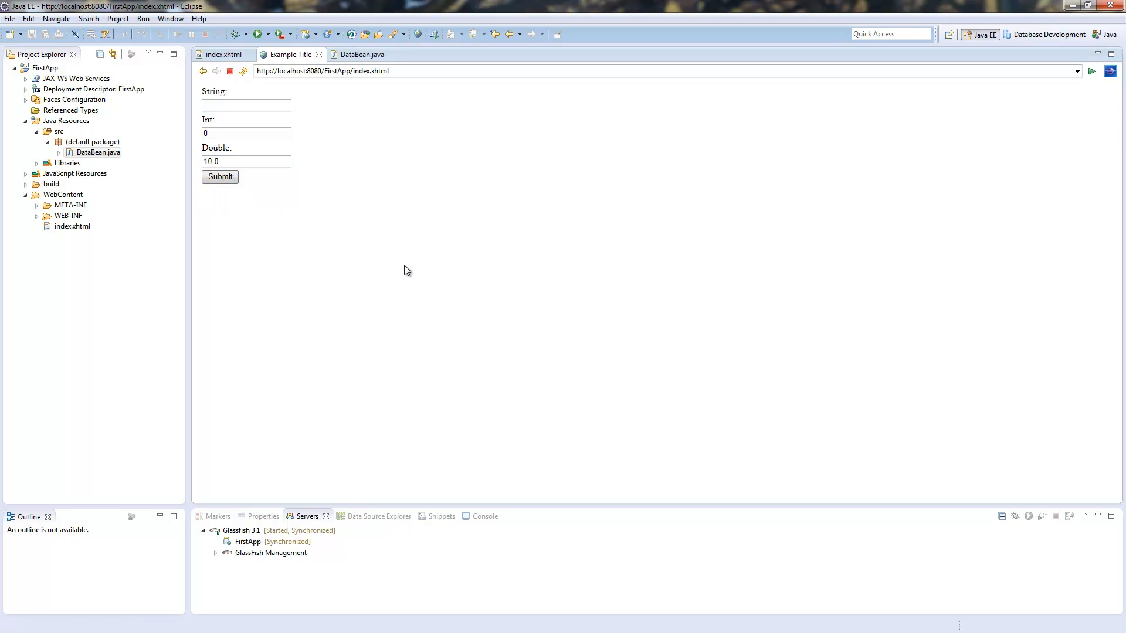
mouse_move(391, 235)
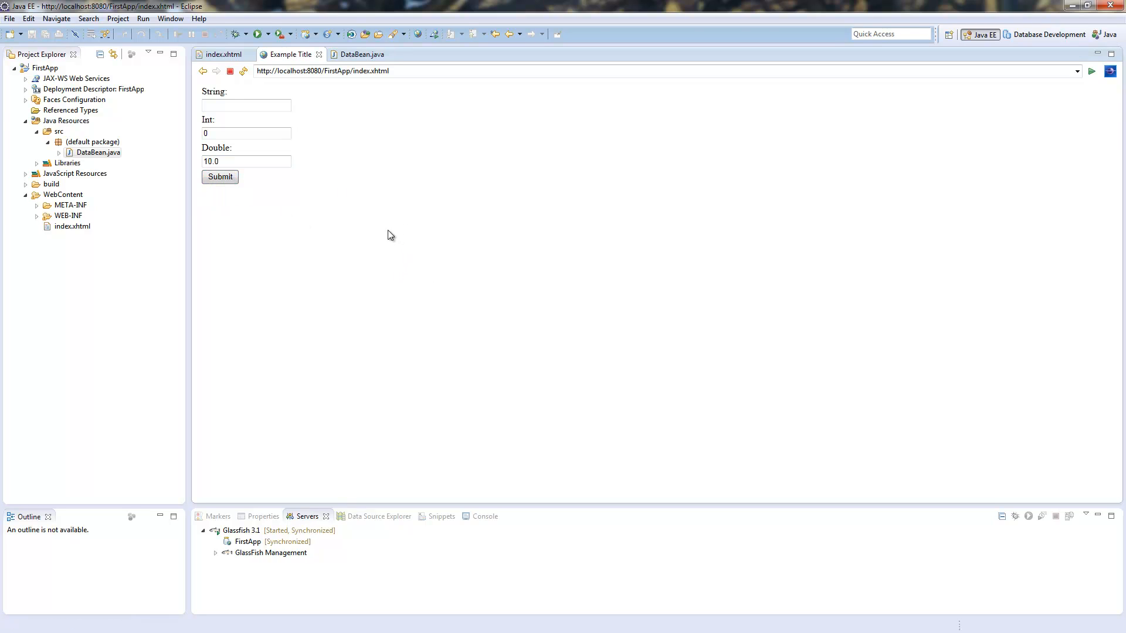
mouse_move(269, 126)
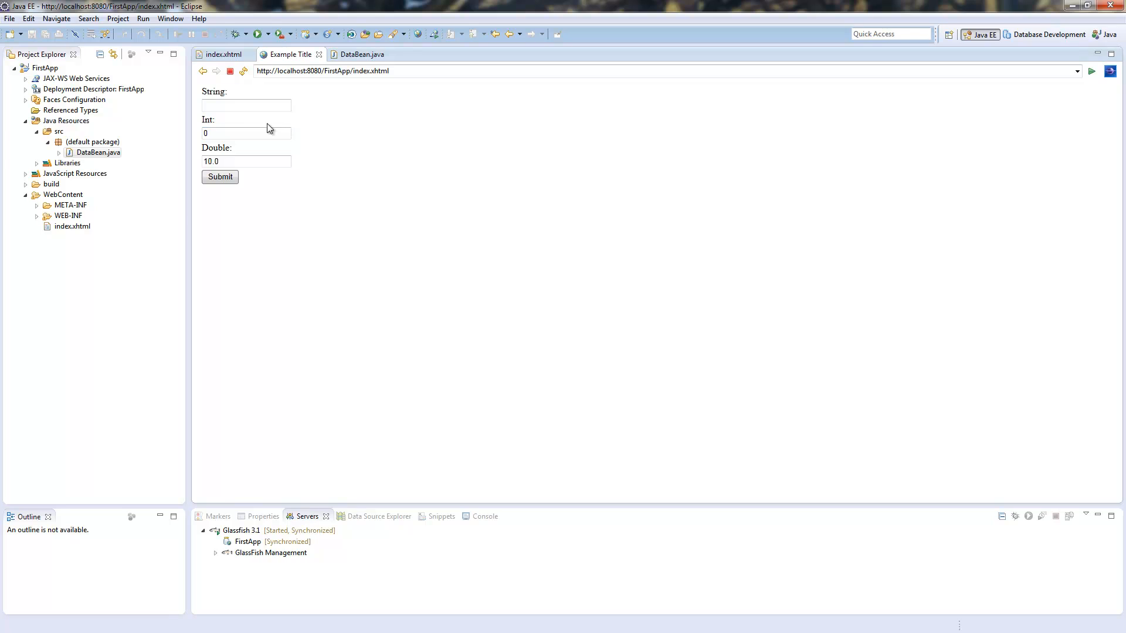
click(246, 105)
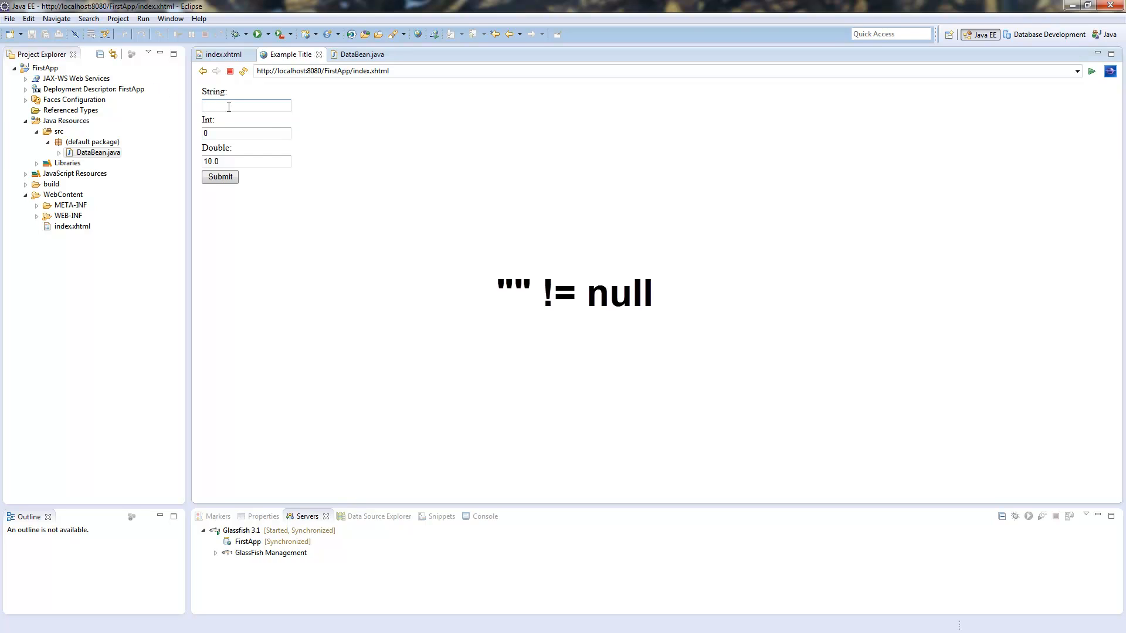
mouse_move(114, 225)
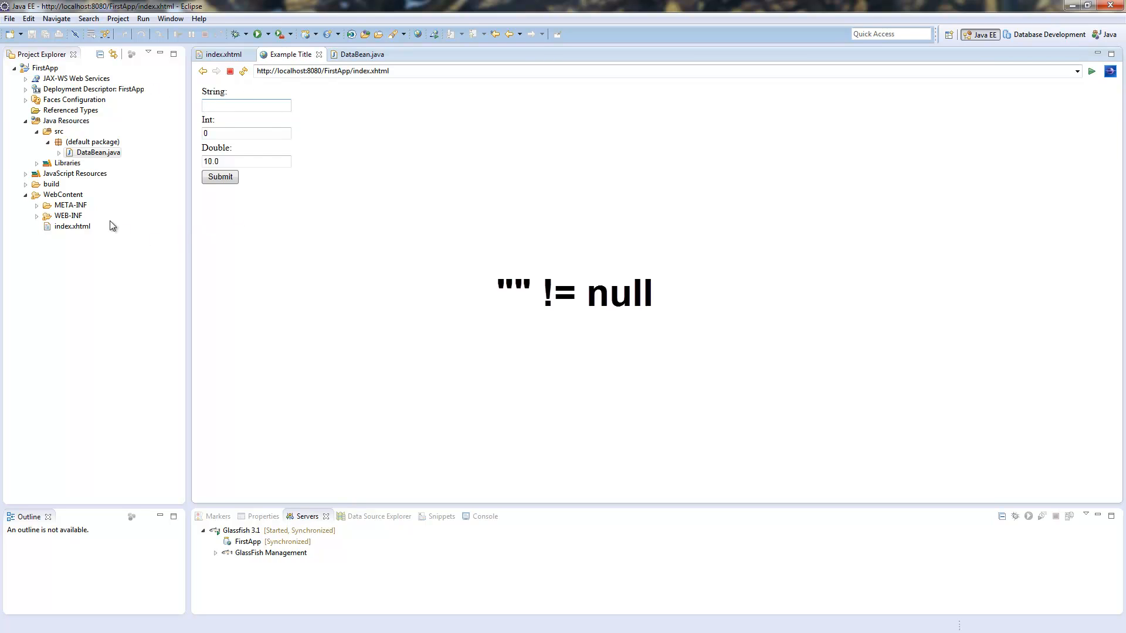
Step: In WEB-INF/web.xml, add context-param INTERPRET_EMPTY_STRING_SUBMITTED_VALUES_AS_NULL with value true
click(36, 215)
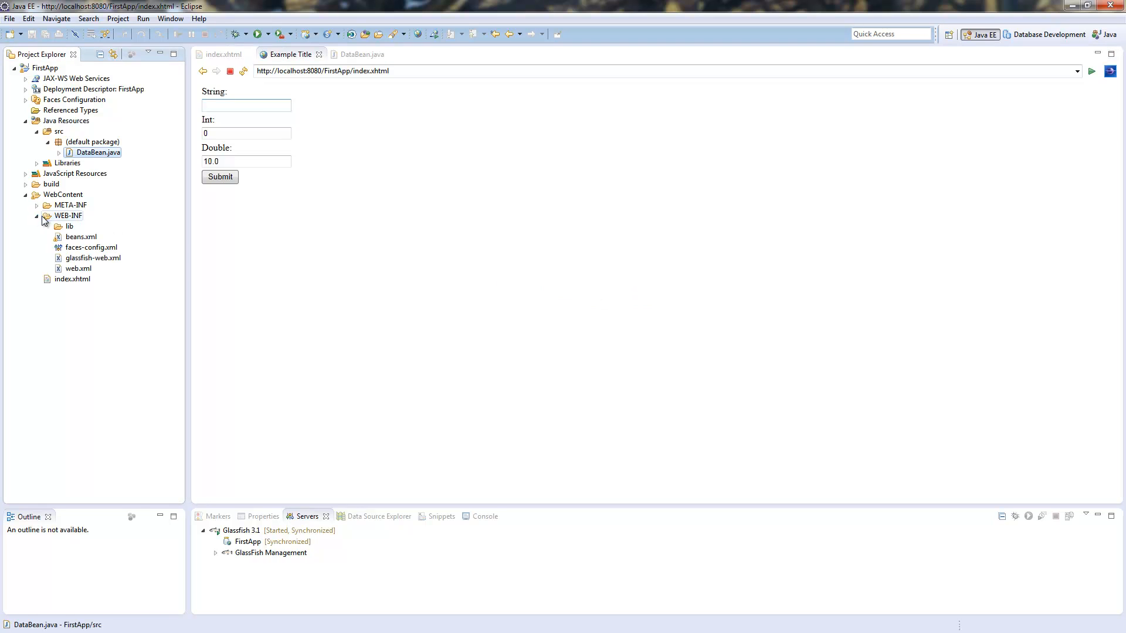
double_click(78, 269)
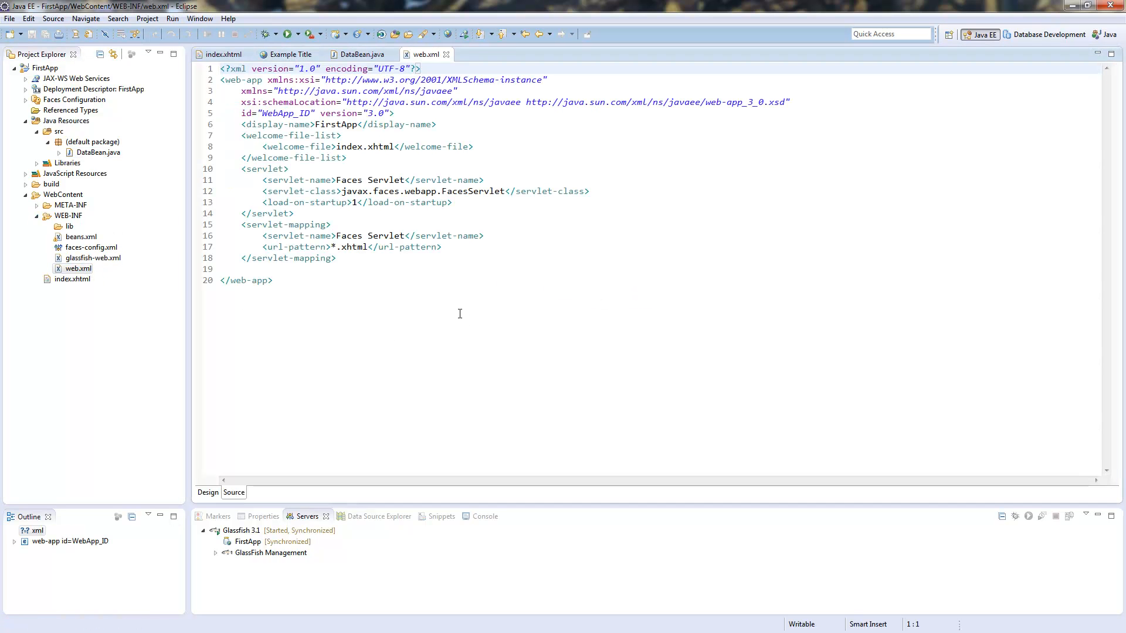
text(<)
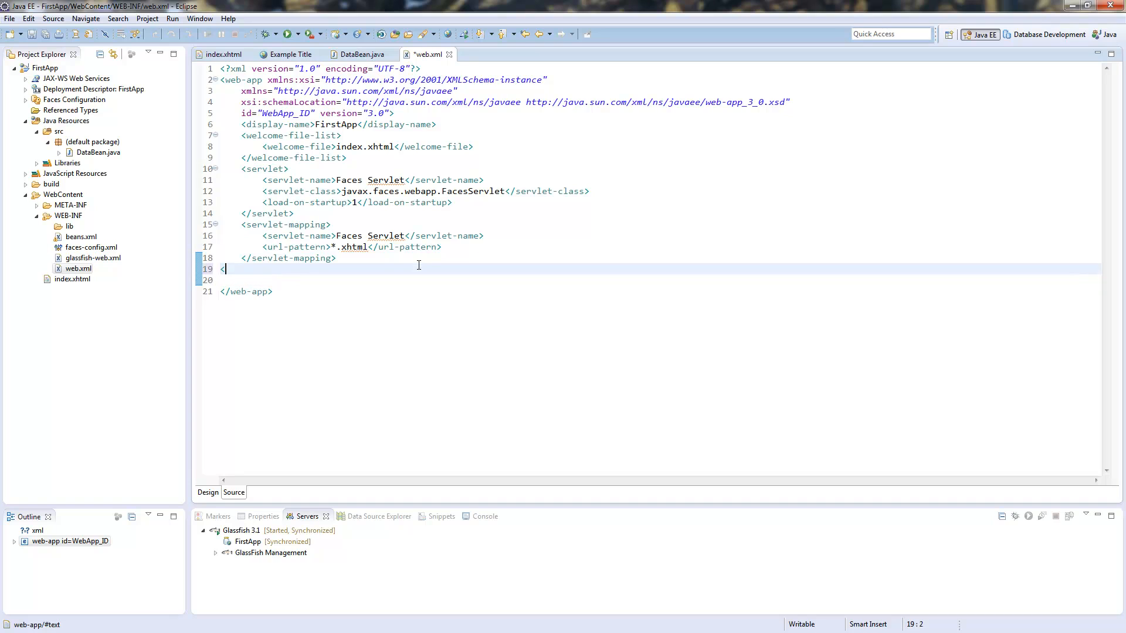
text(context-param>)
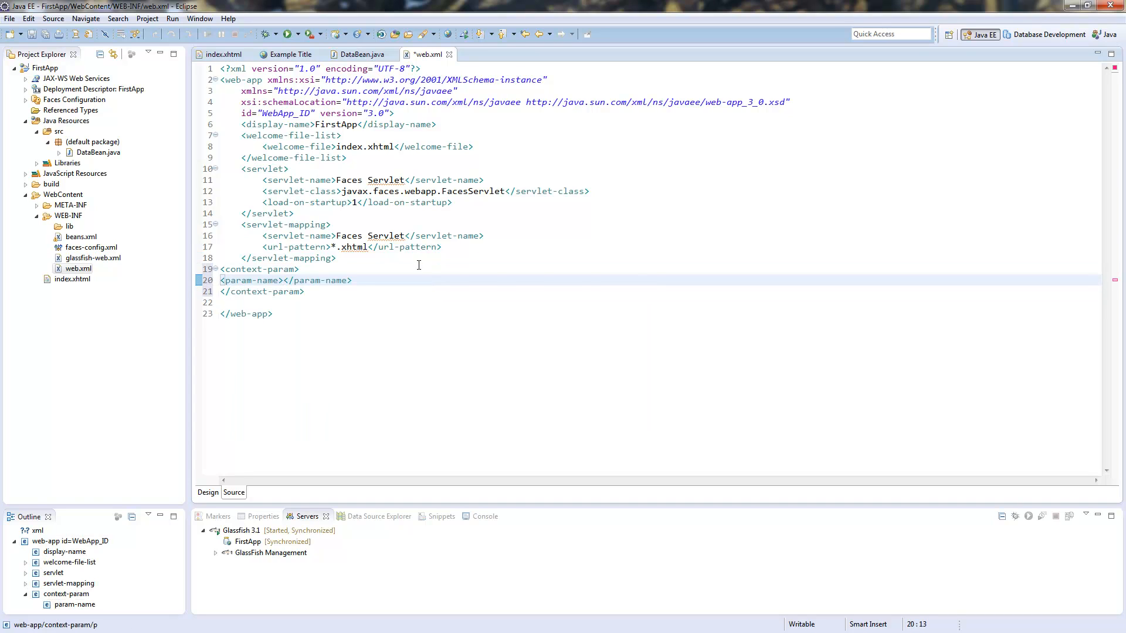
text(javax.faces.INTERPRET_EMPTY_STRING_SUBMITTED_VALUES_AS_NULL)
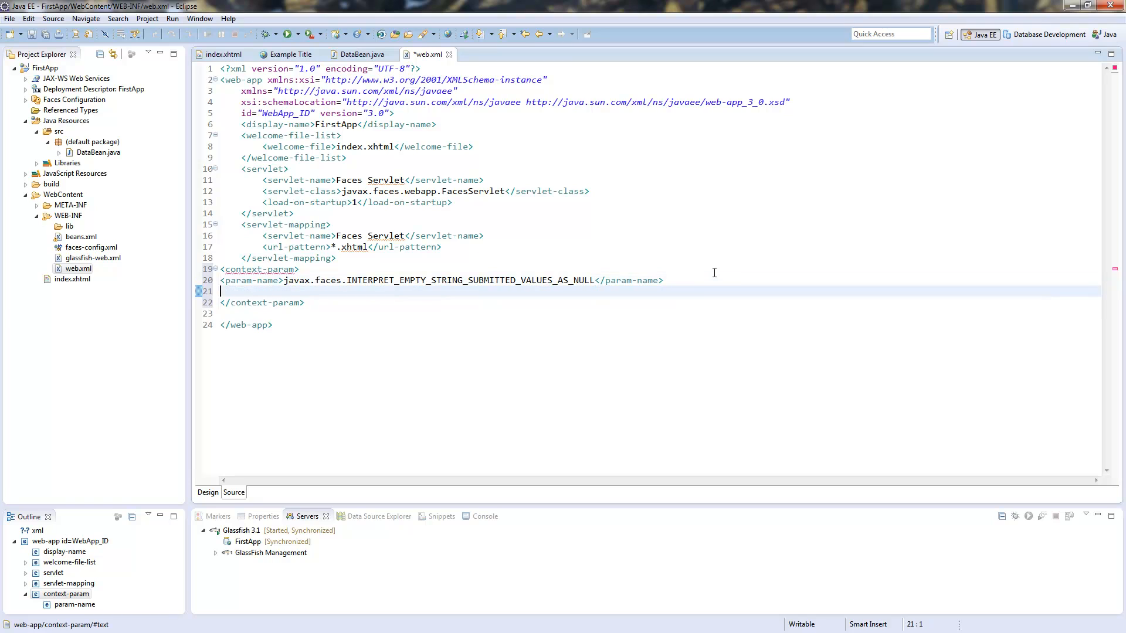
text(<param-value></param-value>)
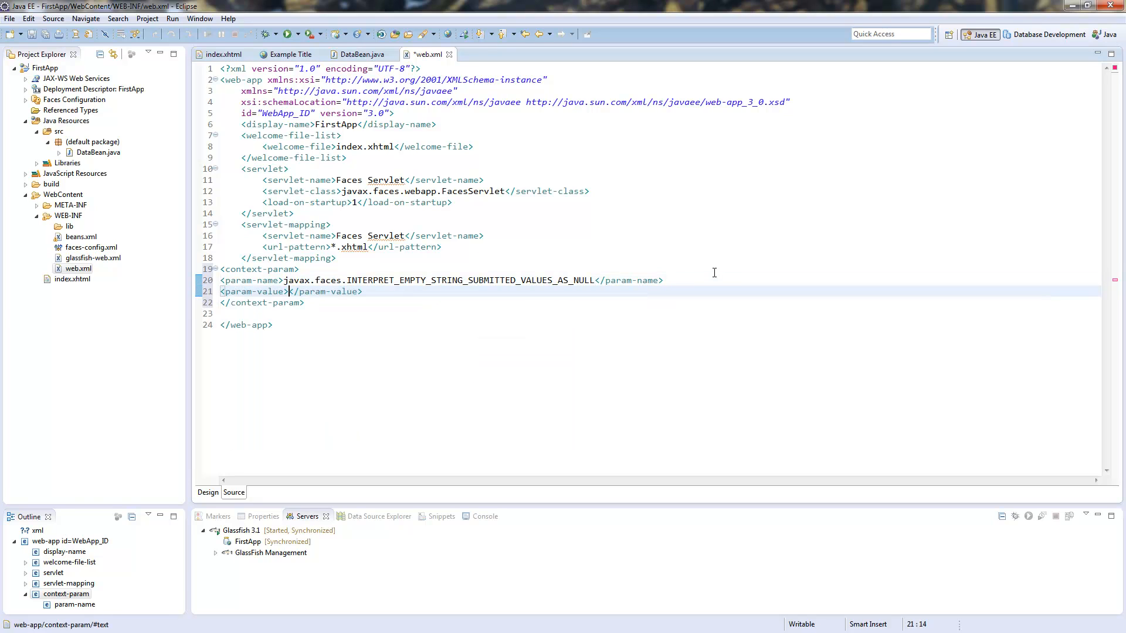
text(true)
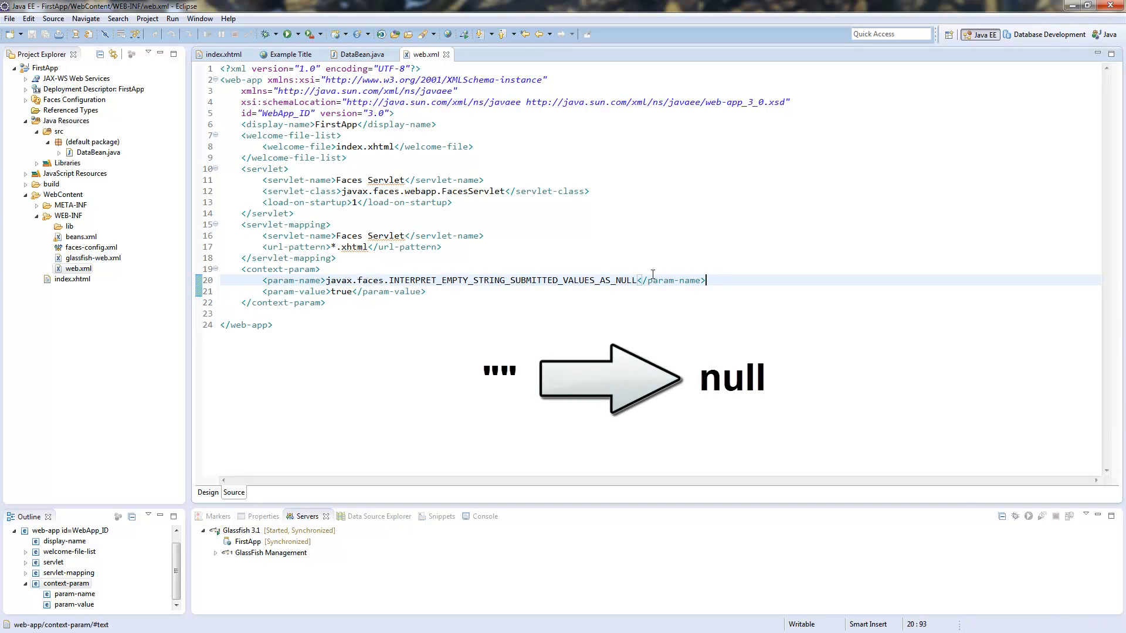
mouse_move(596, 143)
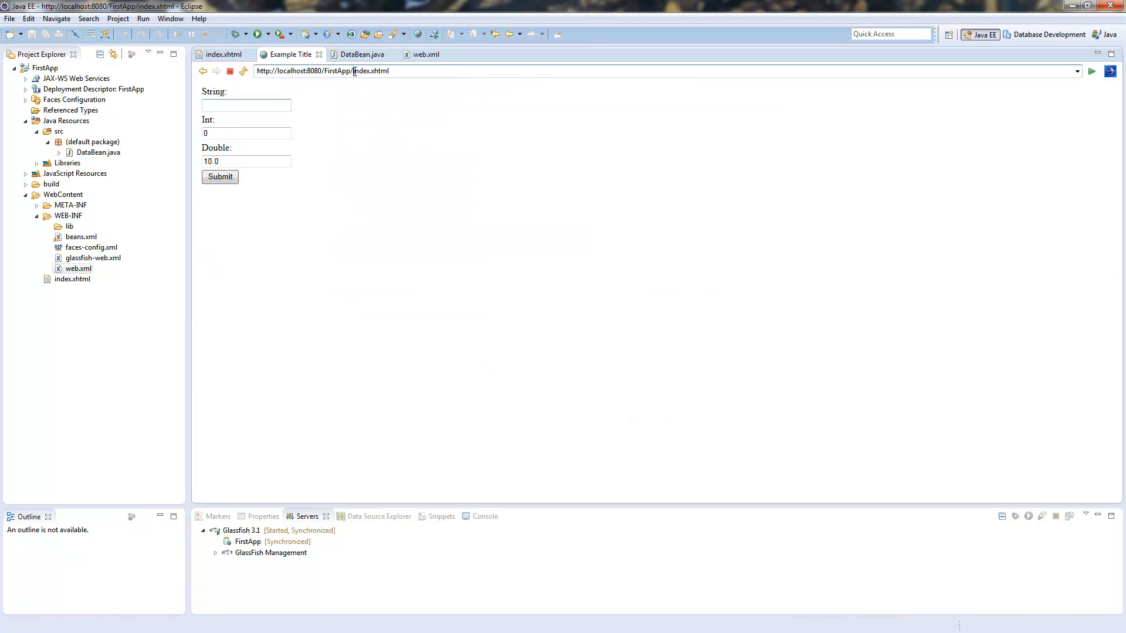
Step: Reload the form page, submit it with default values, and enter 1000 for Int
click(219, 177)
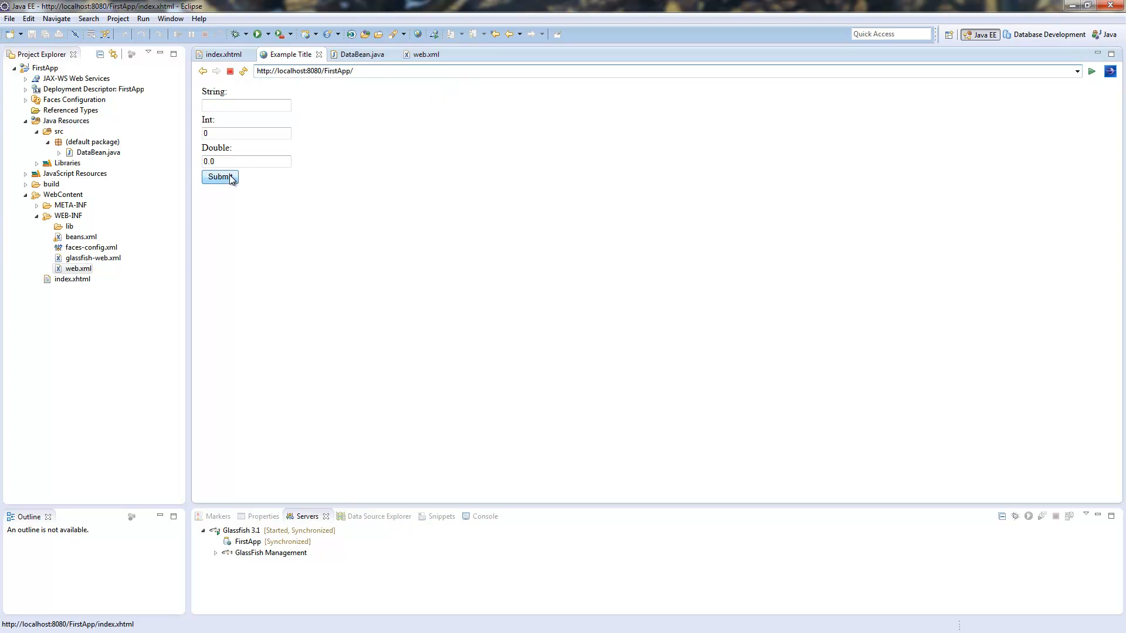
click(220, 177)
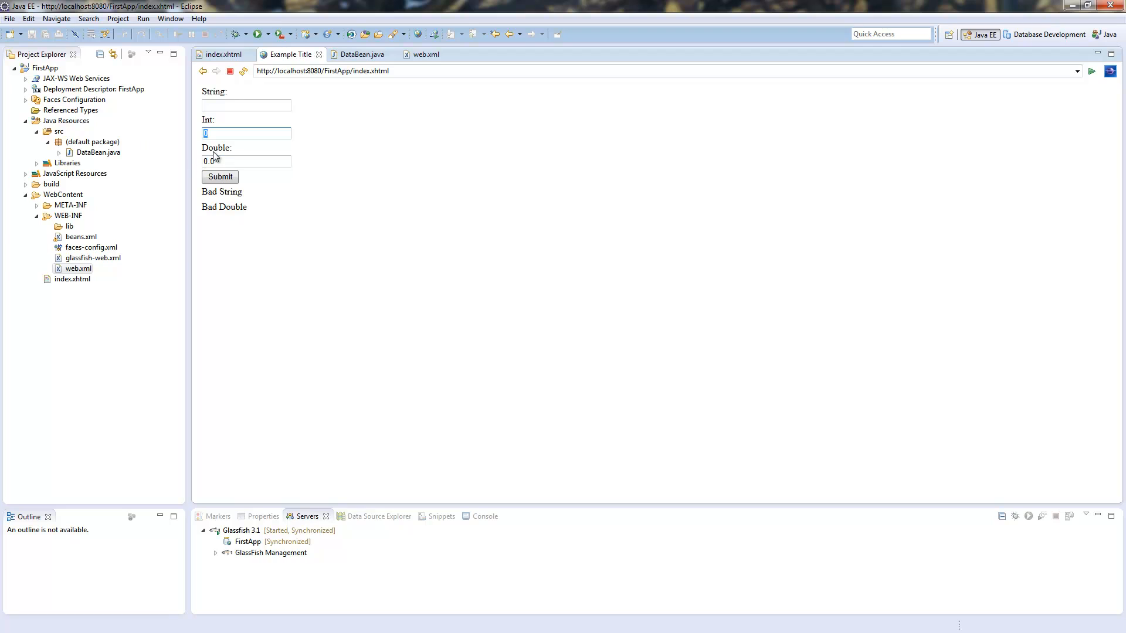
text(1000)
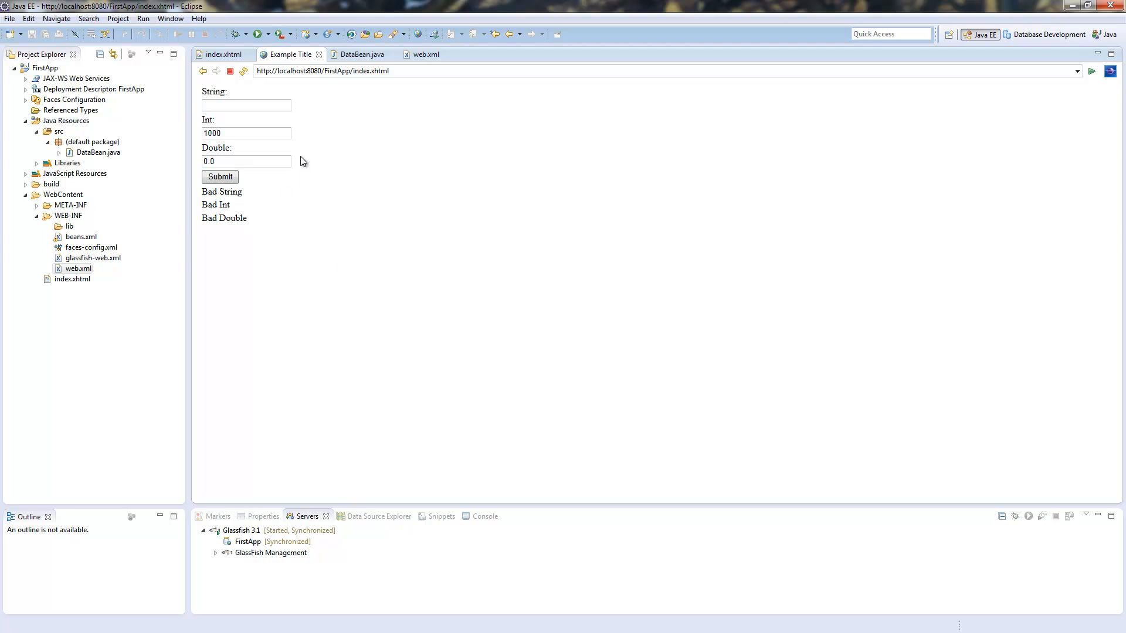
Step: Switch to DataBean.java to strip its validation annotations, then return to index.xhtml
click(363, 54)
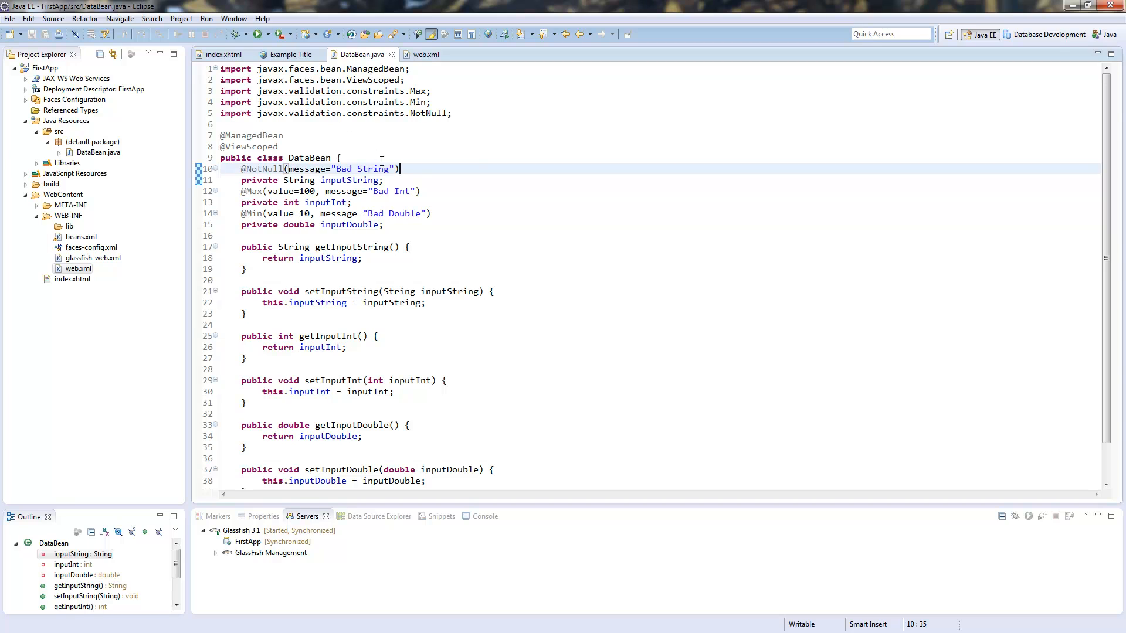
mouse_move(418, 149)
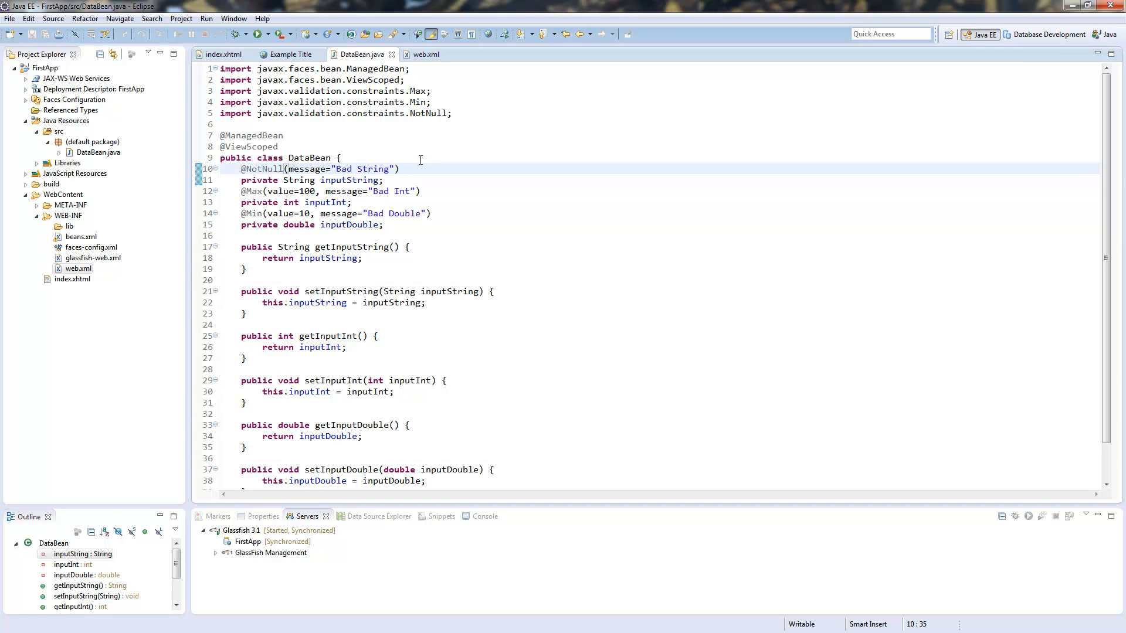
mouse_move(446, 167)
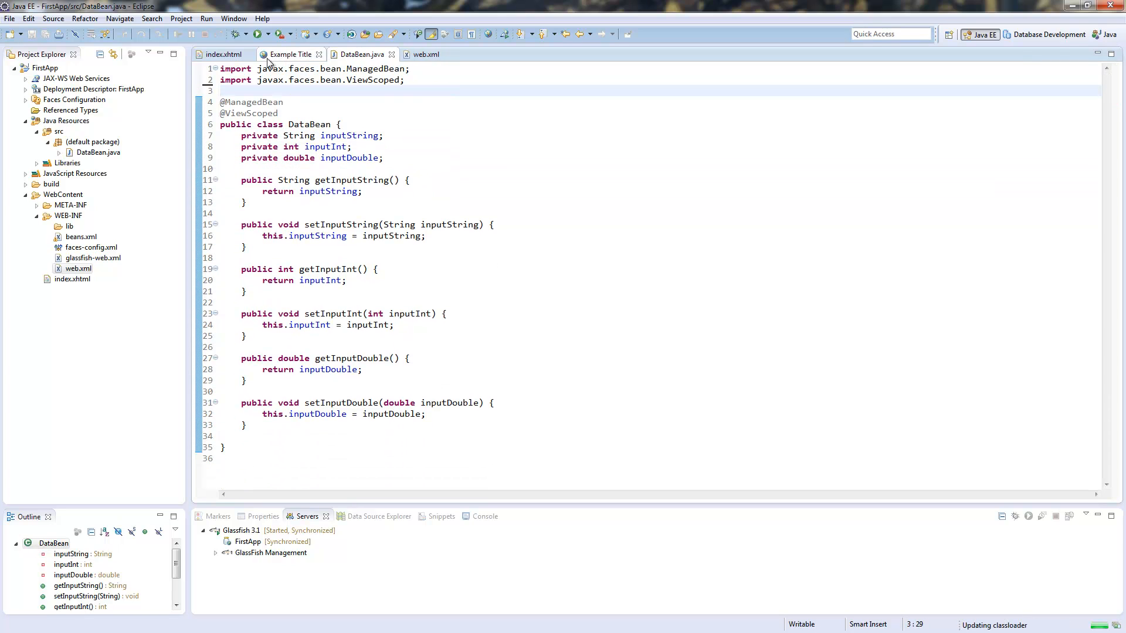
click(222, 54)
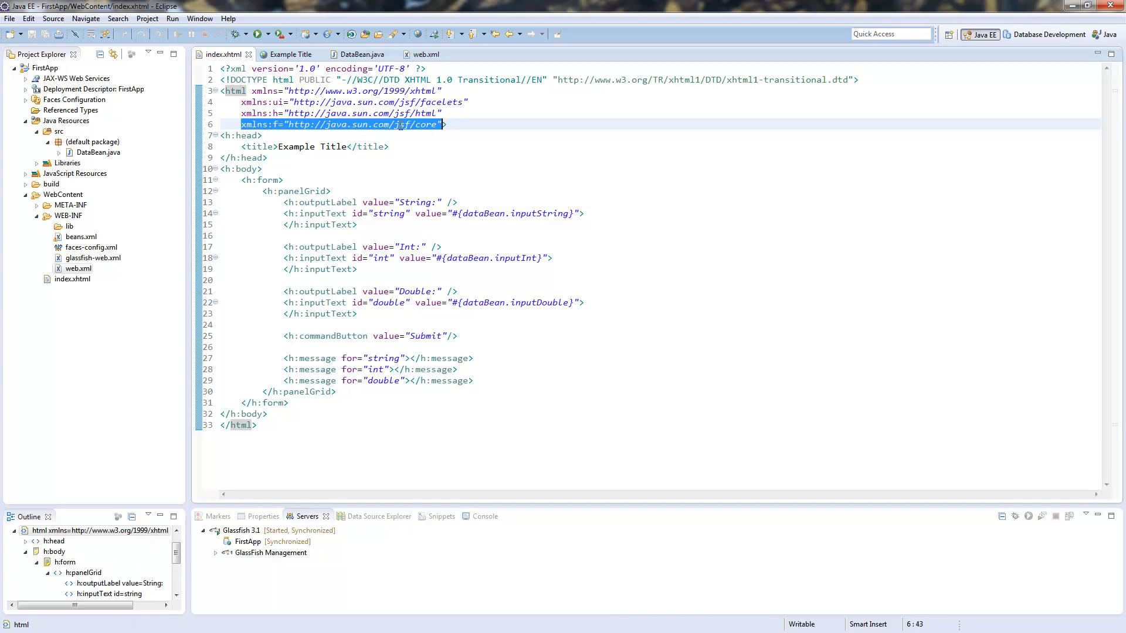
mouse_move(587, 215)
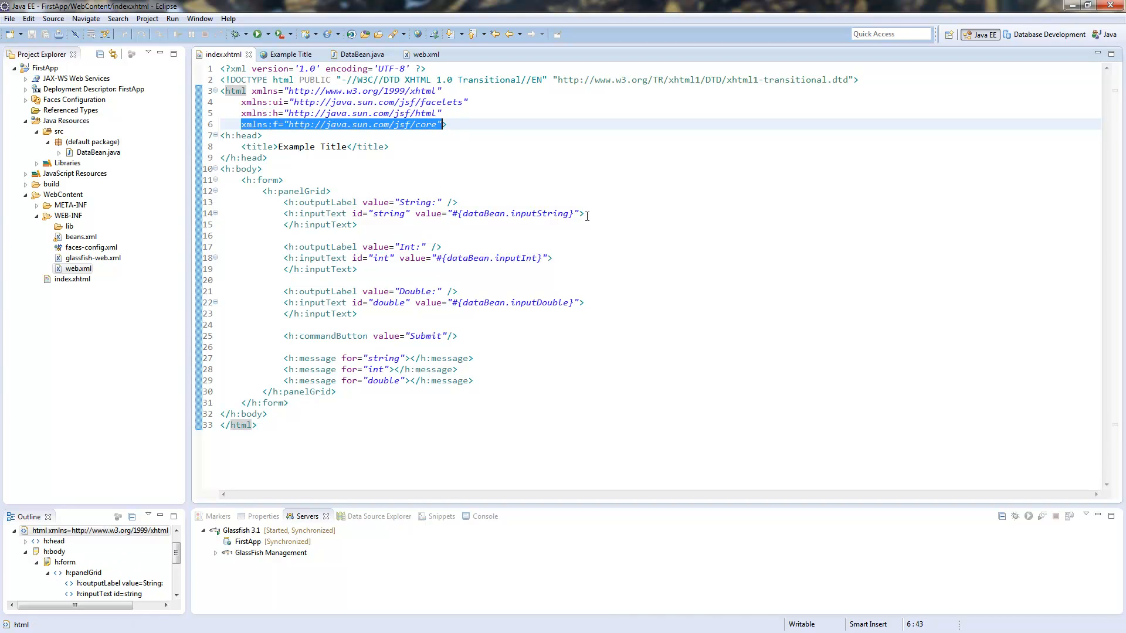
Step: Insert an f:validateRequired tag on a new line inside the String h:inputText
key(Return)
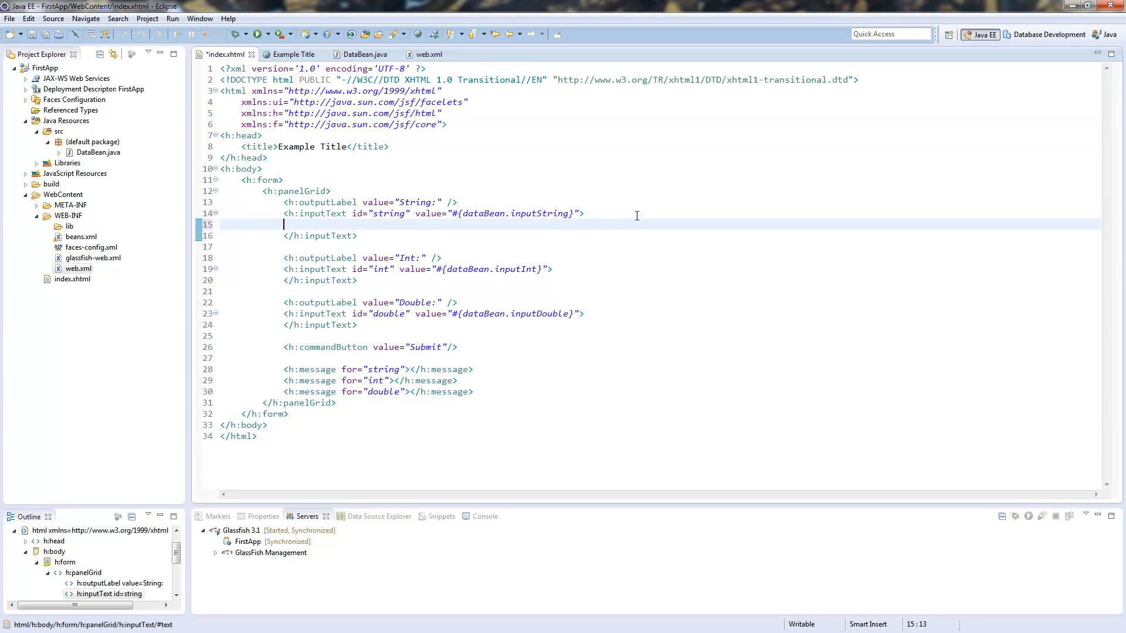
text(<f:)
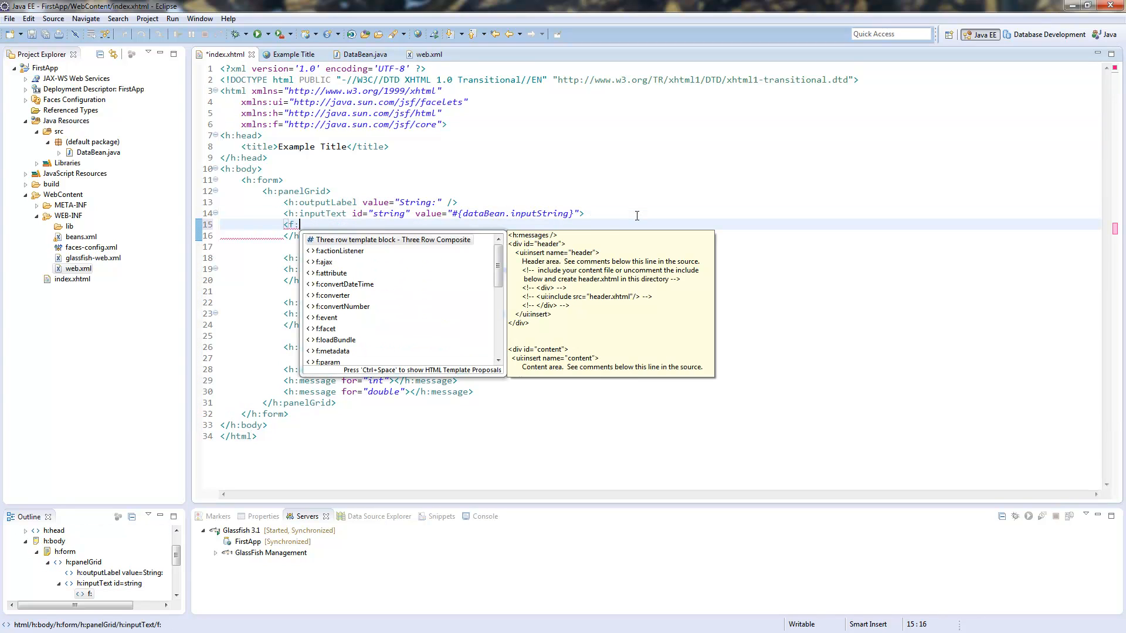
text(va)
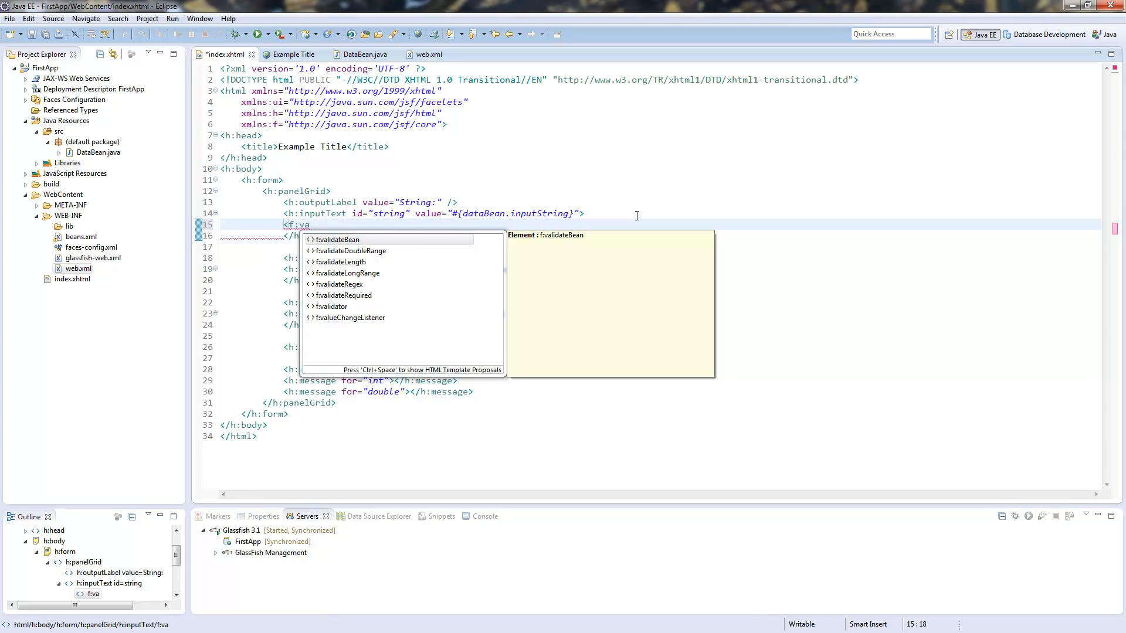
mouse_move(373, 262)
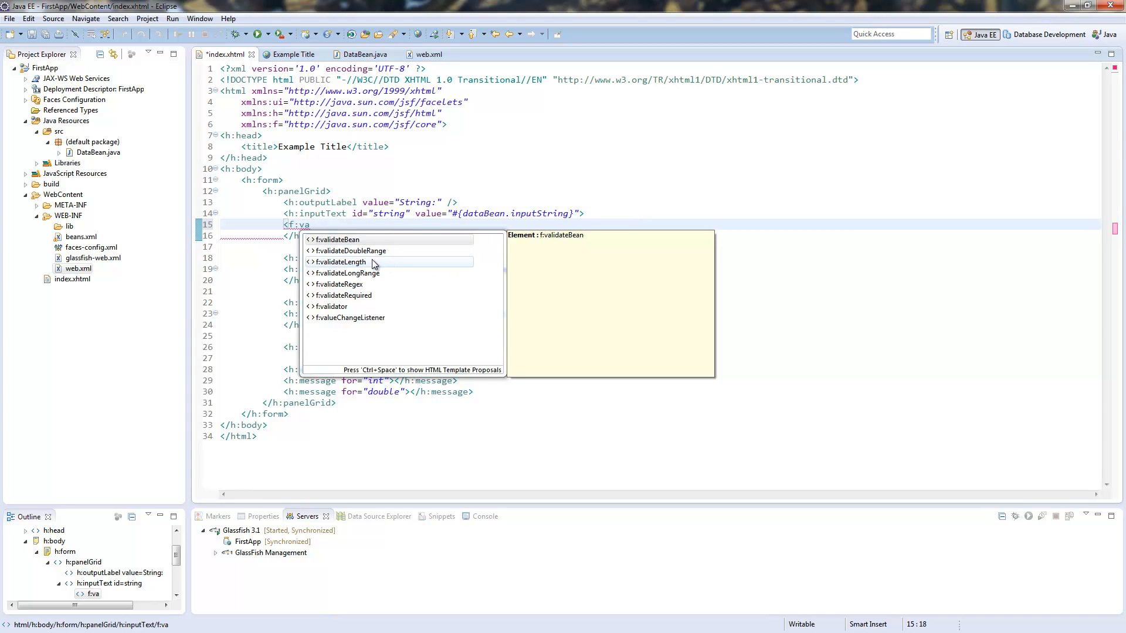
mouse_move(373, 262)
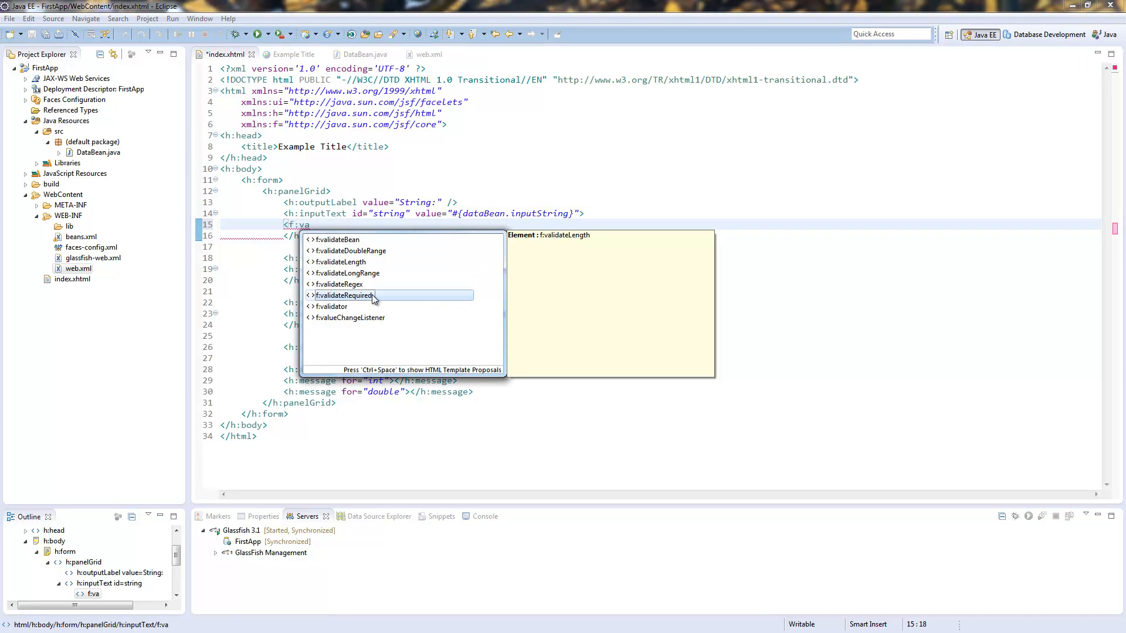
double_click(343, 295)
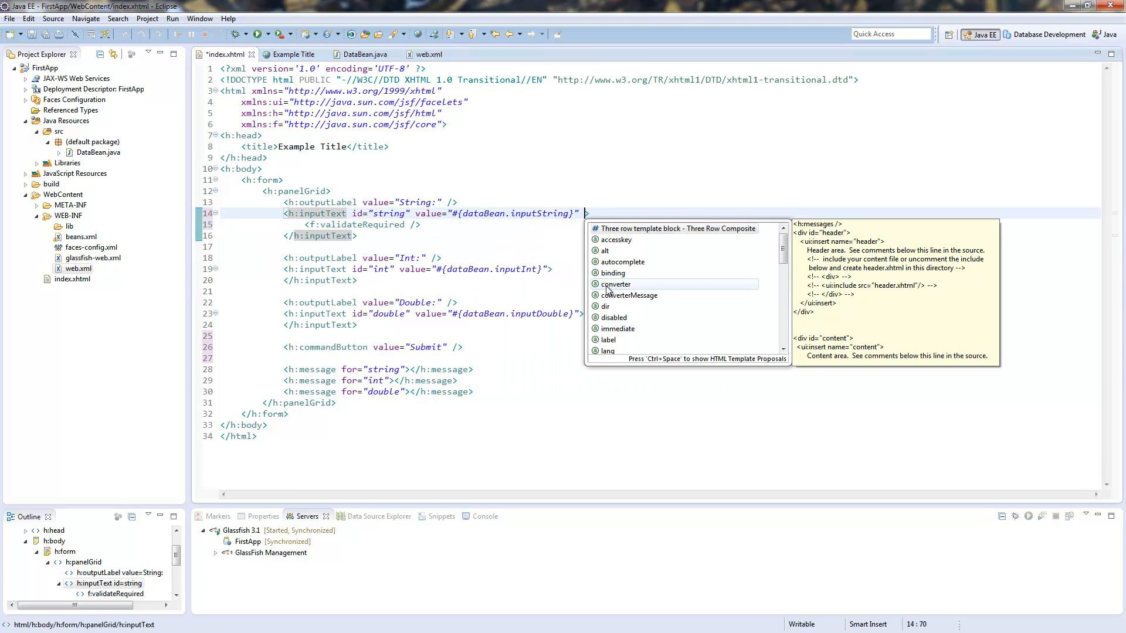
Step: Give the String h:inputText requiredMessage="Bad String" and required="true"
text(re)
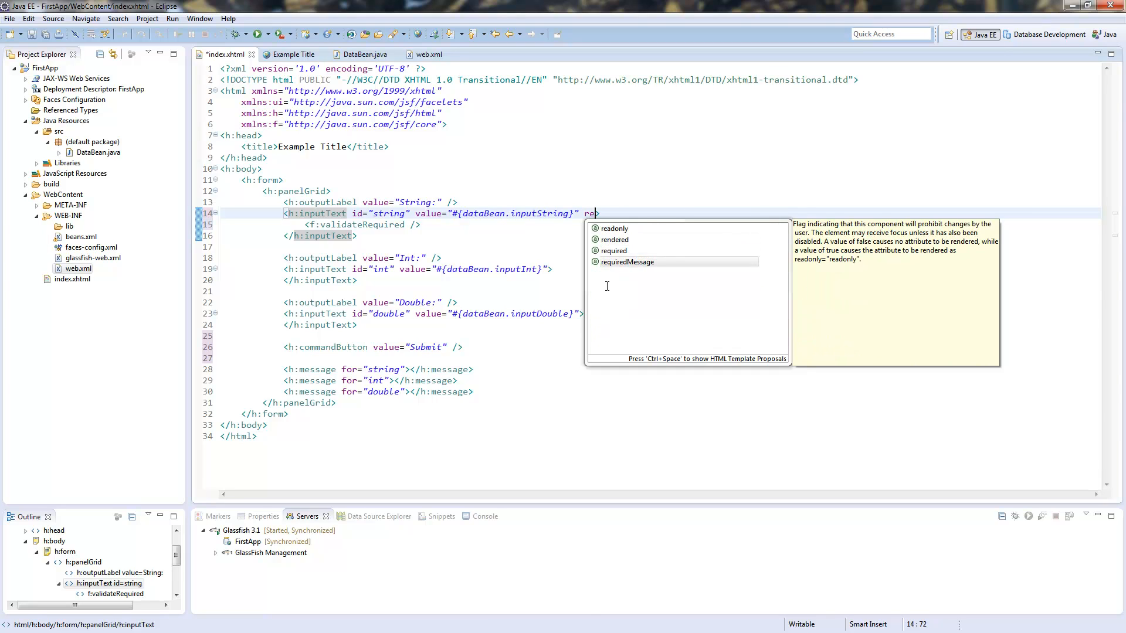
text(requiredMessage="Bad String")
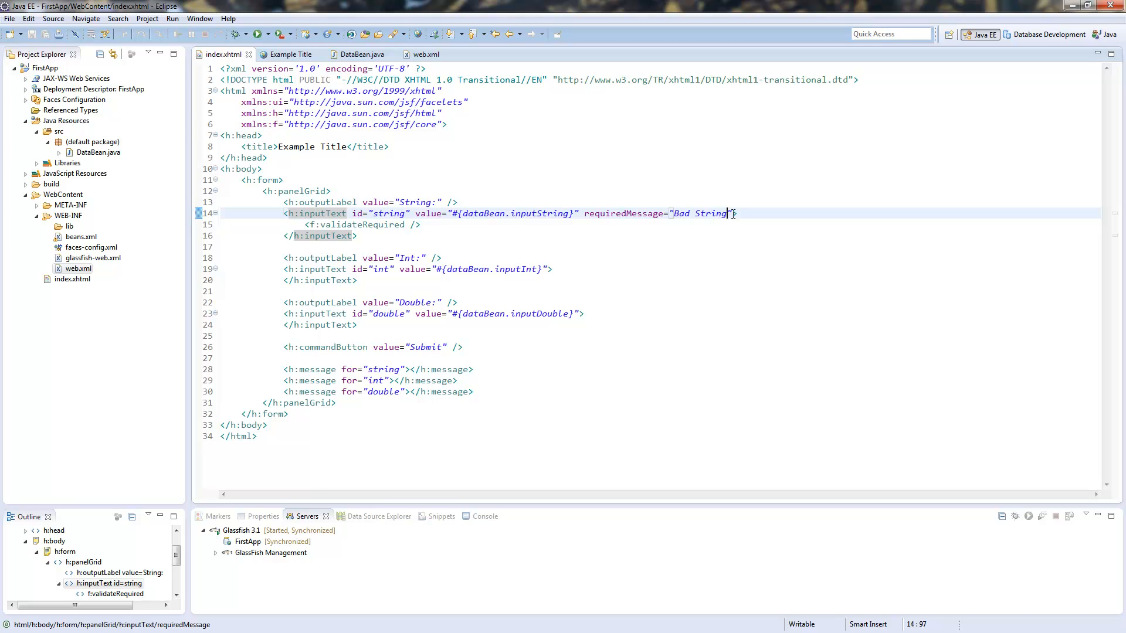
text(required="")
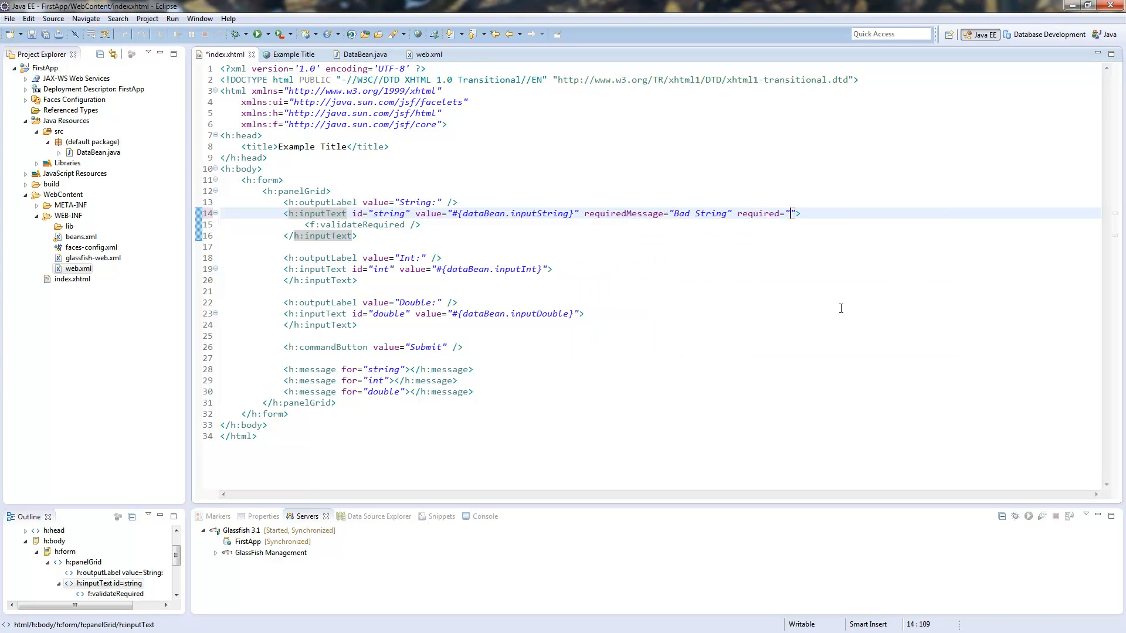
text(true)
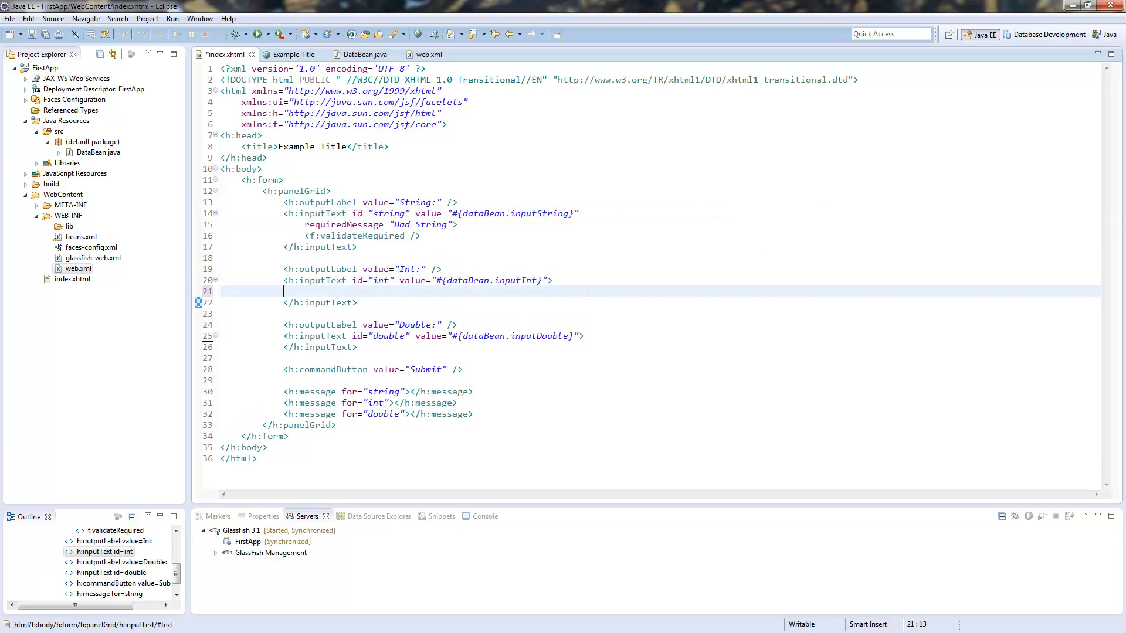
Step: Add f:validateLongRange with minimum="10" inside the Int input
text(<f)
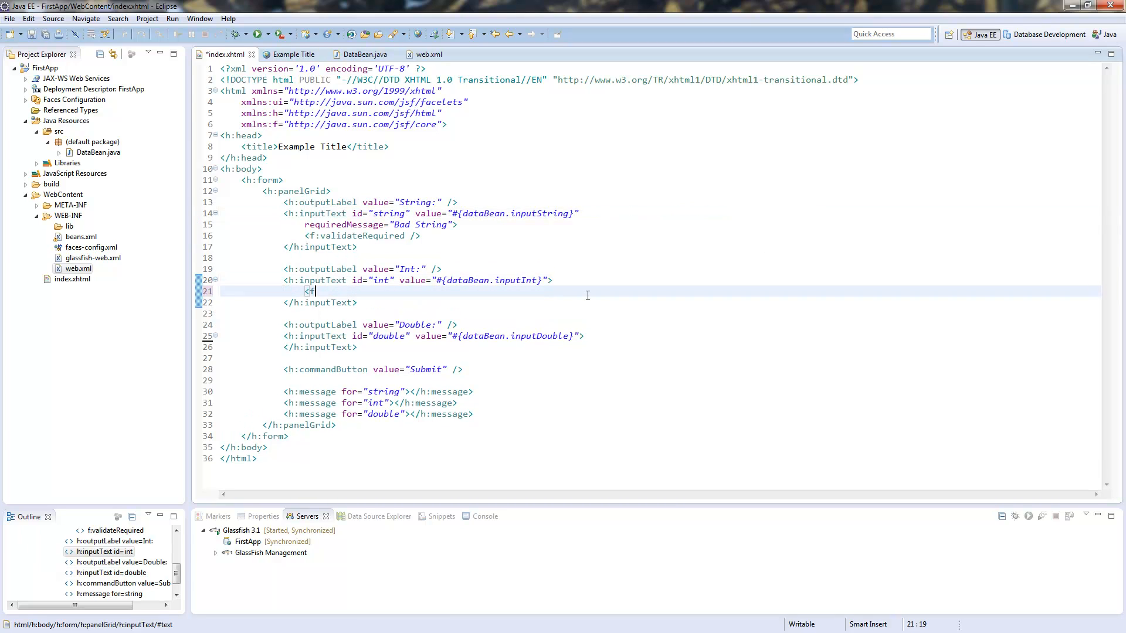
text(validateLongRange />)
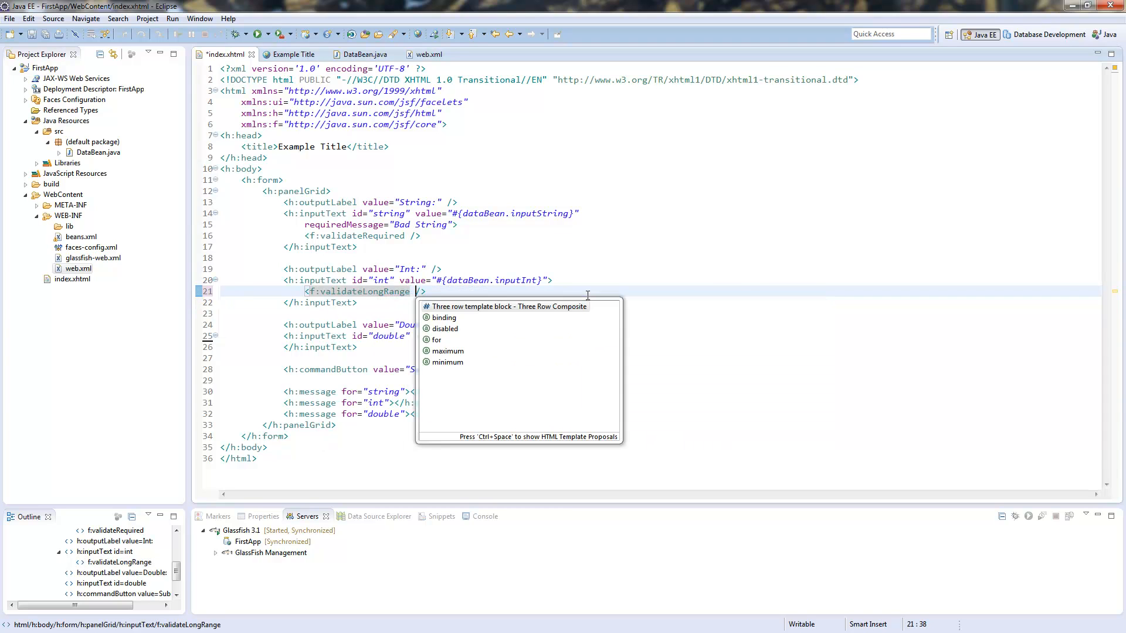
text(minimum="10)
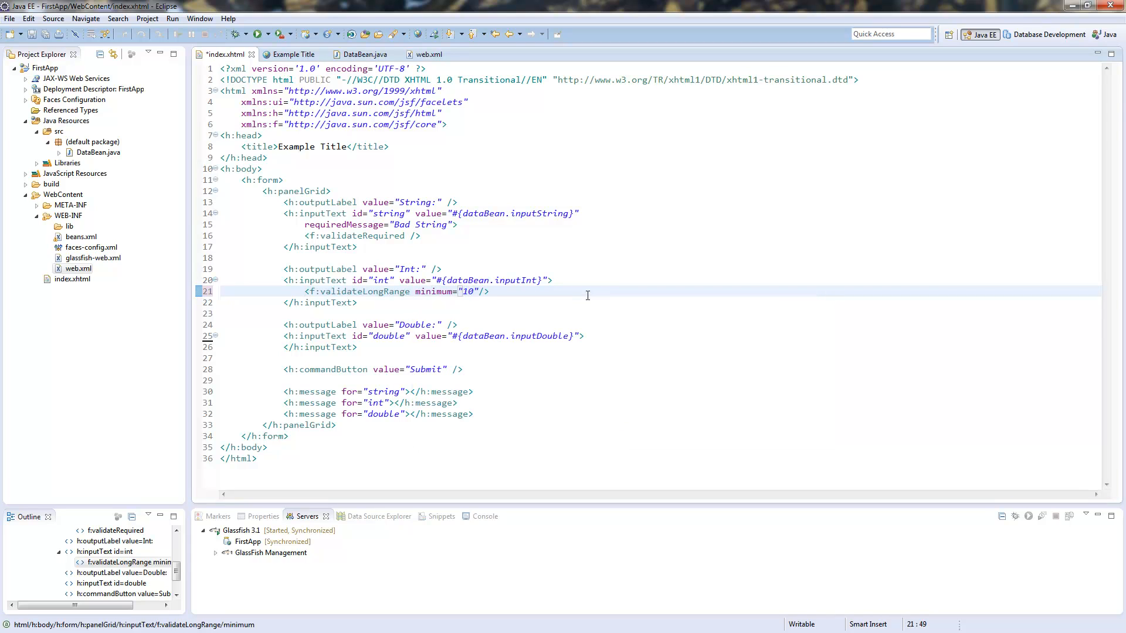
Step: Add f:validateDoubleRange with maximum="100" inside the Double input
text(<f)
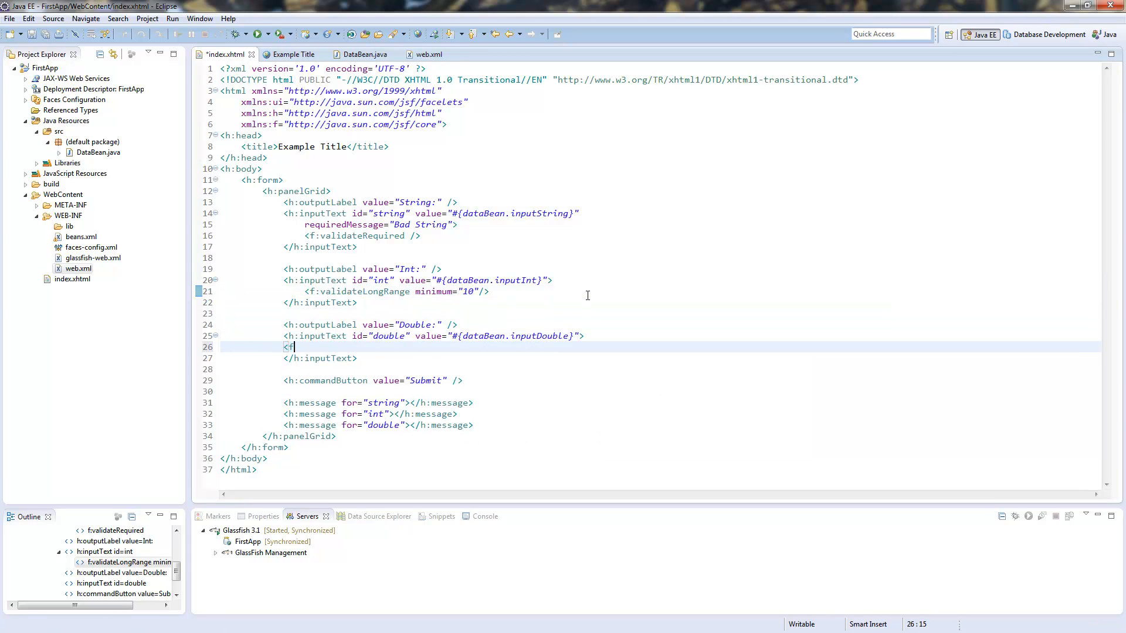
text(:va)
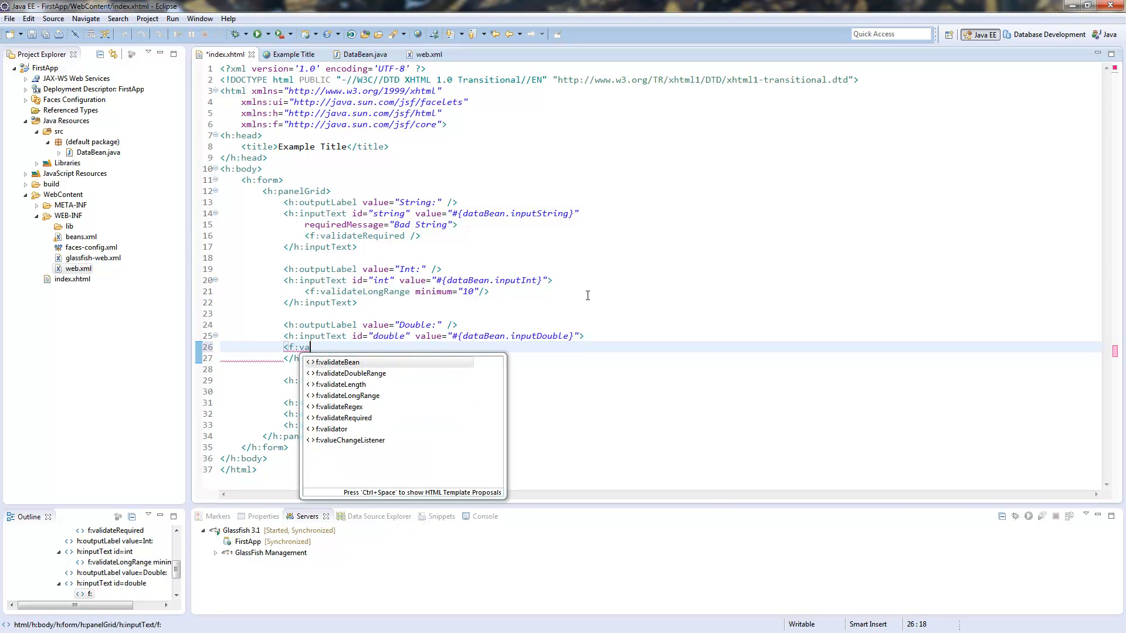
click(350, 372)
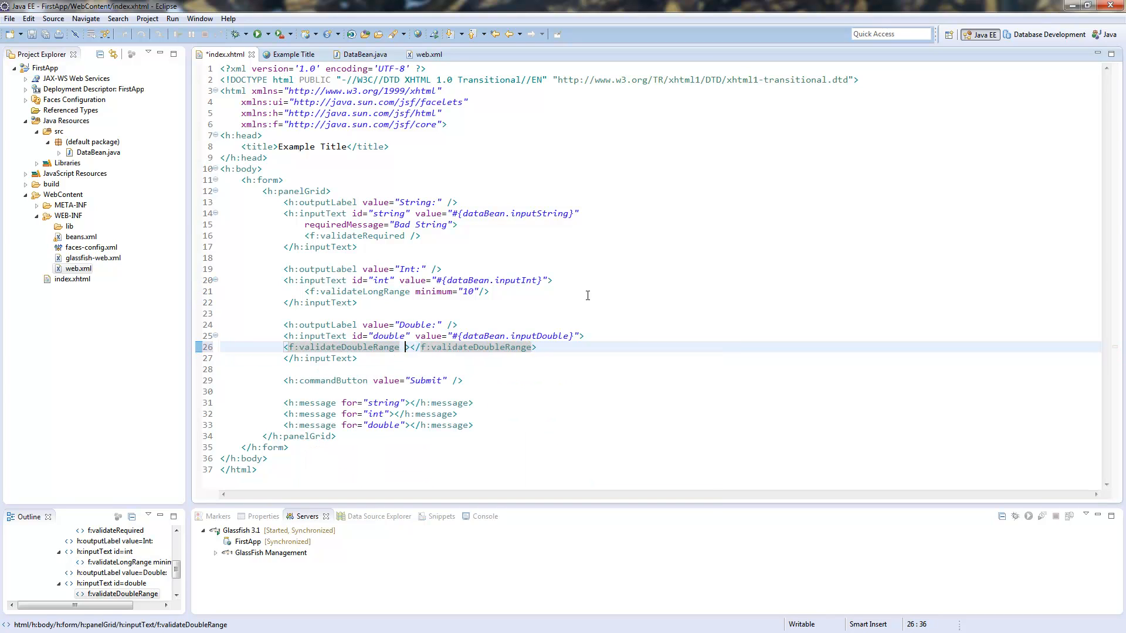
text(maximum=""/)
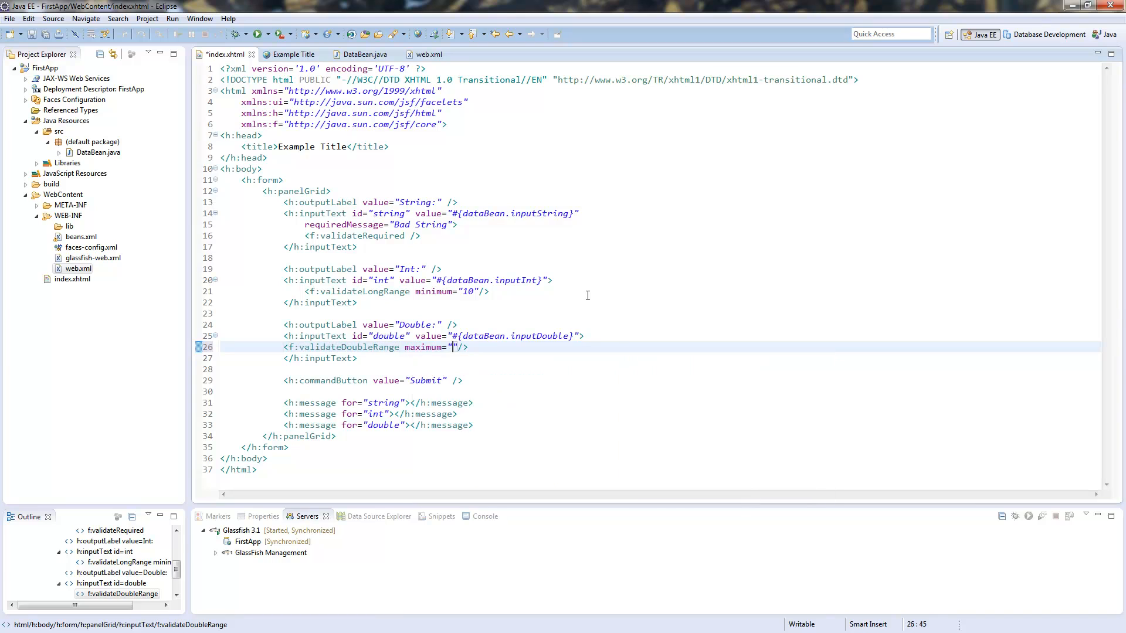
text(100)
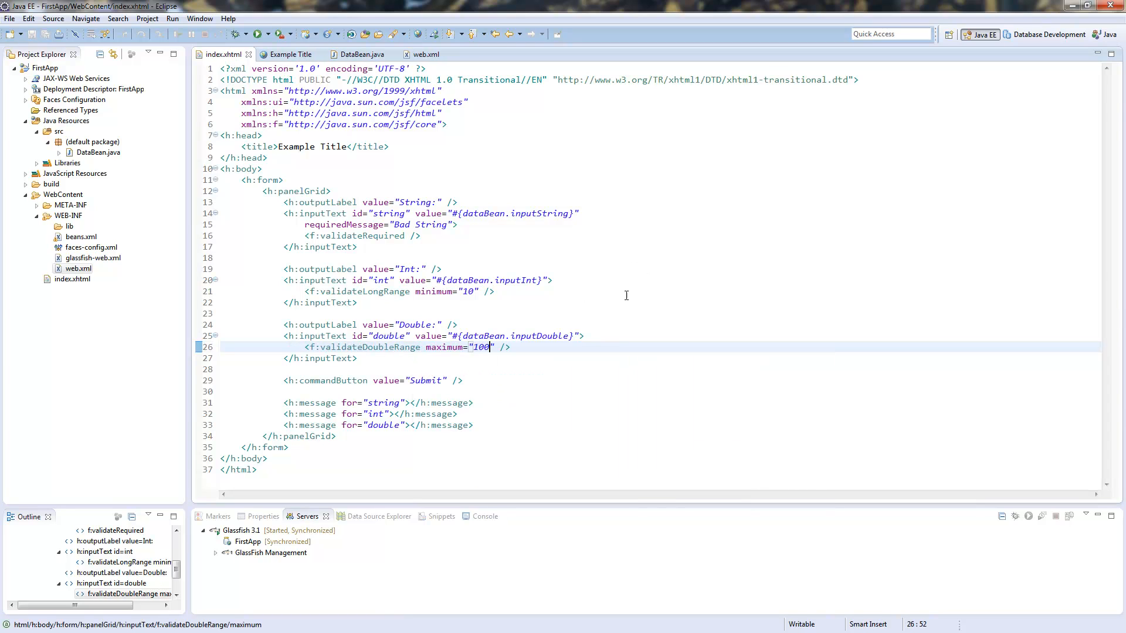
mouse_move(607, 310)
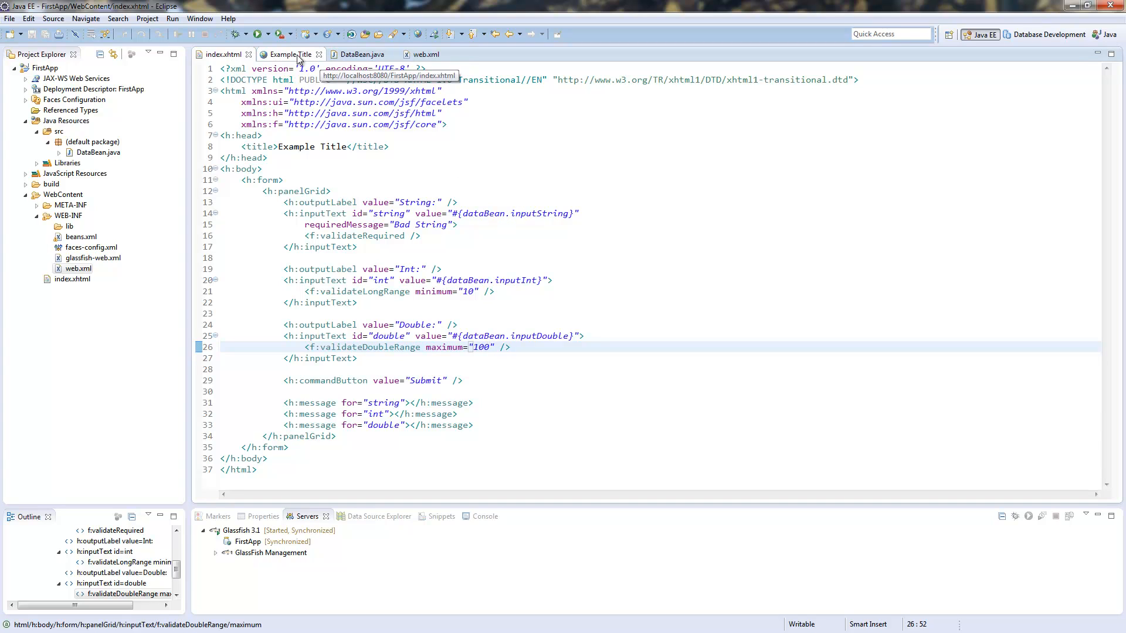
Step: Submit the empty form in the browser, select the Int minimum-value error, and return to index.xhtml
click(291, 54)
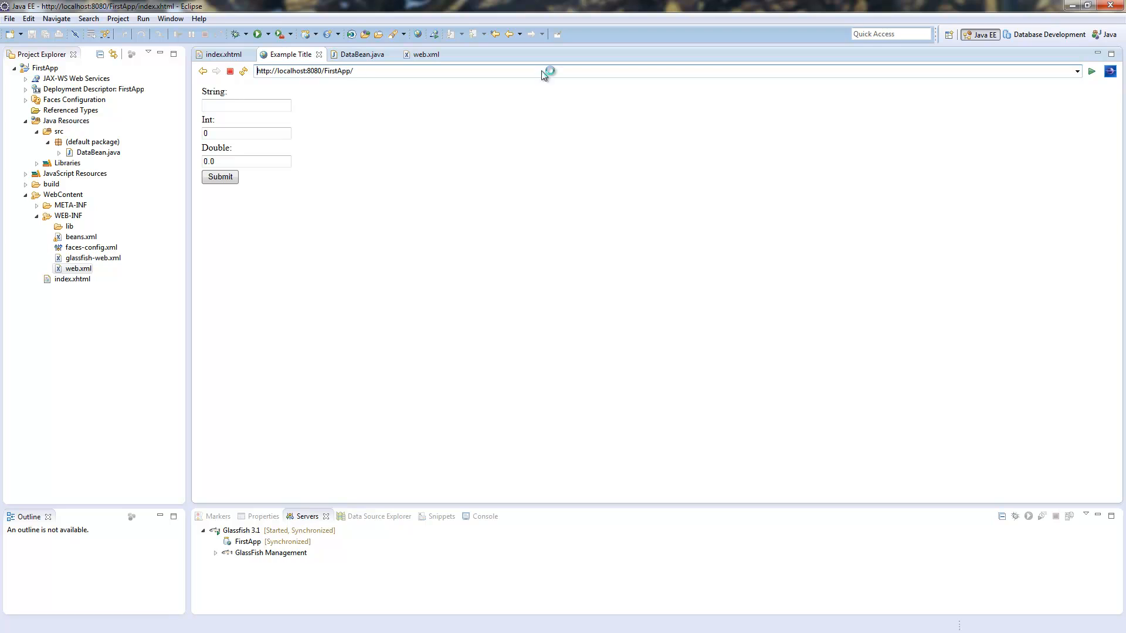
click(220, 177)
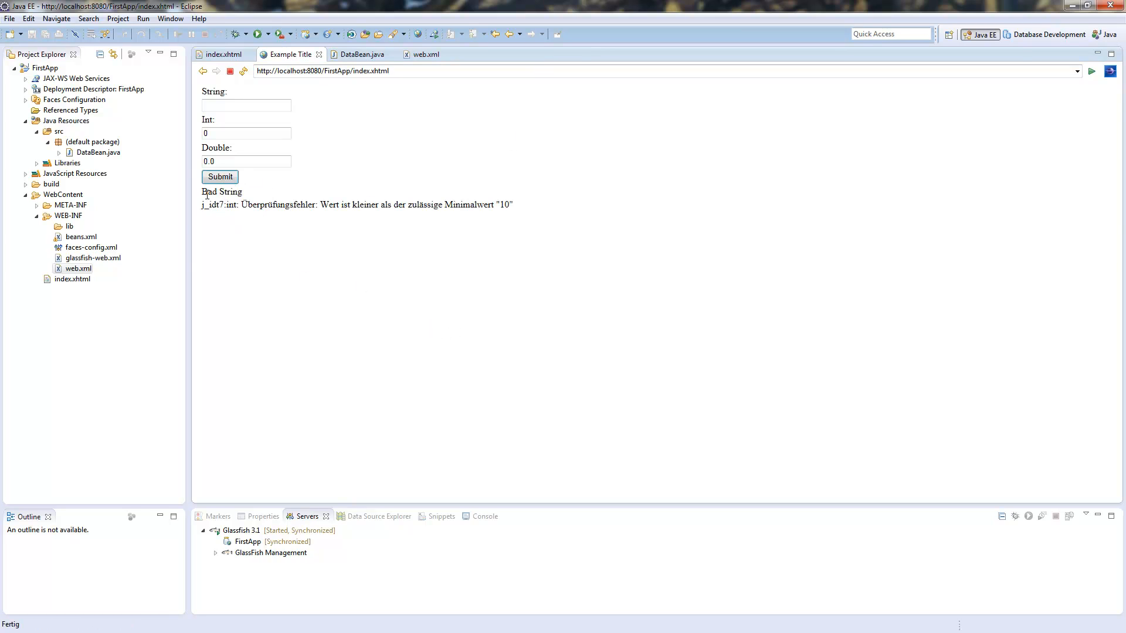
mouse_move(459, 203)
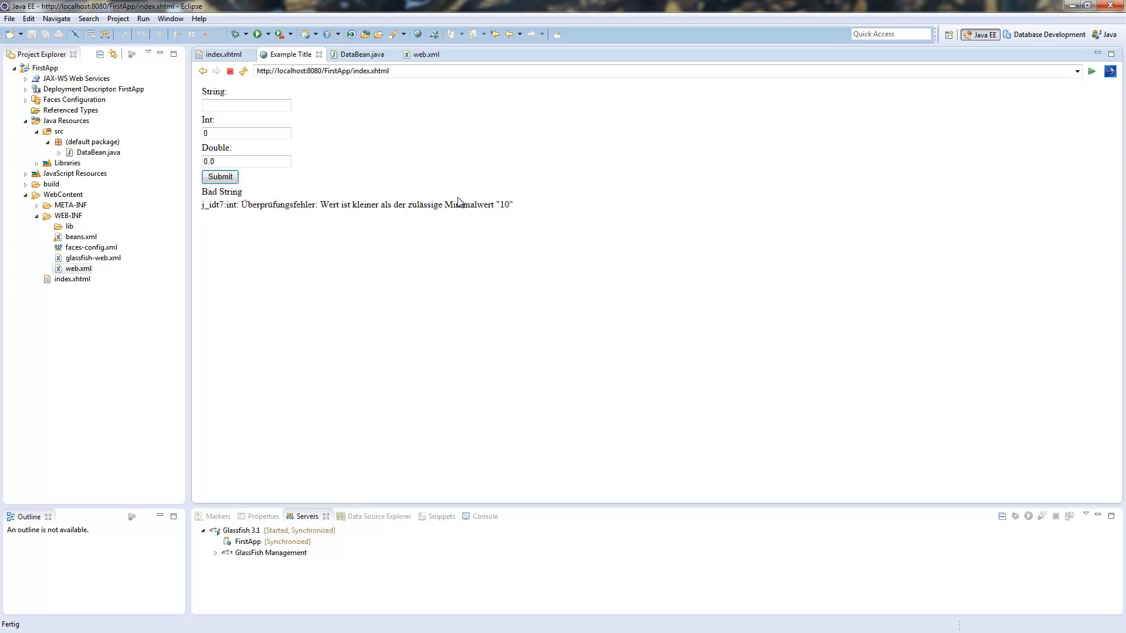
triple_click(355, 204)
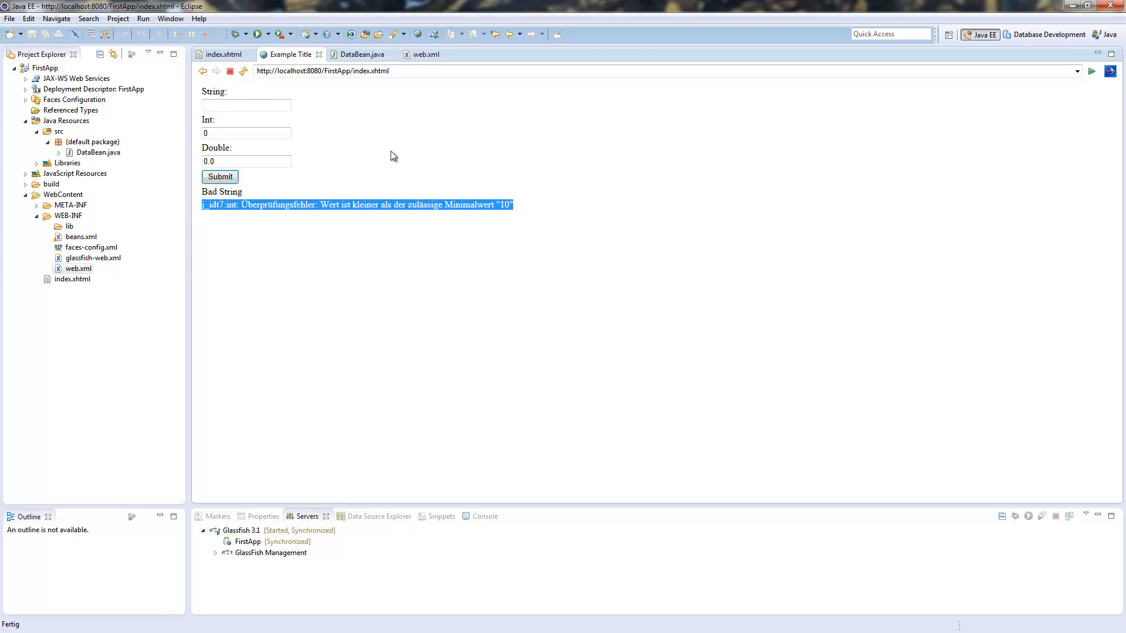
click(223, 54)
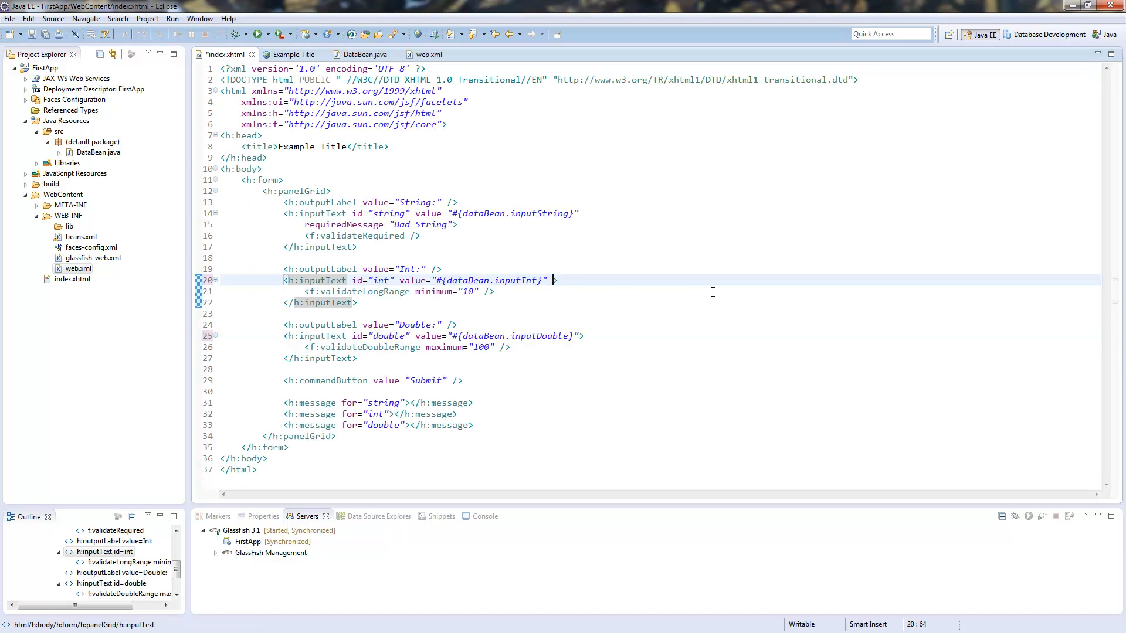
Step: Add validatorMessage="Bad Int" to the Int input and validatorMessage="Bad Double" to the Double input
text(validatorMessage="")
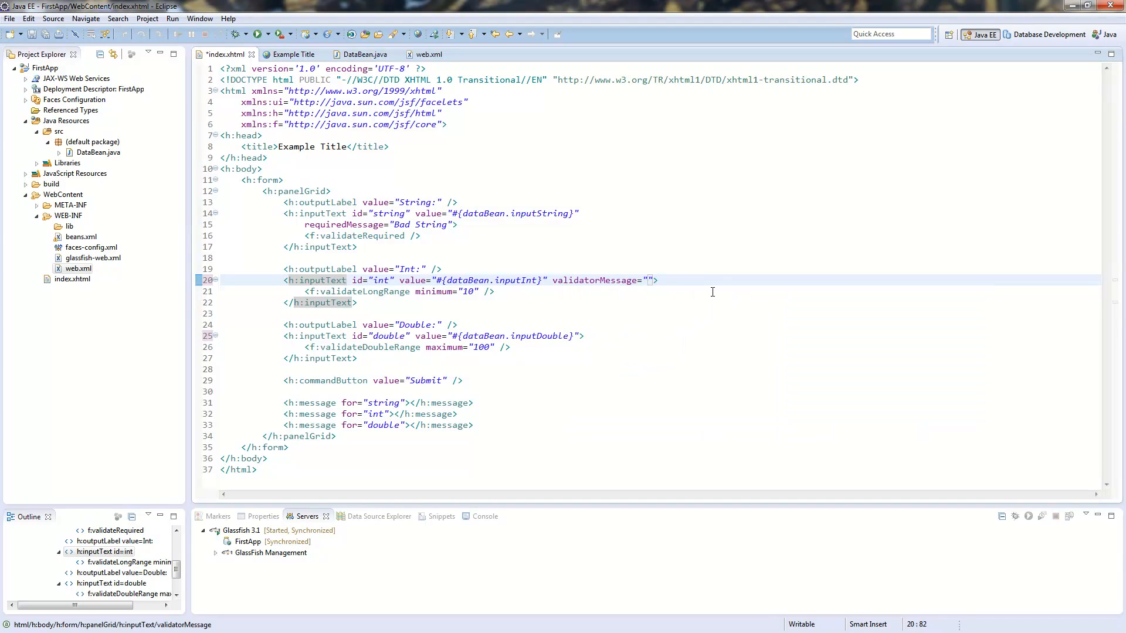
text(Bad Int)
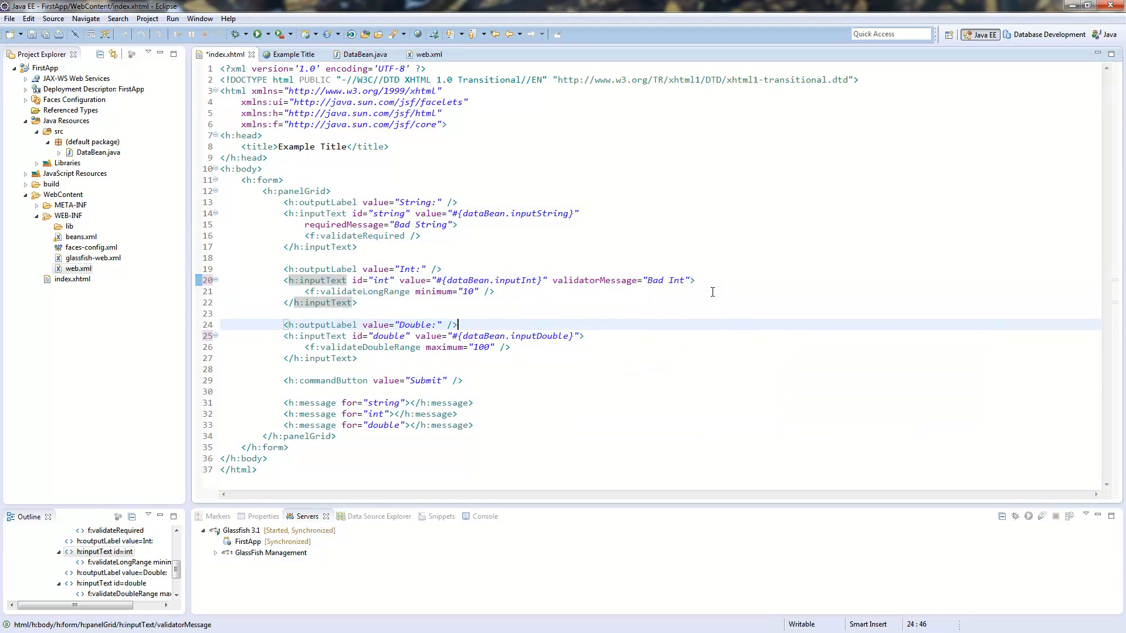
text(va)
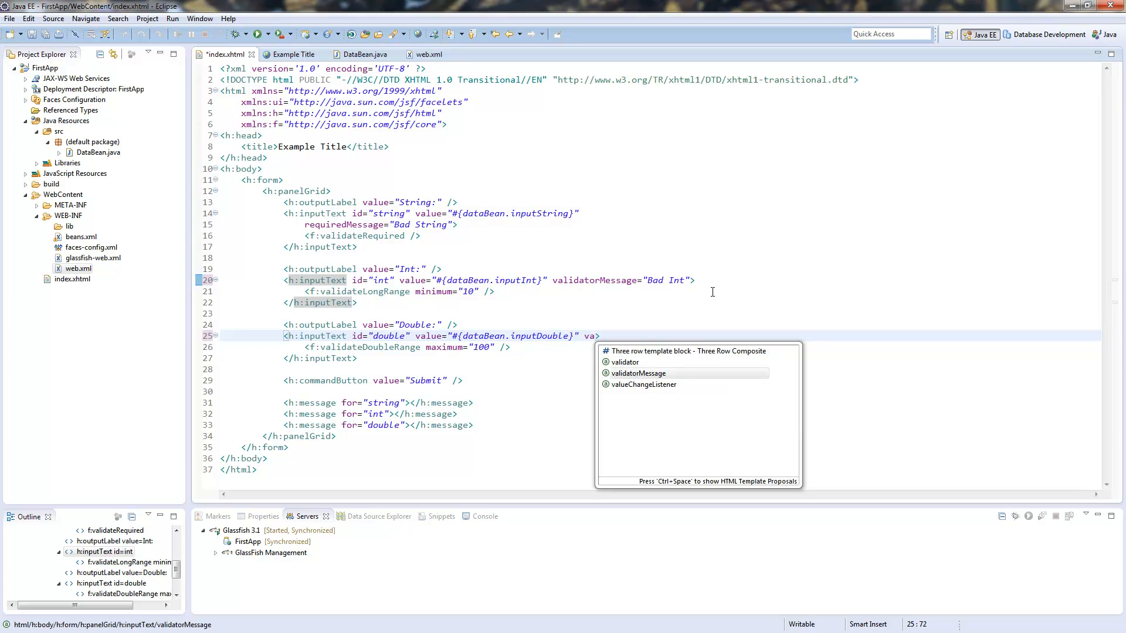
text(validatorMessage="Bad Do)
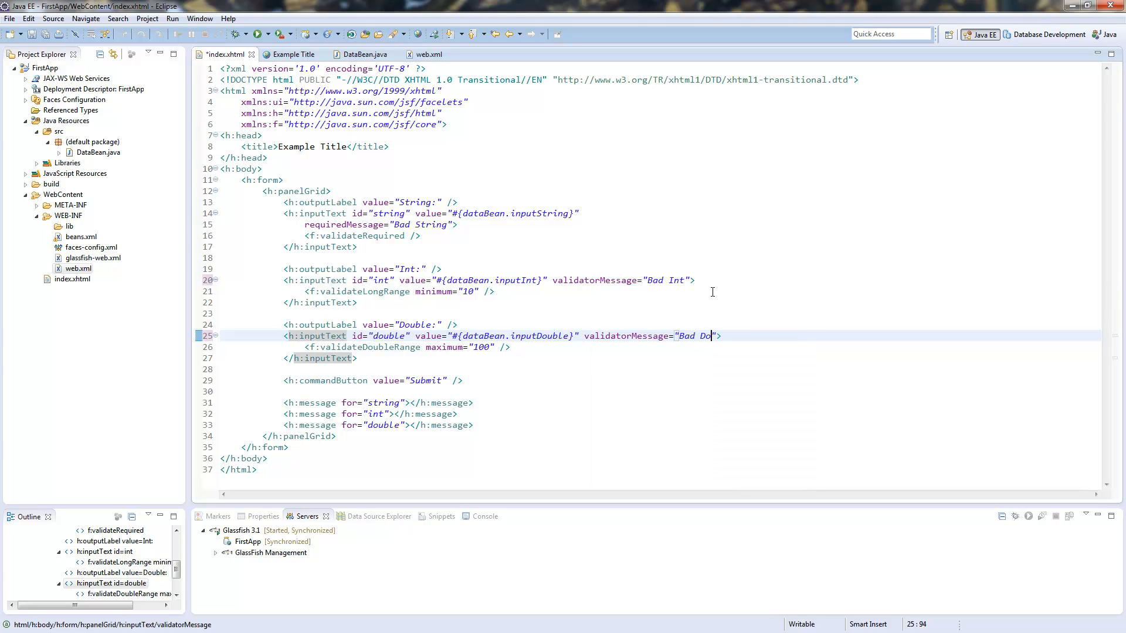
text(uz)
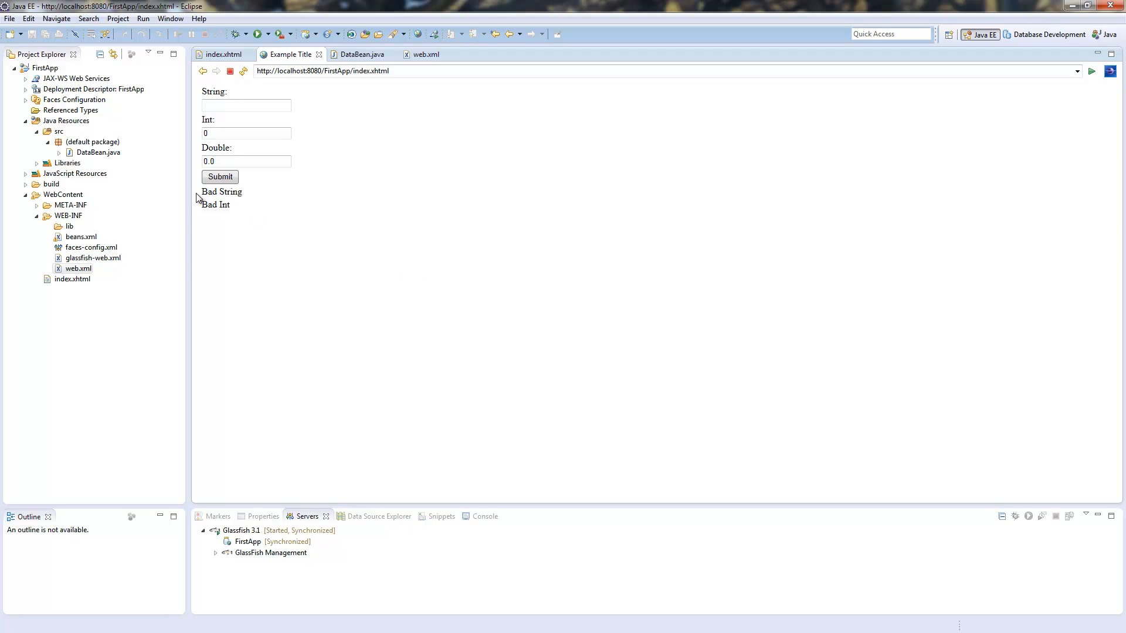
mouse_move(243, 155)
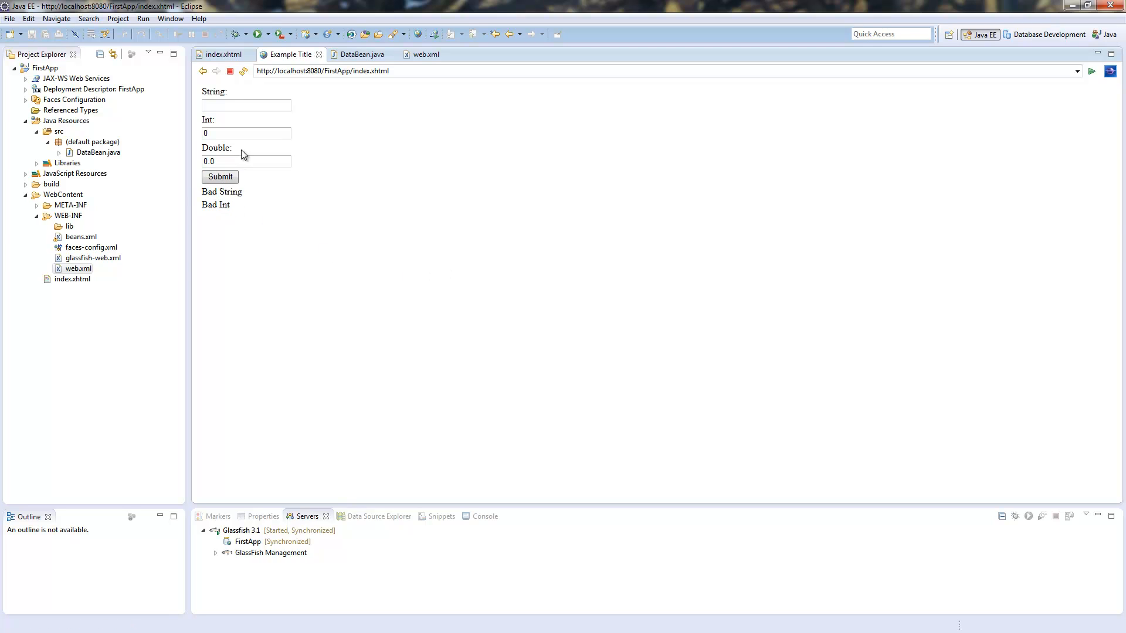
Step: Enter 10000 in the Double field of the submitted form
text(10000)
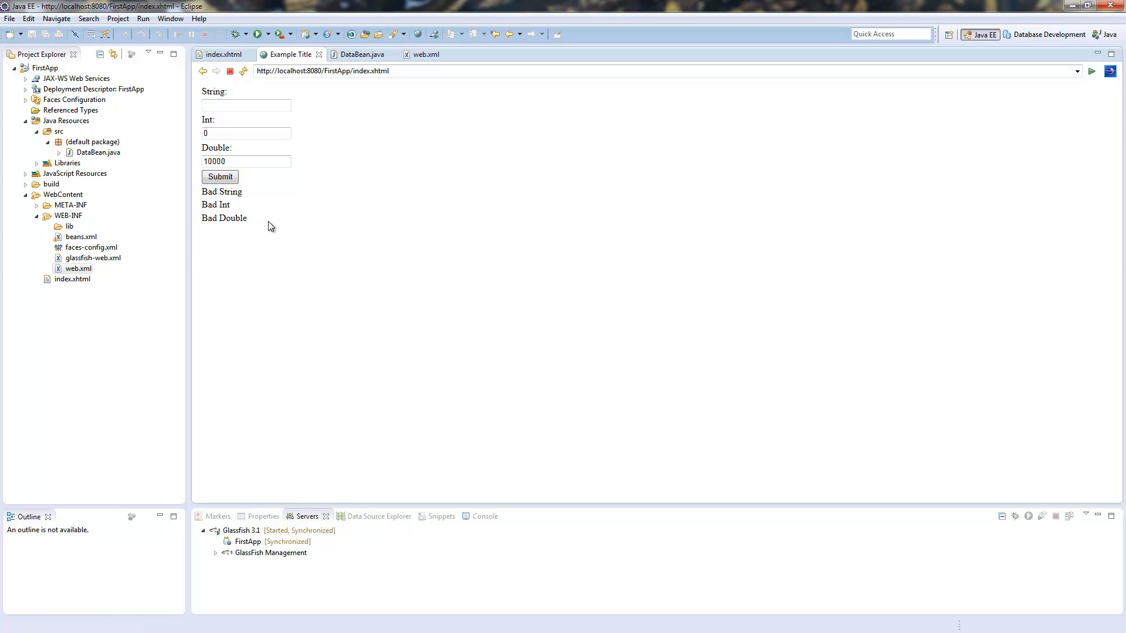
mouse_move(380, 252)
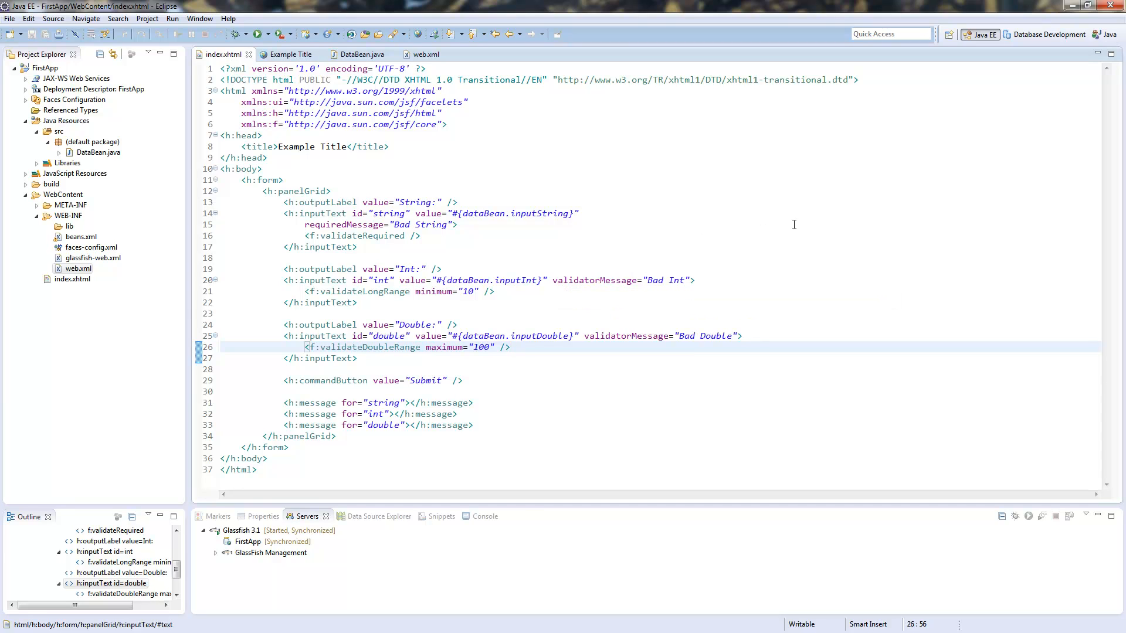
mouse_move(756, 279)
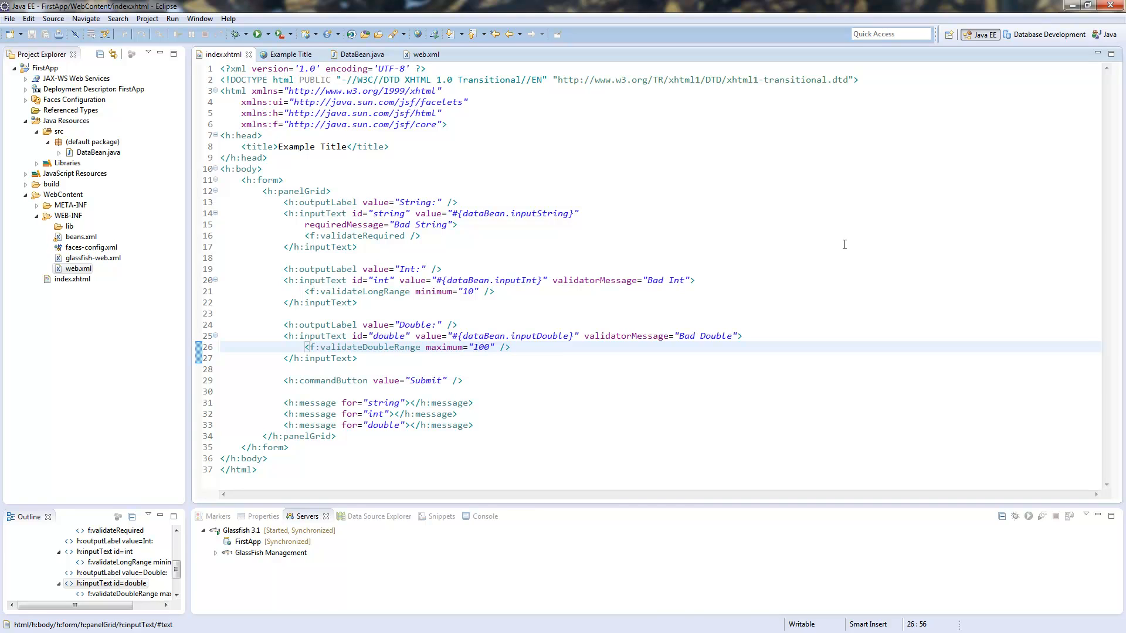
mouse_move(805, 243)
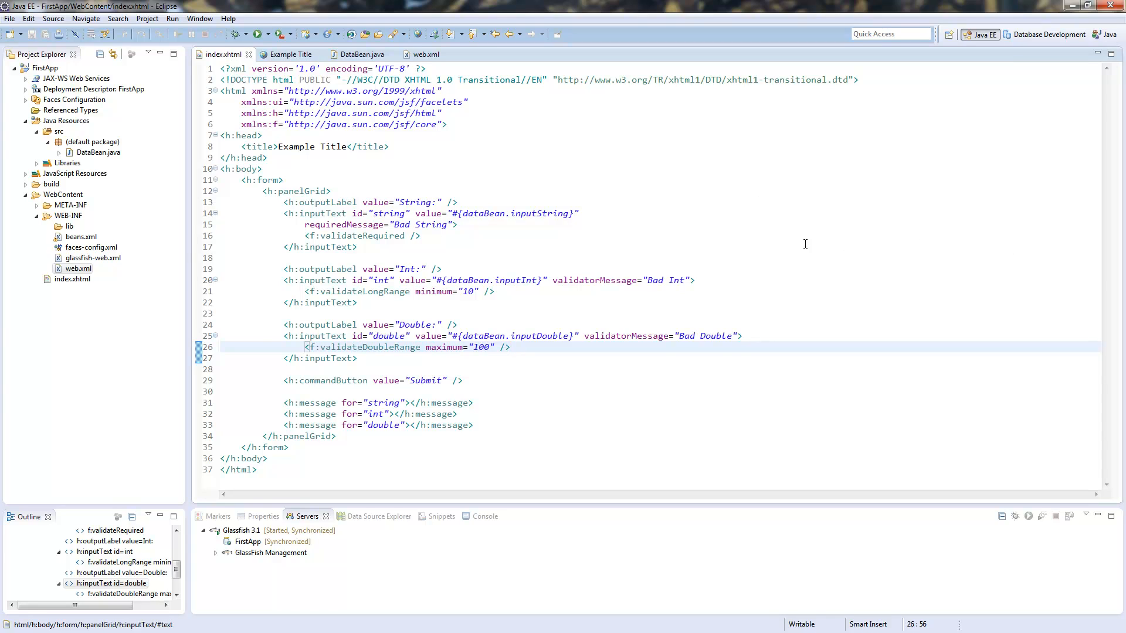
mouse_move(774, 240)
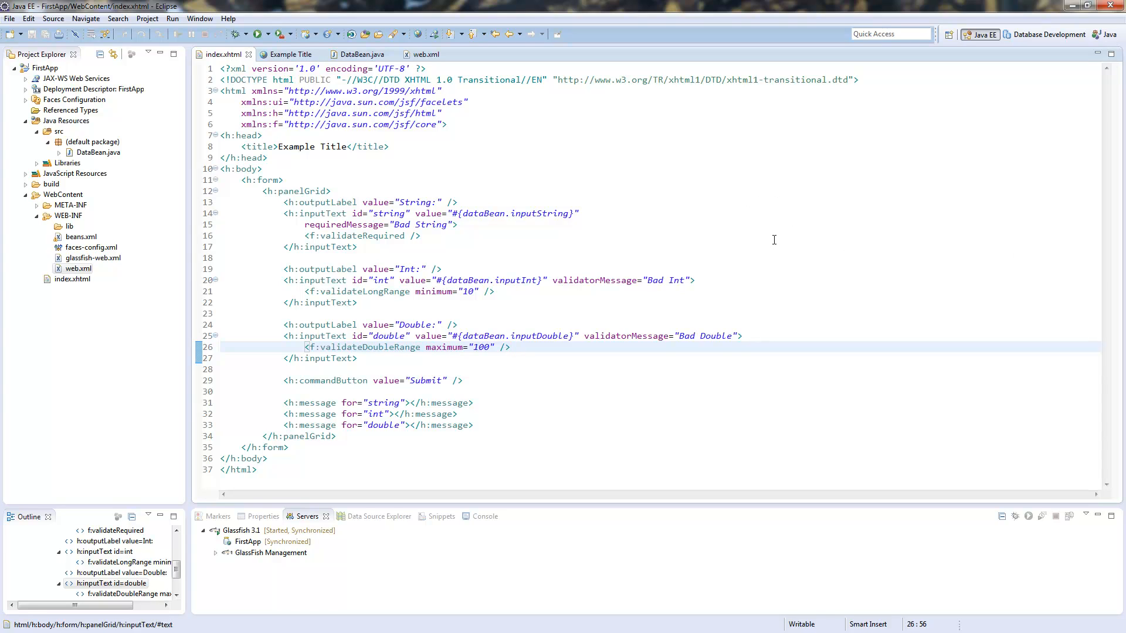